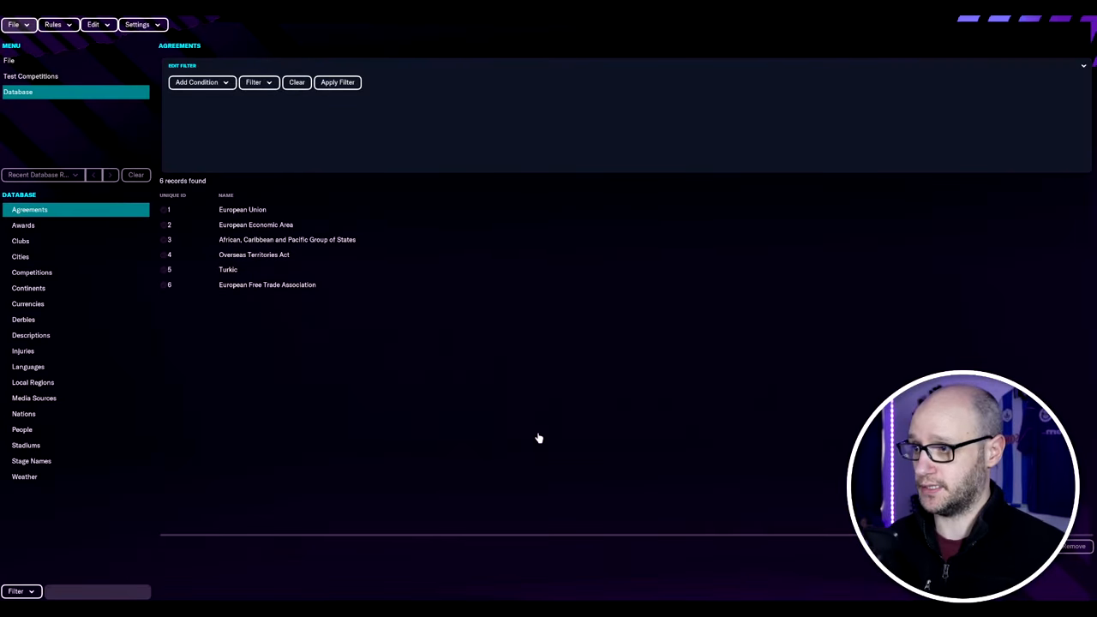
mouse_move(616, 464)
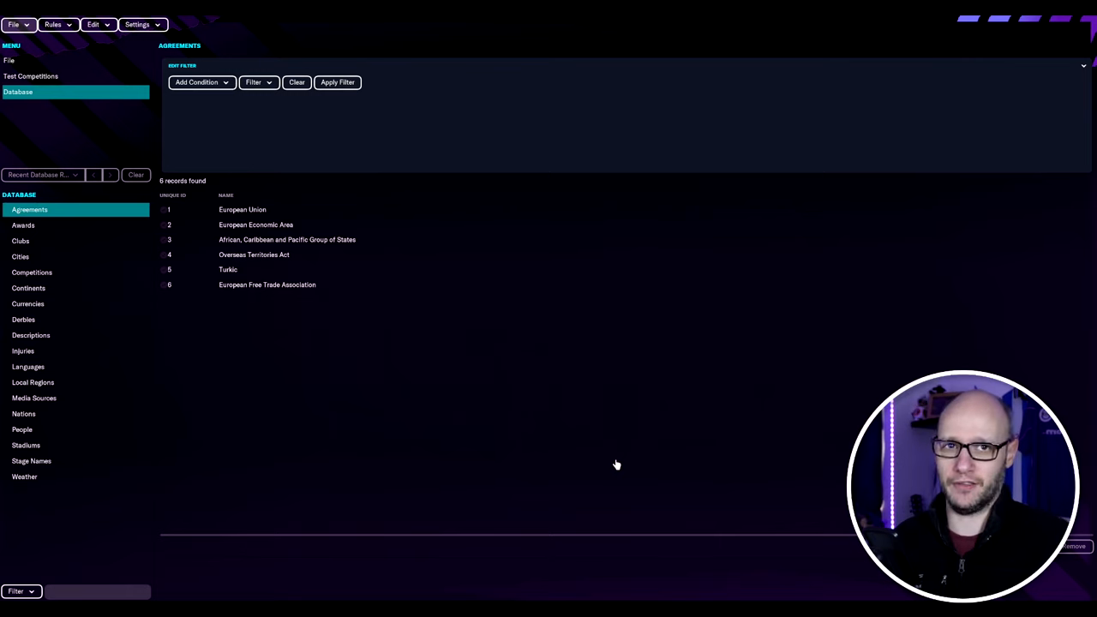
mouse_move(580, 487)
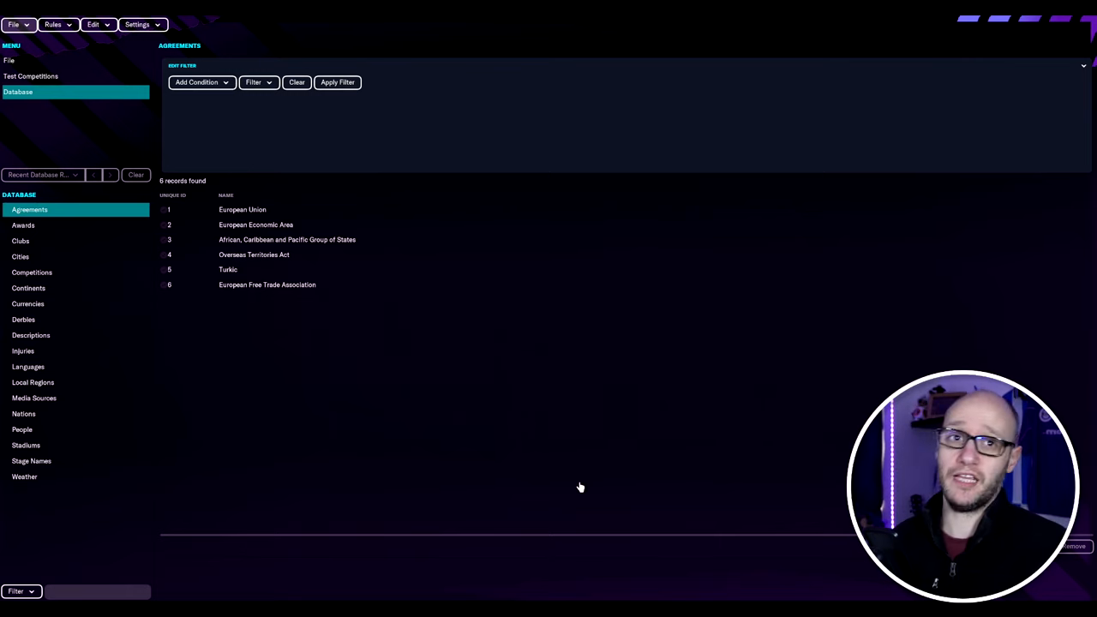
mouse_move(712, 405)
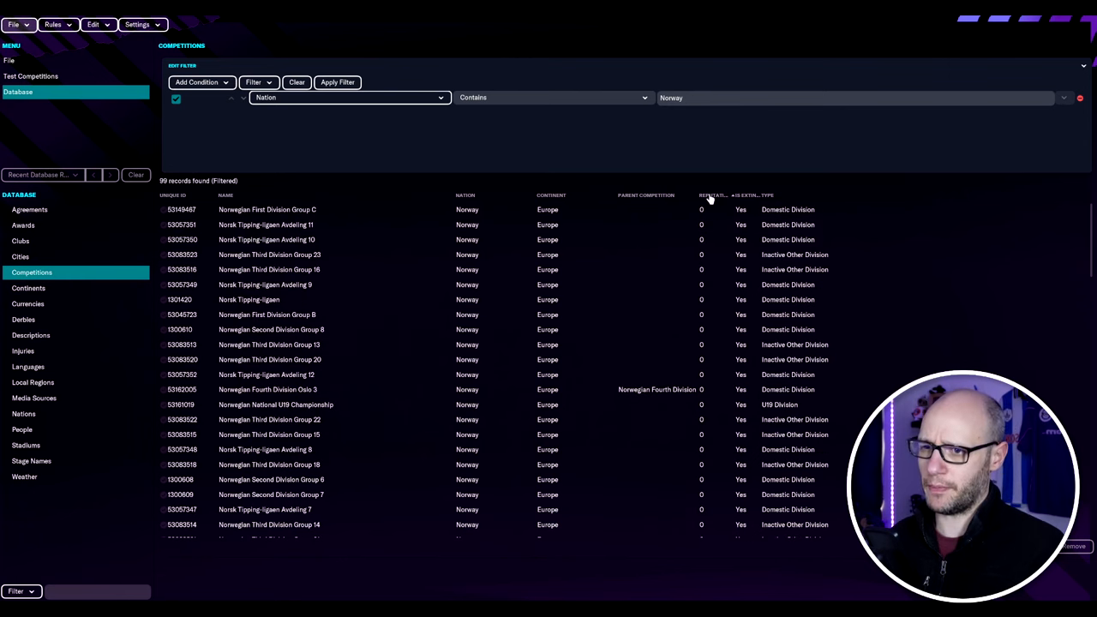
Sort Norway's 99 competitions by reputation and scroll the list, with Eliteserien first at 133.
click(714, 196)
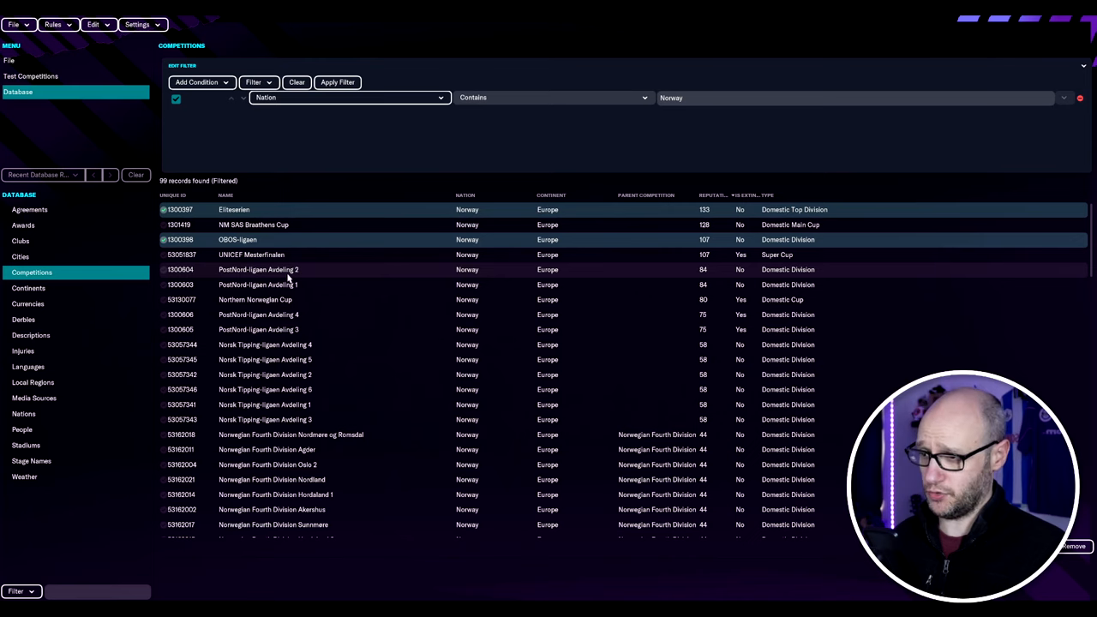
mouse_move(317, 279)
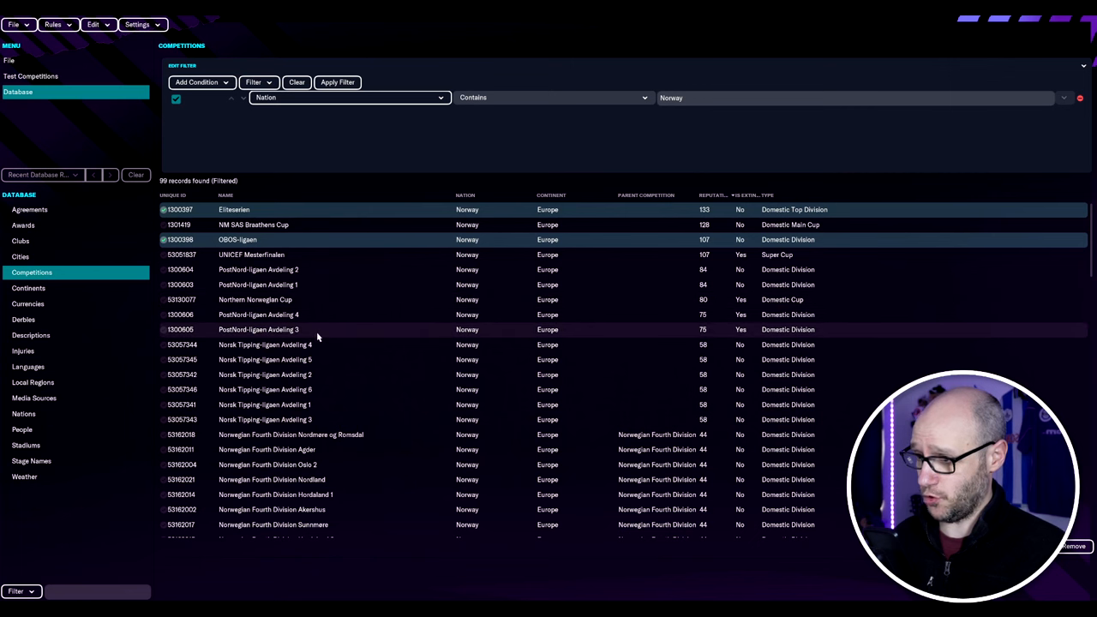
scroll(down, 3)
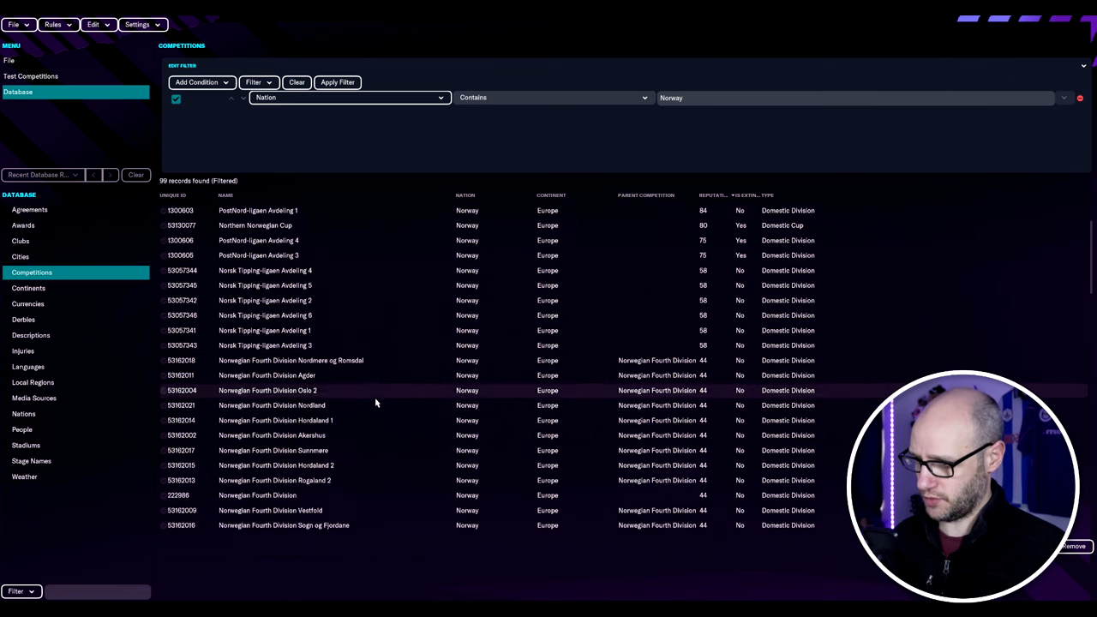
scroll(down, 3)
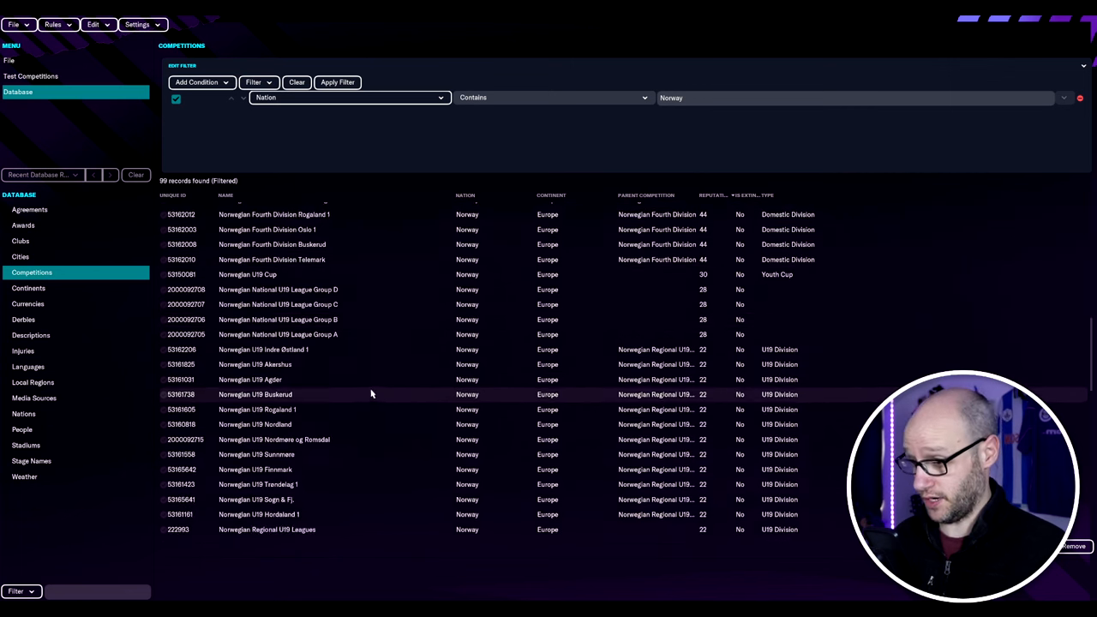
scroll(down, 3)
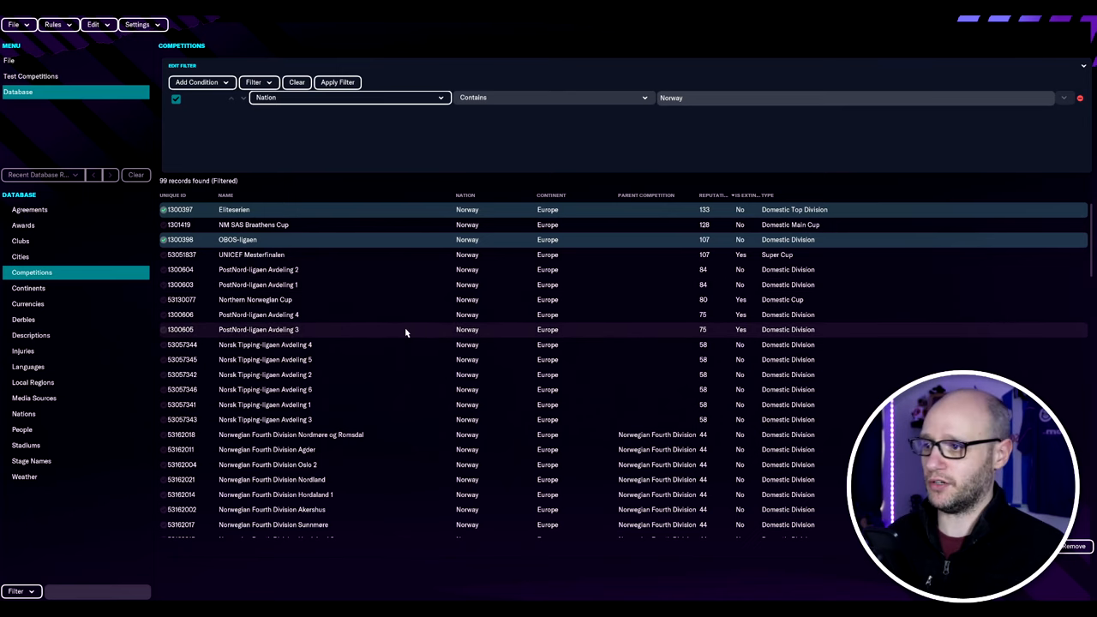
Open OBOS-ligaen and view its 16 current teams and its teams for next season.
double_click(238, 239)
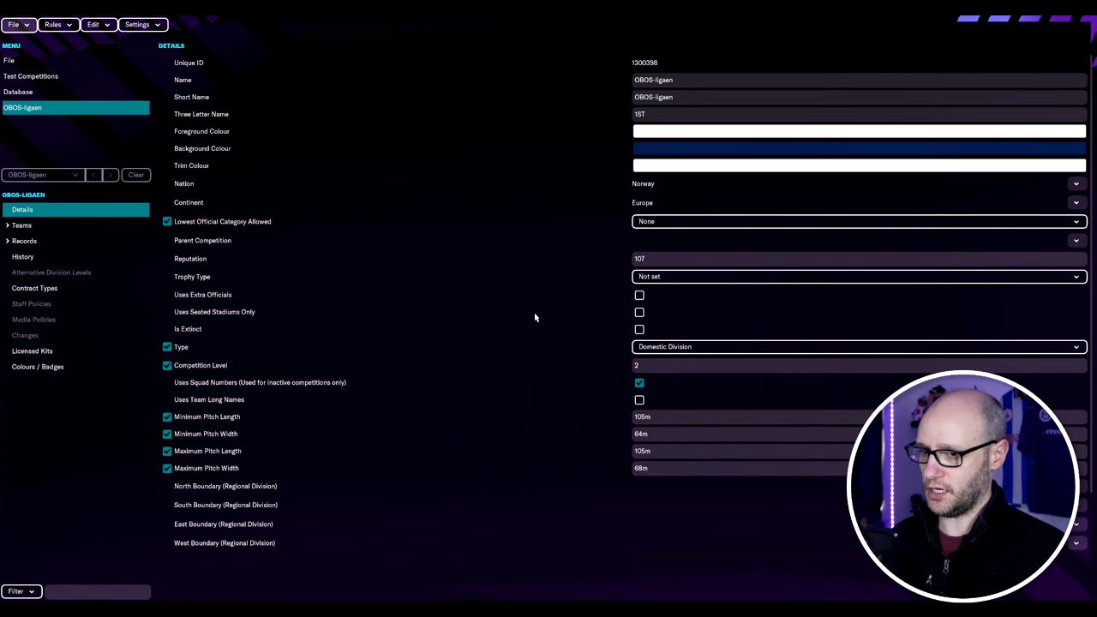
click(21, 224)
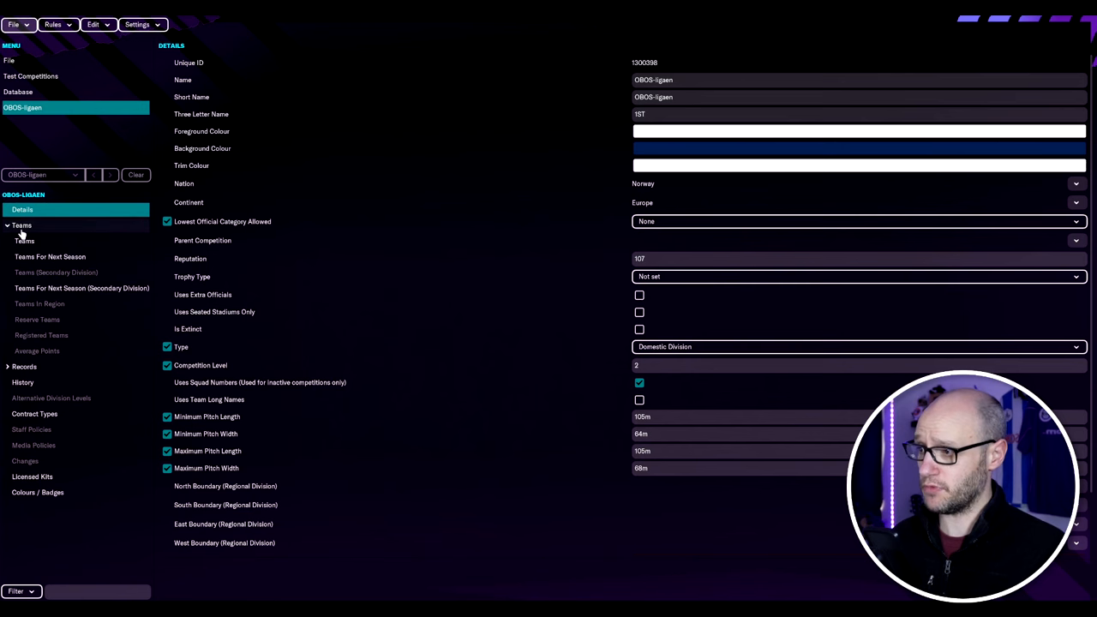
click(24, 241)
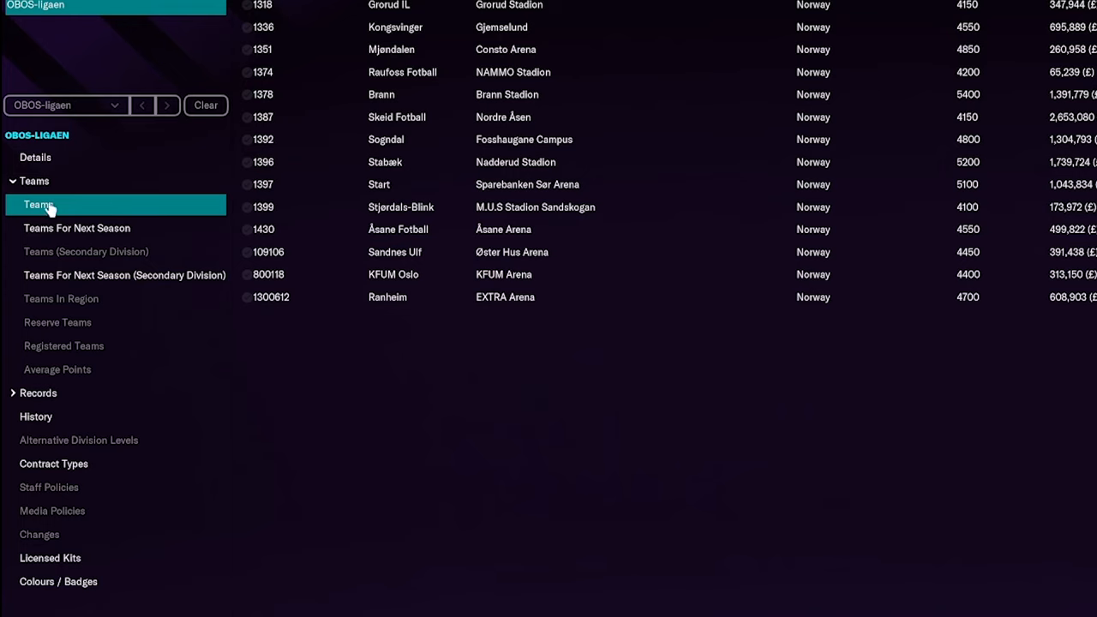
click(77, 227)
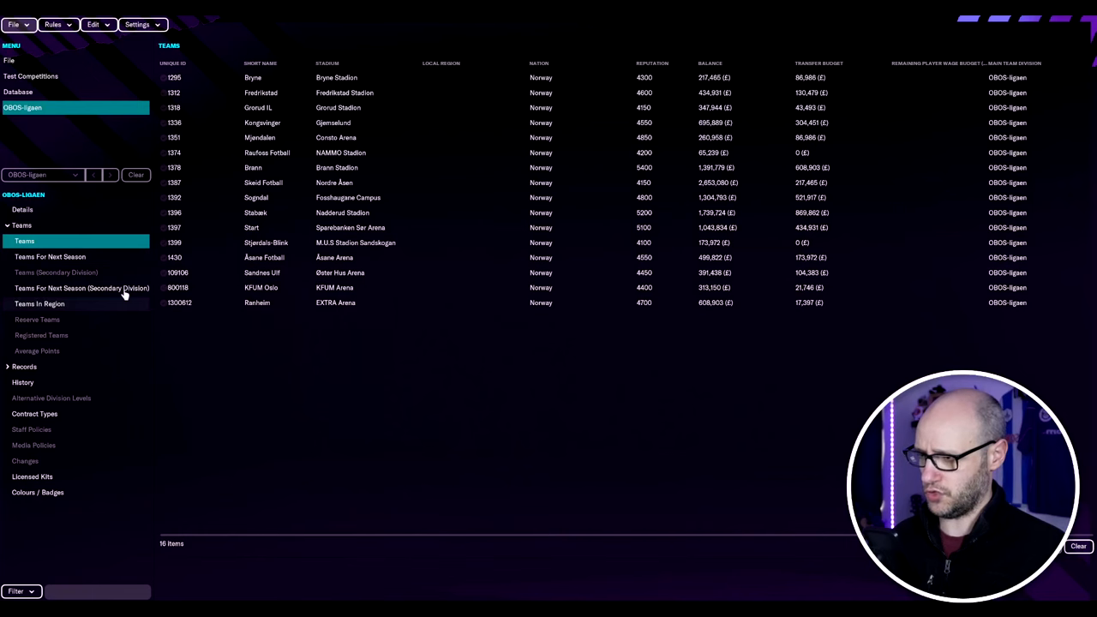
click(49, 256)
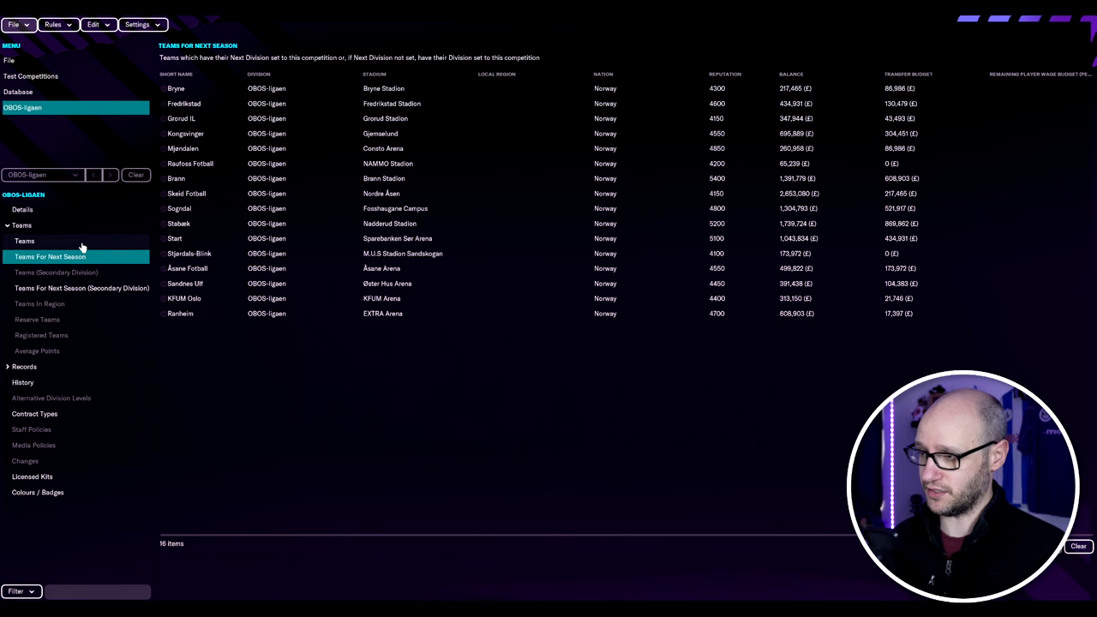
Sort OBOS-ligaen's teams by reputation and start a Norway team search for Eliteserien.
click(24, 241)
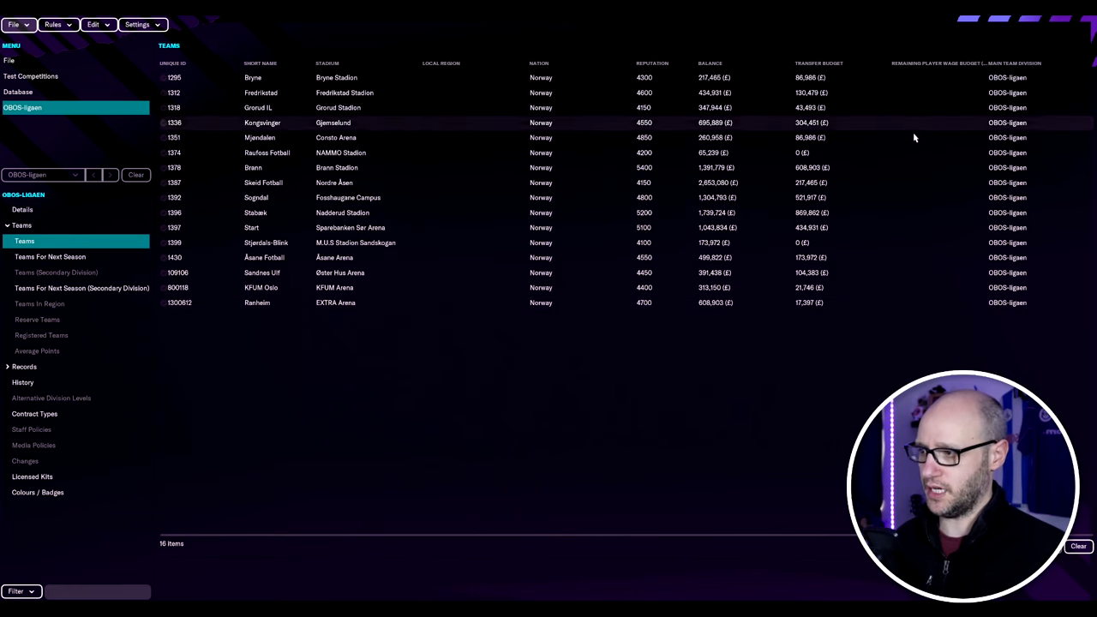
click(652, 63)
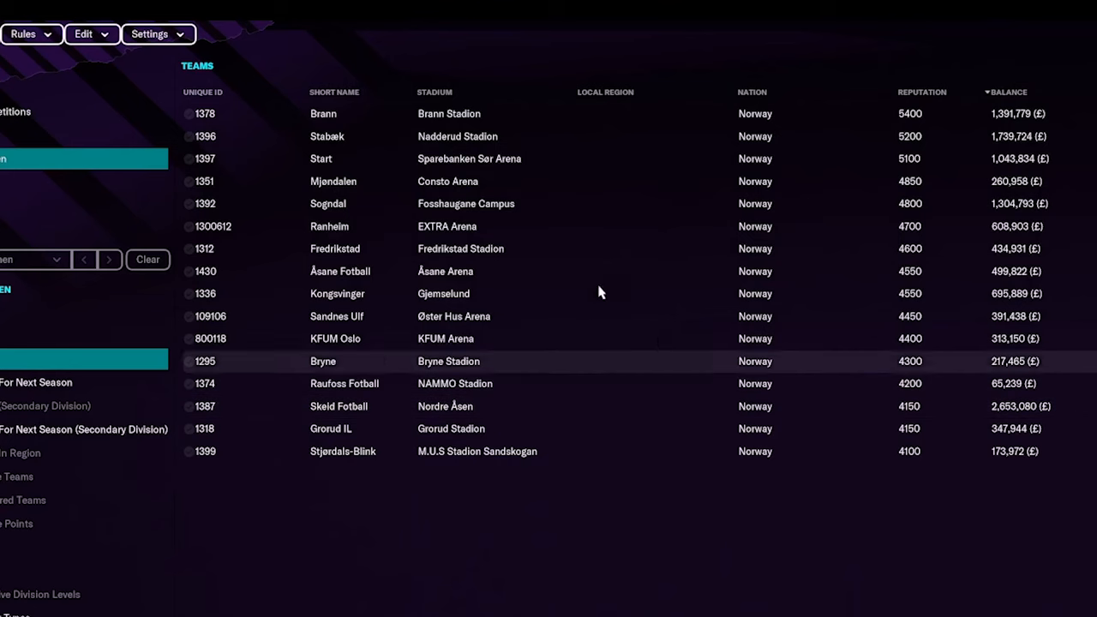
click(204, 181)
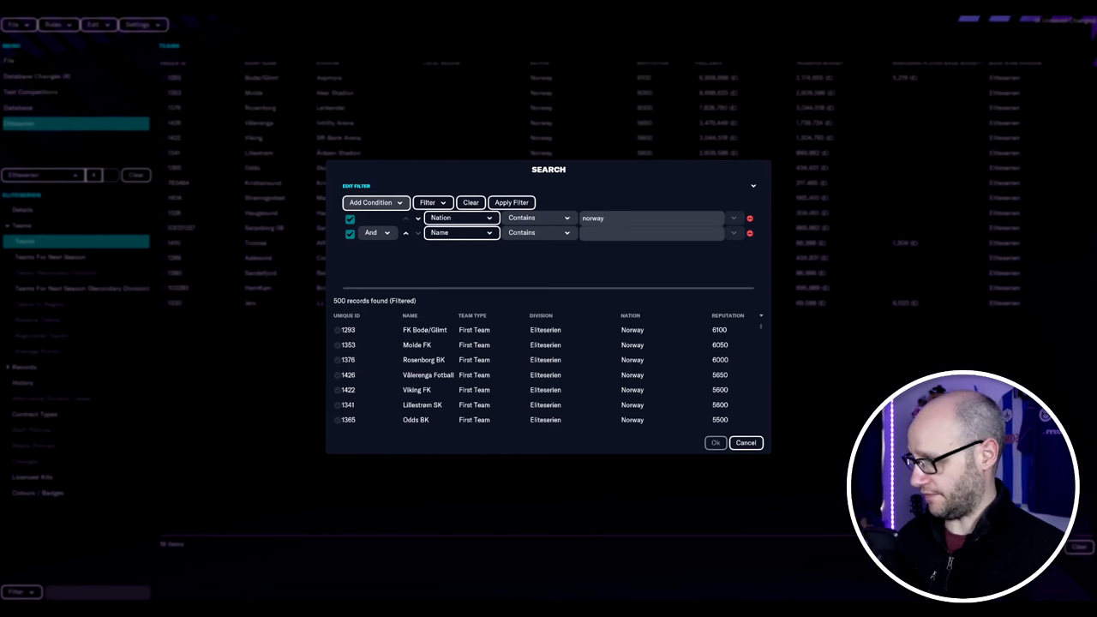
Search by name and add the first teams of Brann, Stabæk, Start and Mjøndalen.
click(651, 233)
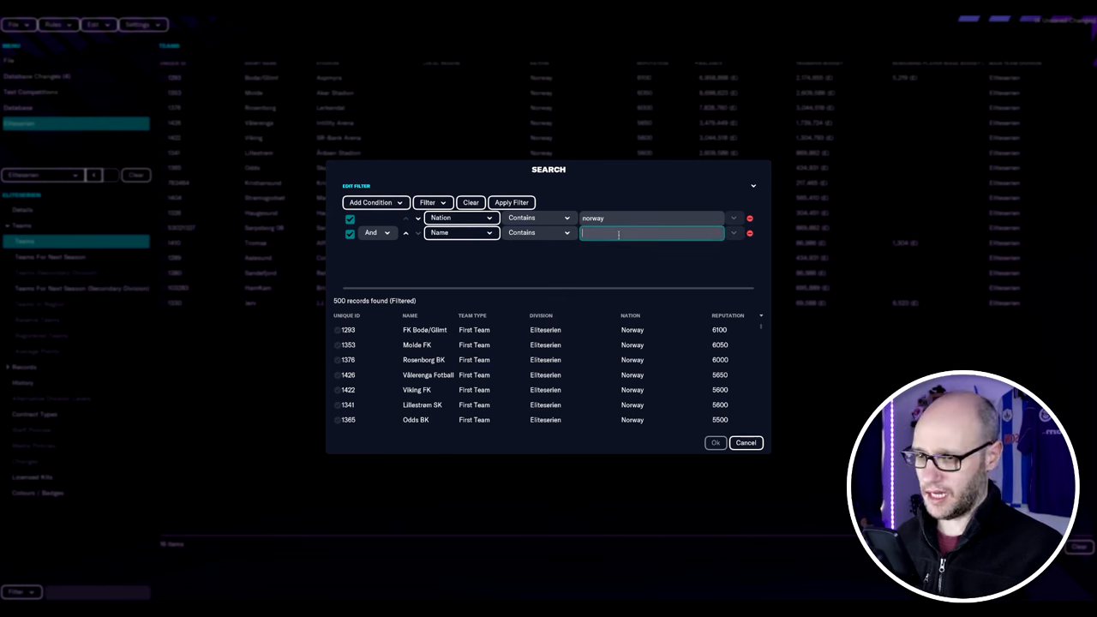
text(brann)
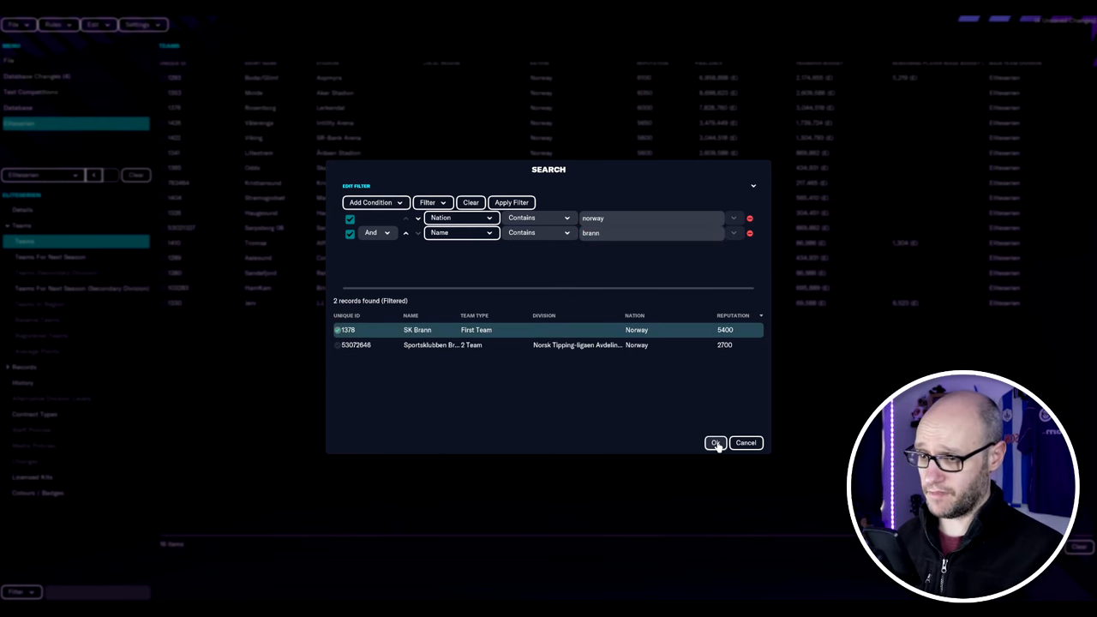
click(716, 443)
text(stab)
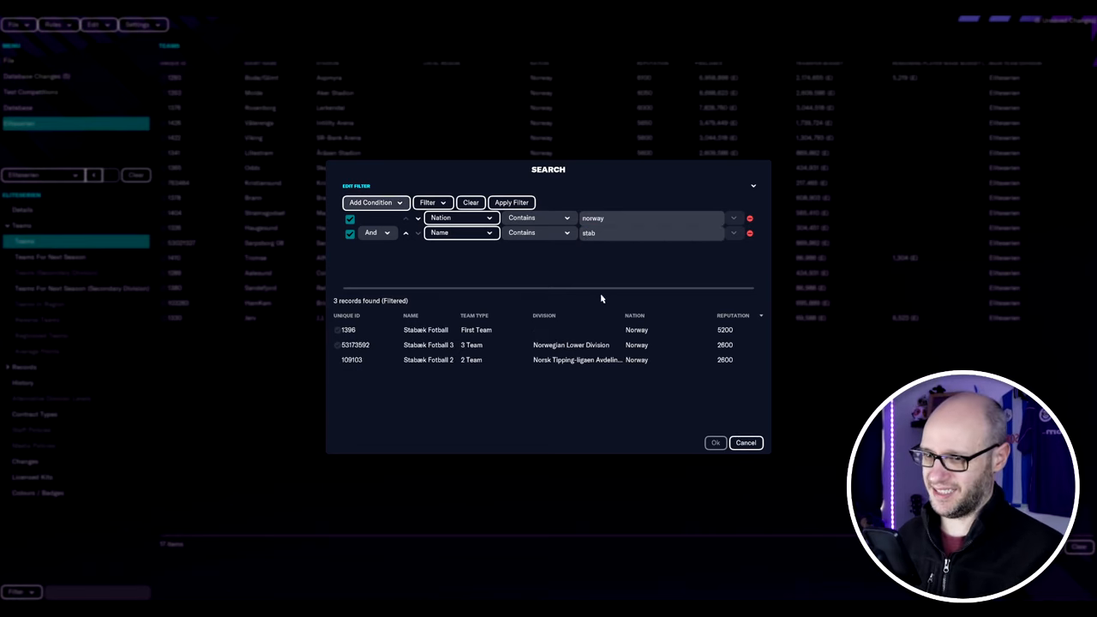
click(745, 442)
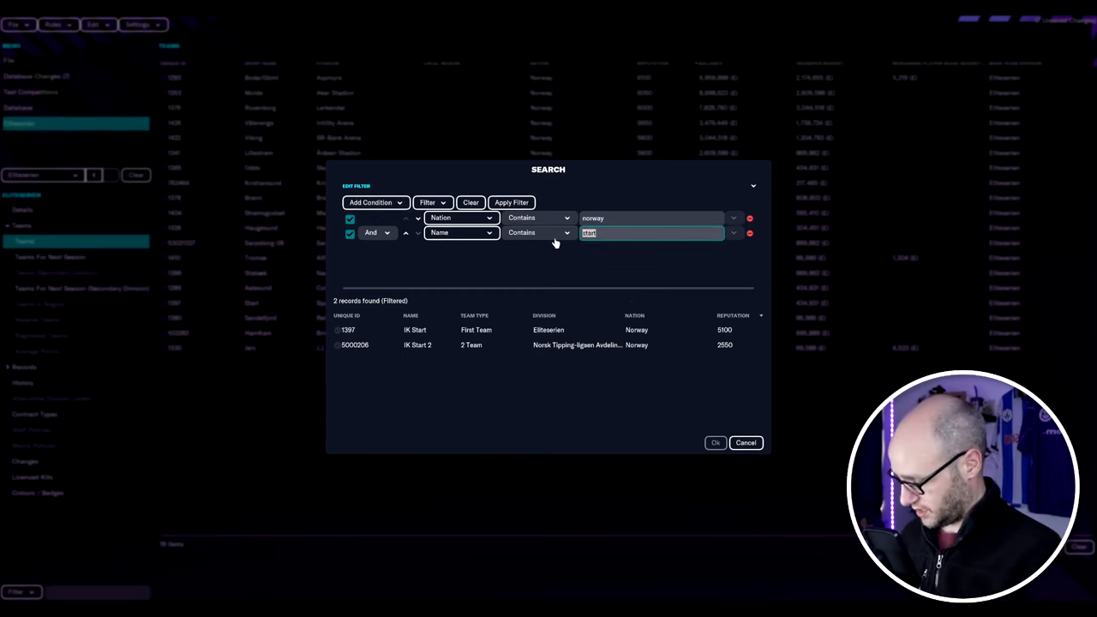
text(mjond)
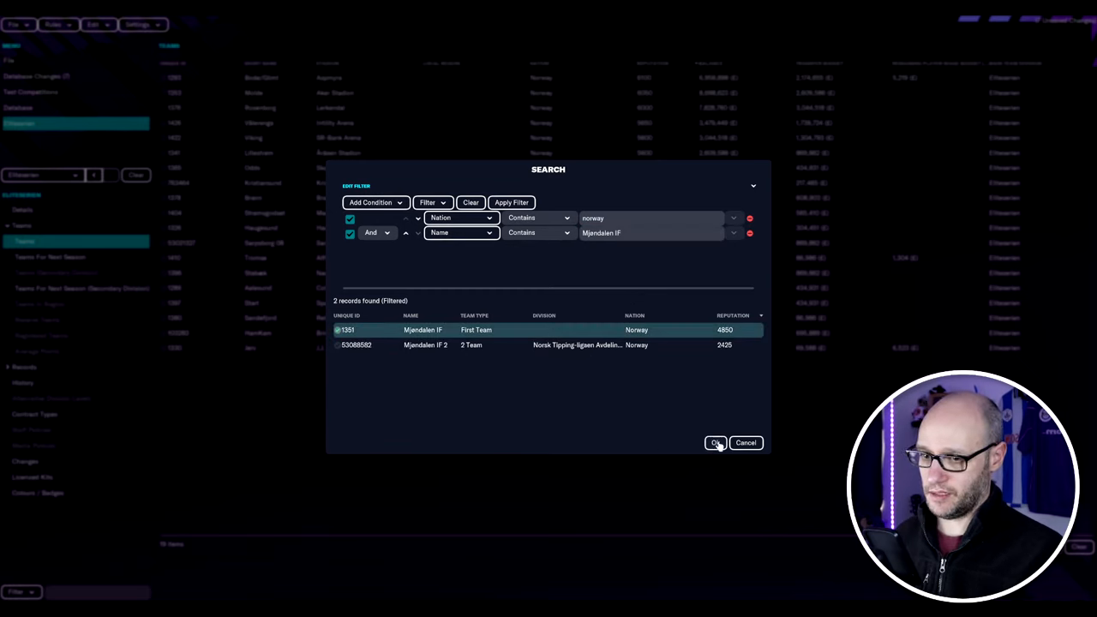
click(715, 442)
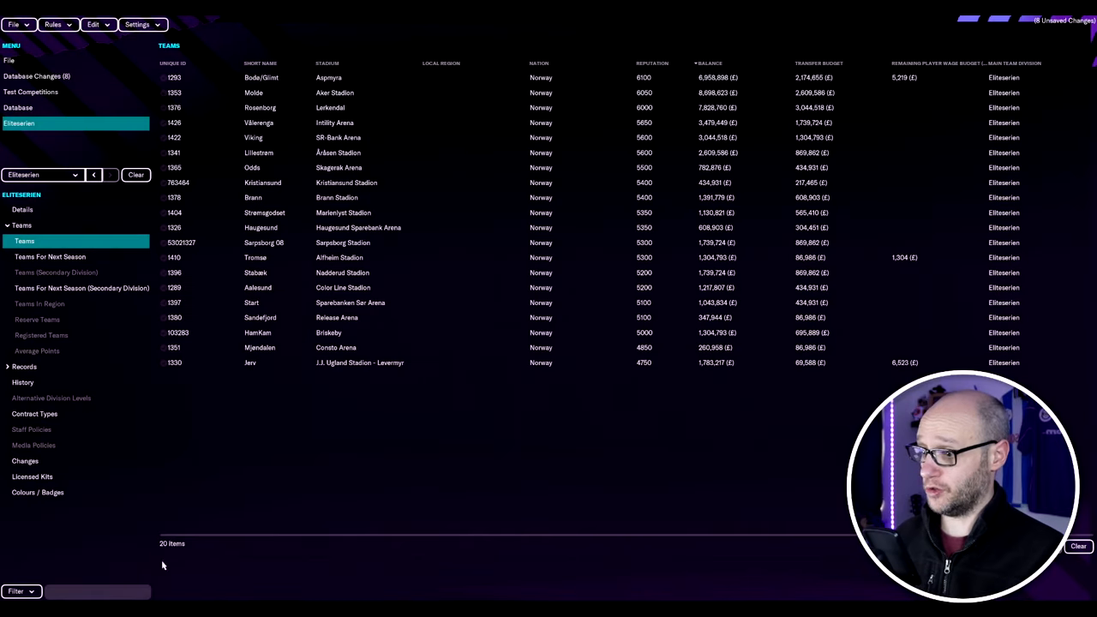
mouse_move(436, 428)
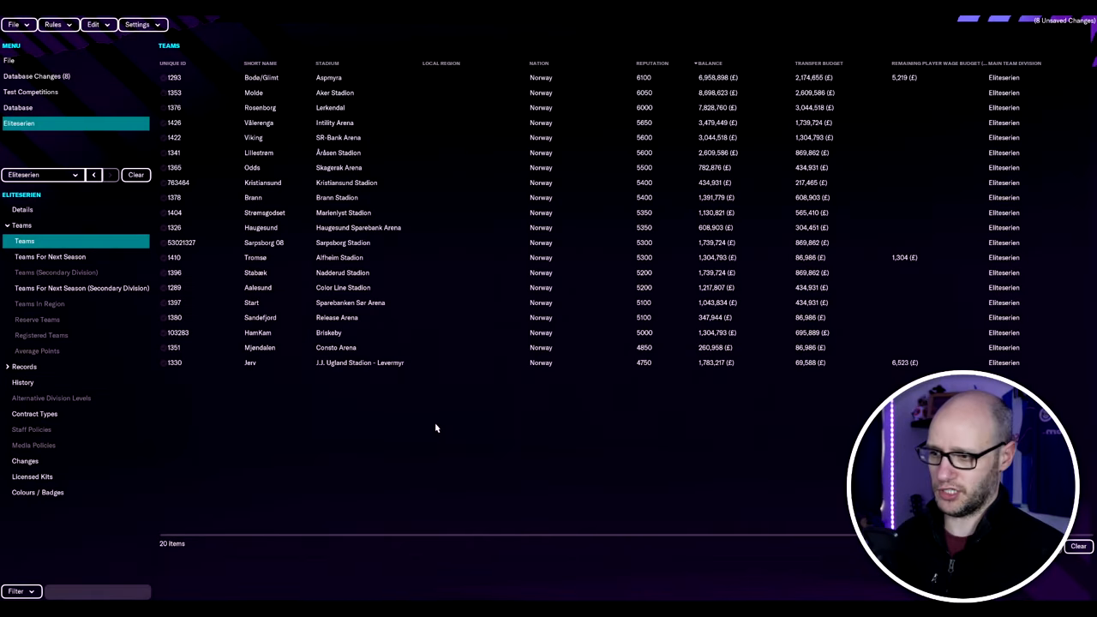
mouse_move(512, 434)
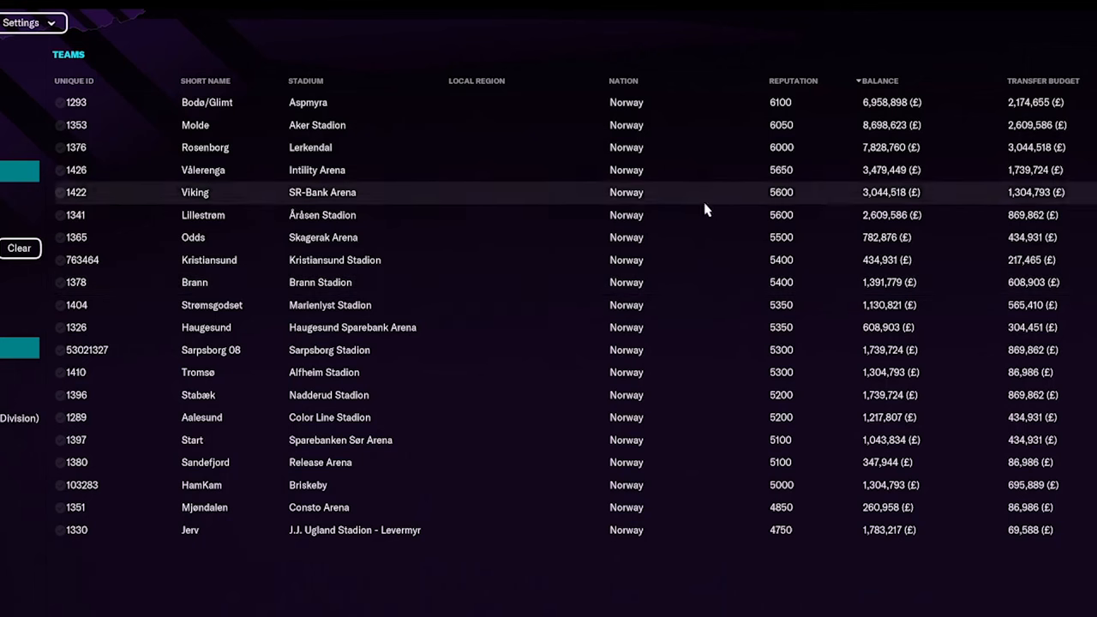
mouse_move(420, 440)
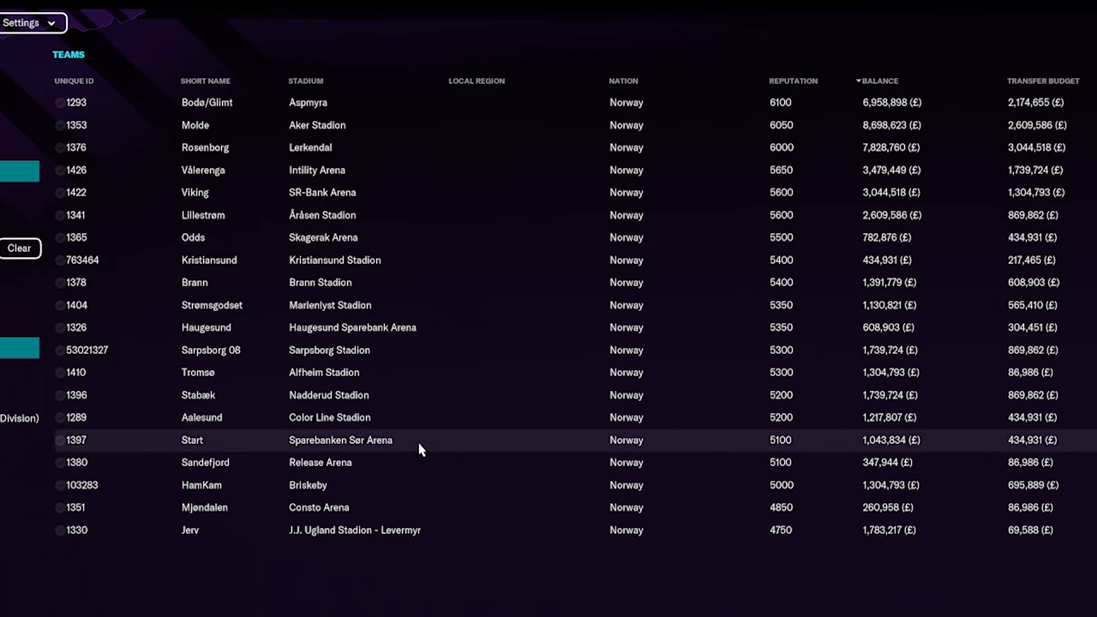
mouse_move(444, 396)
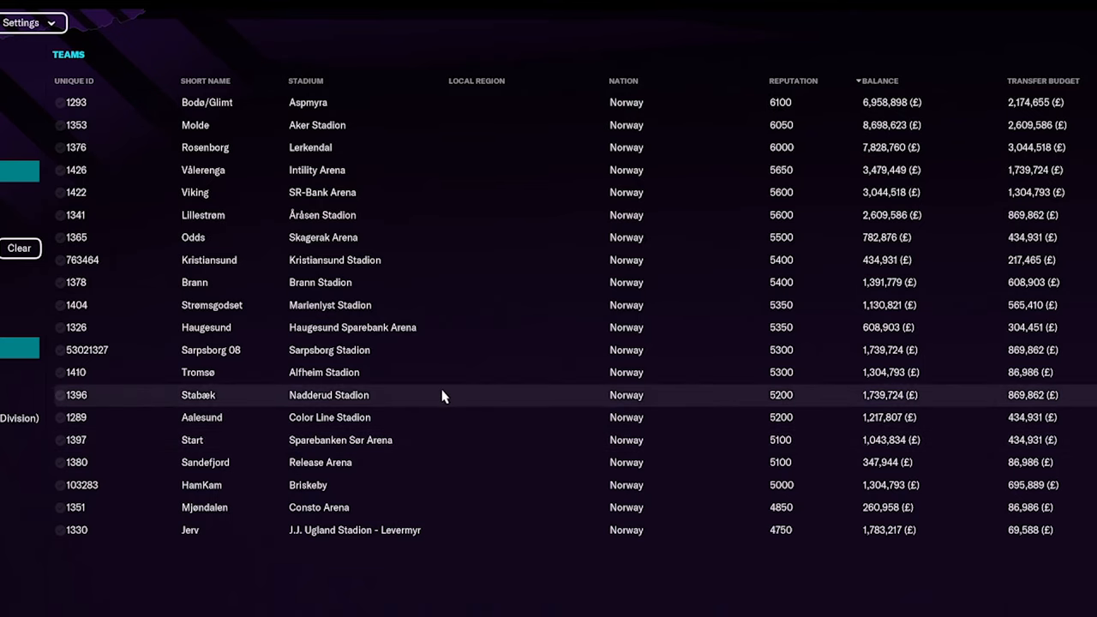
mouse_move(438, 404)
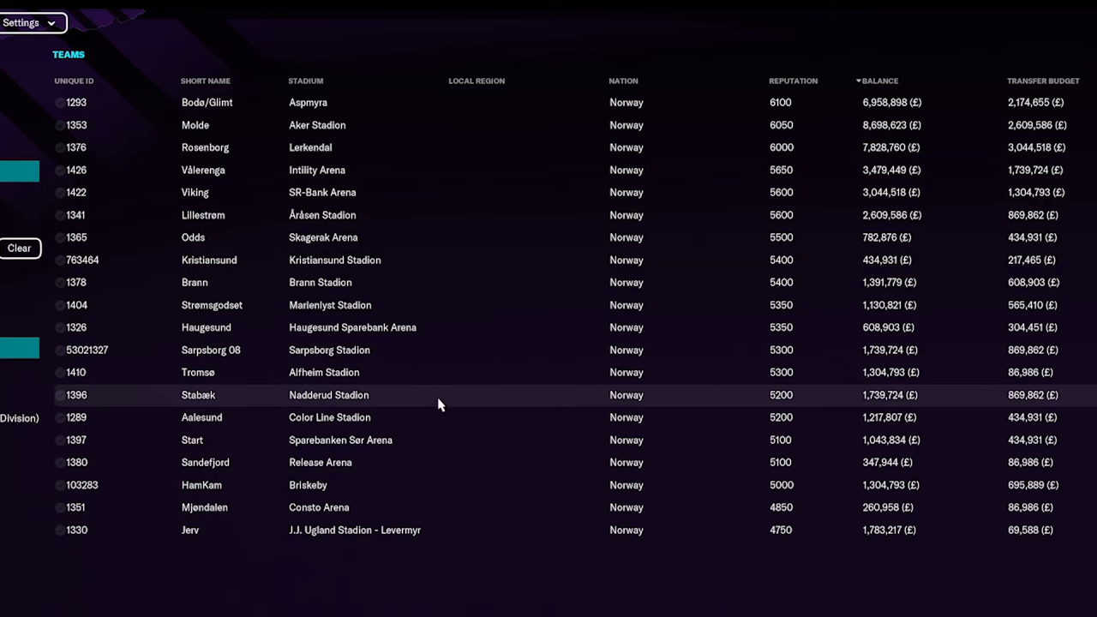
mouse_move(231, 507)
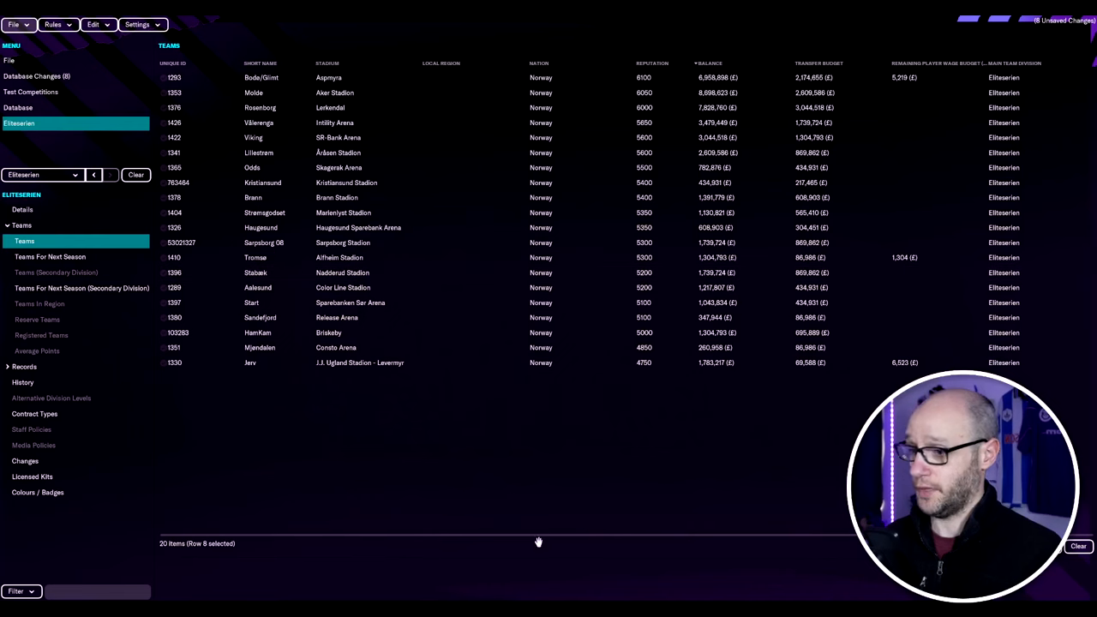
mouse_move(302, 450)
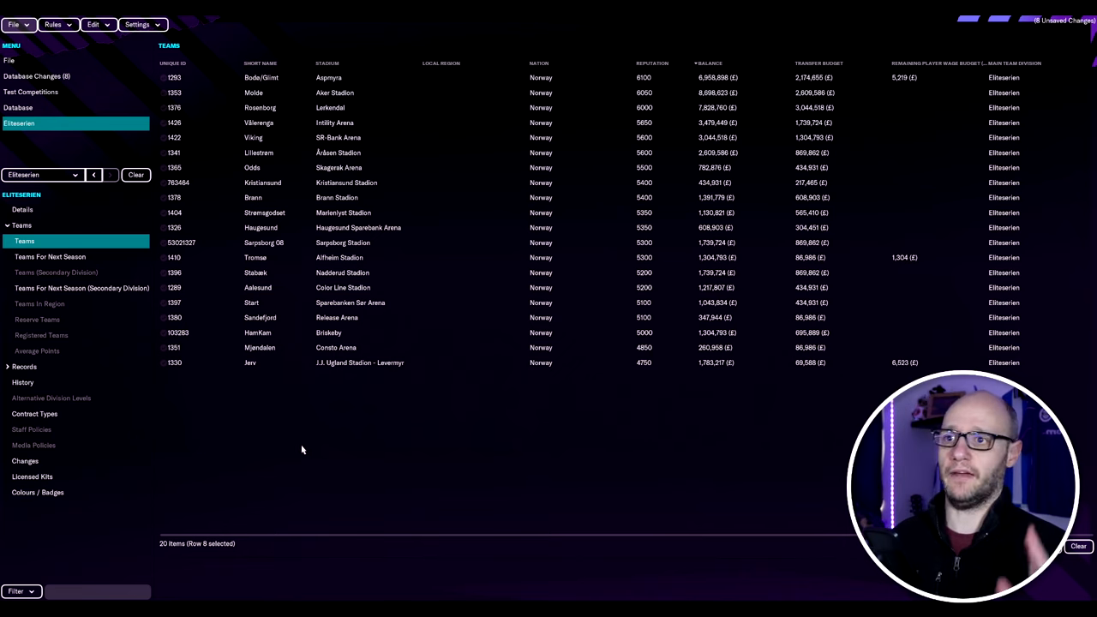
mouse_move(255, 452)
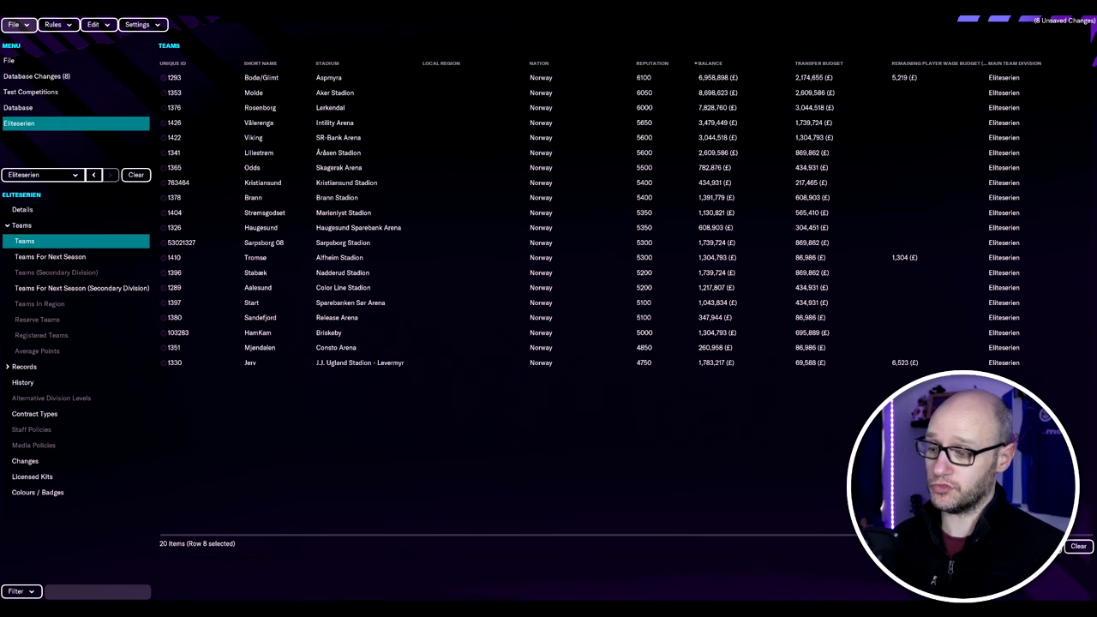
mouse_move(208, 584)
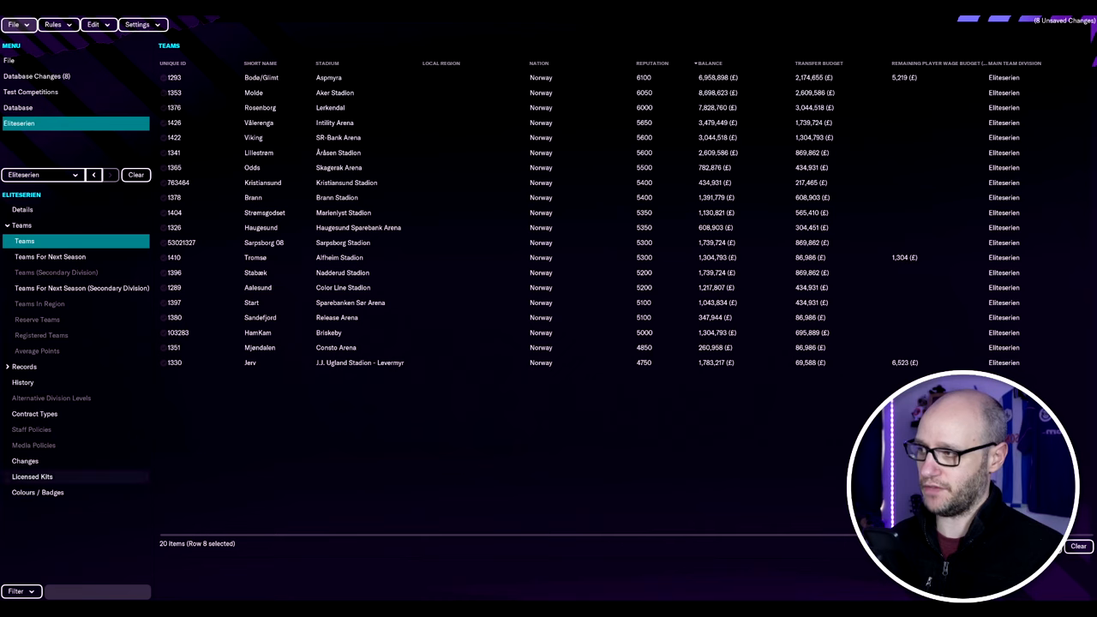
click(53, 24)
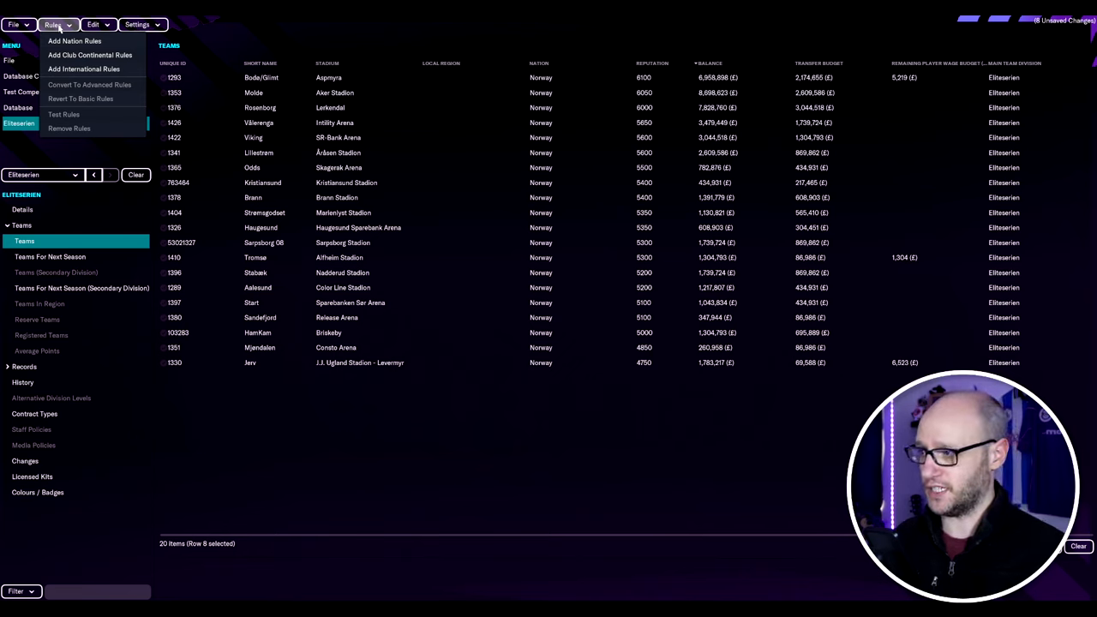
mouse_move(90, 55)
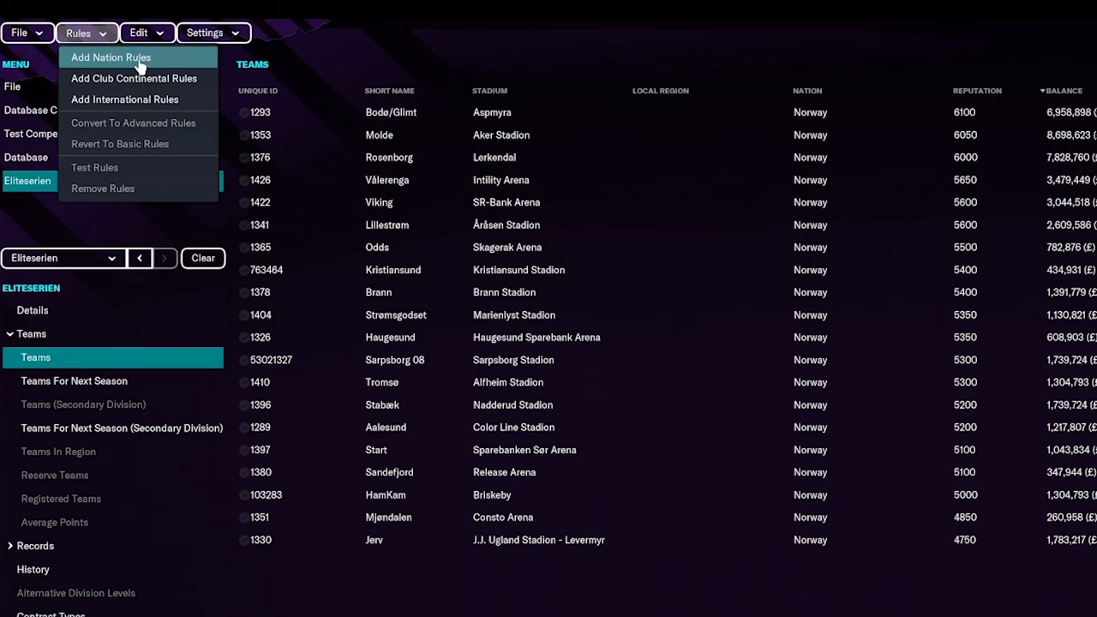
Create nation rules for Norway with the Add Nation Rules wizard.
click(111, 57)
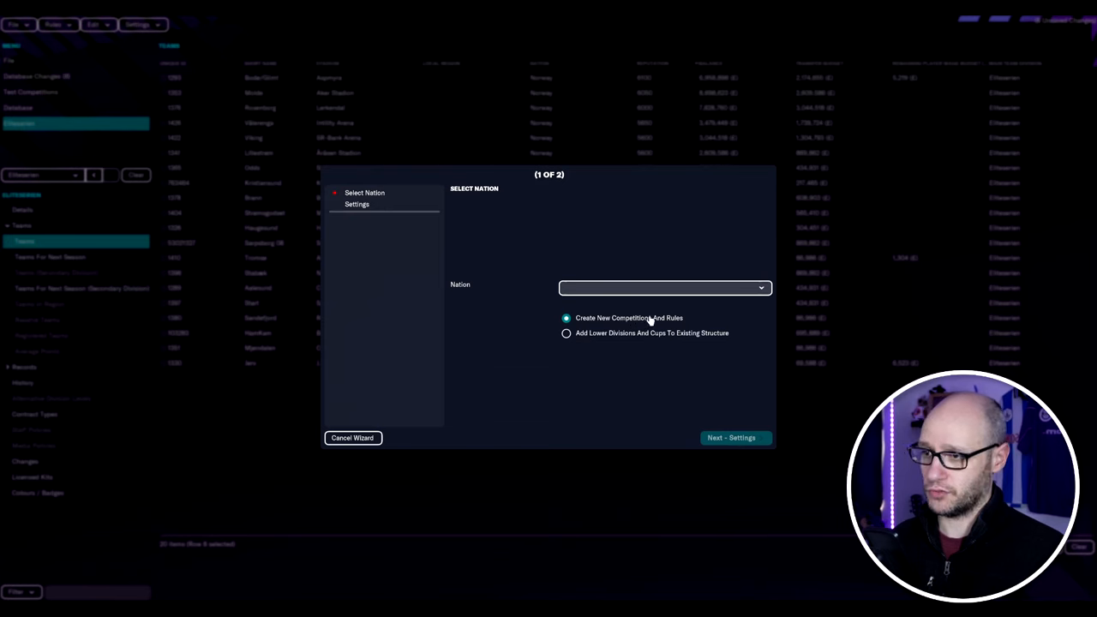
click(664, 288)
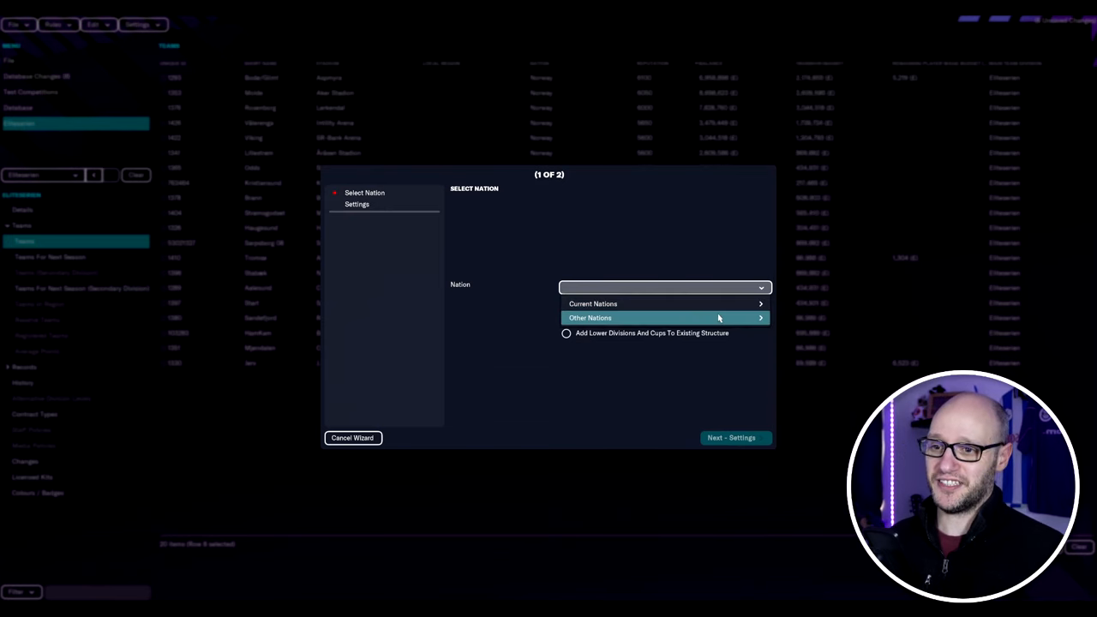
click(593, 303)
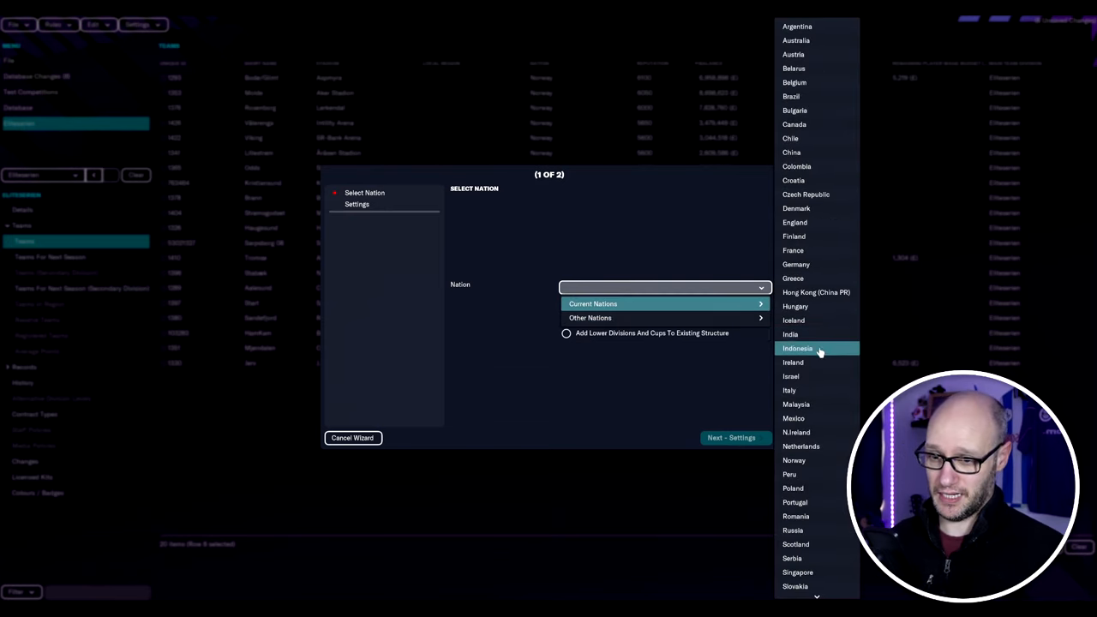
click(794, 461)
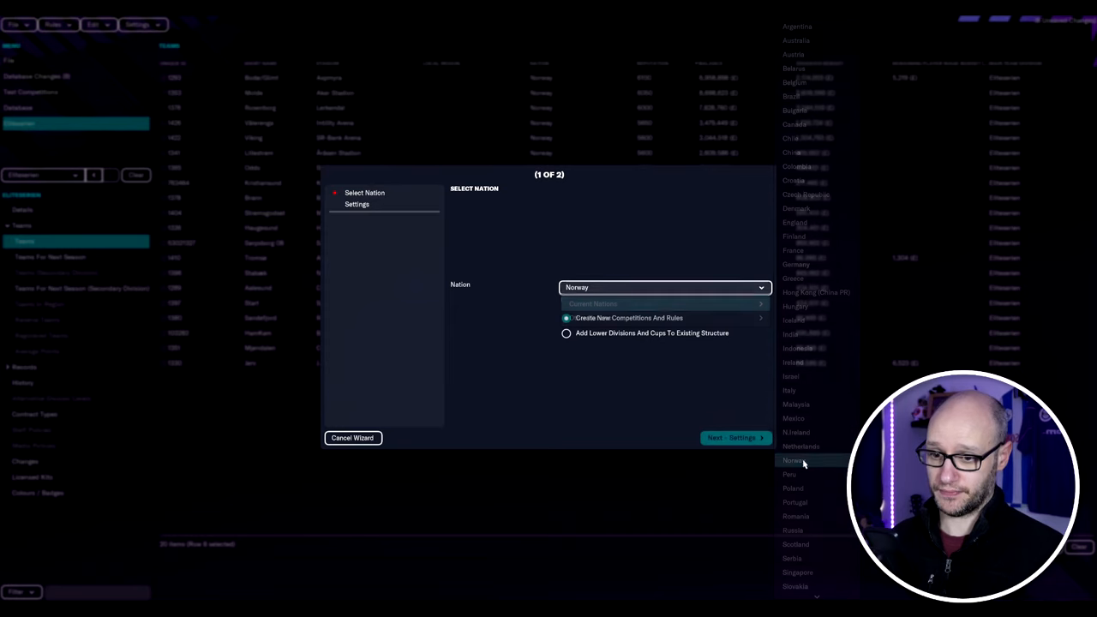
click(566, 332)
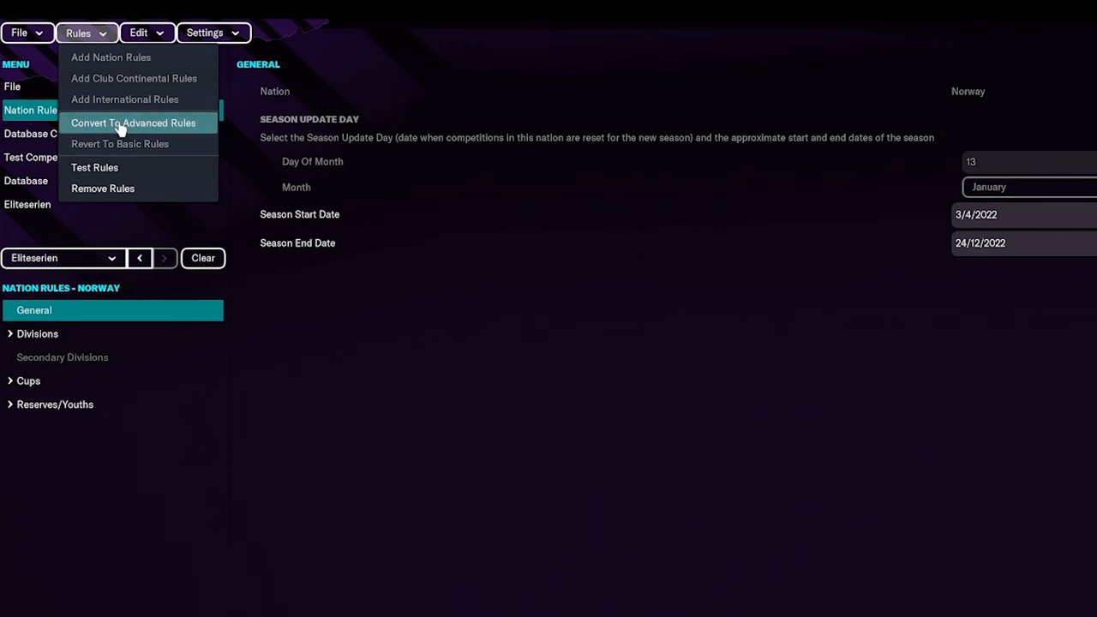
Convert Norway's rules to advanced rules and expand List > Norway's rule categories.
click(134, 123)
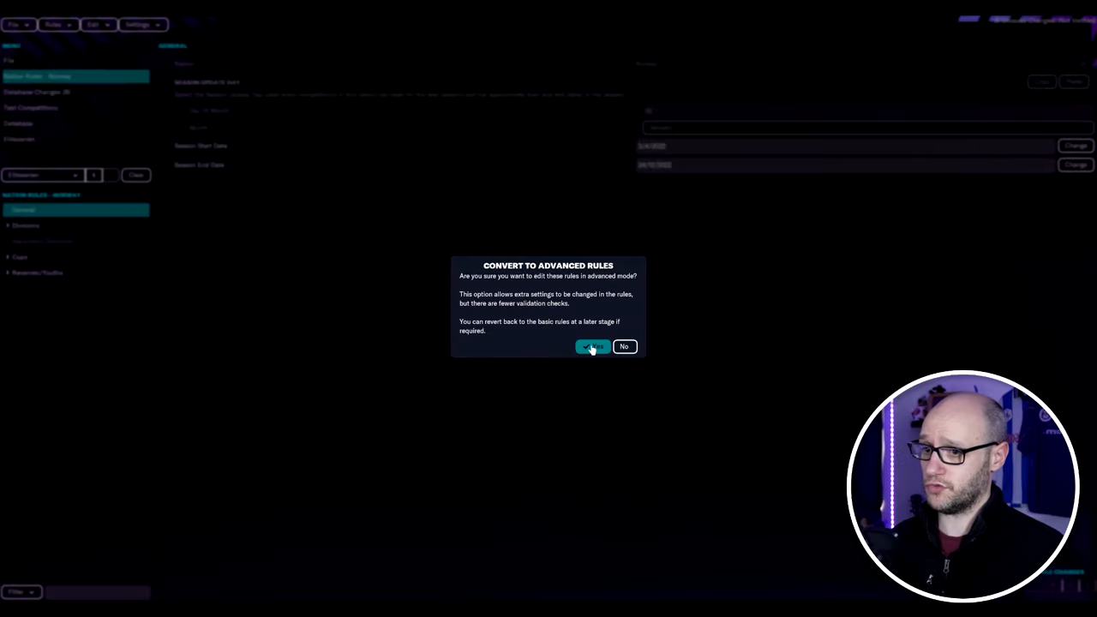
click(593, 347)
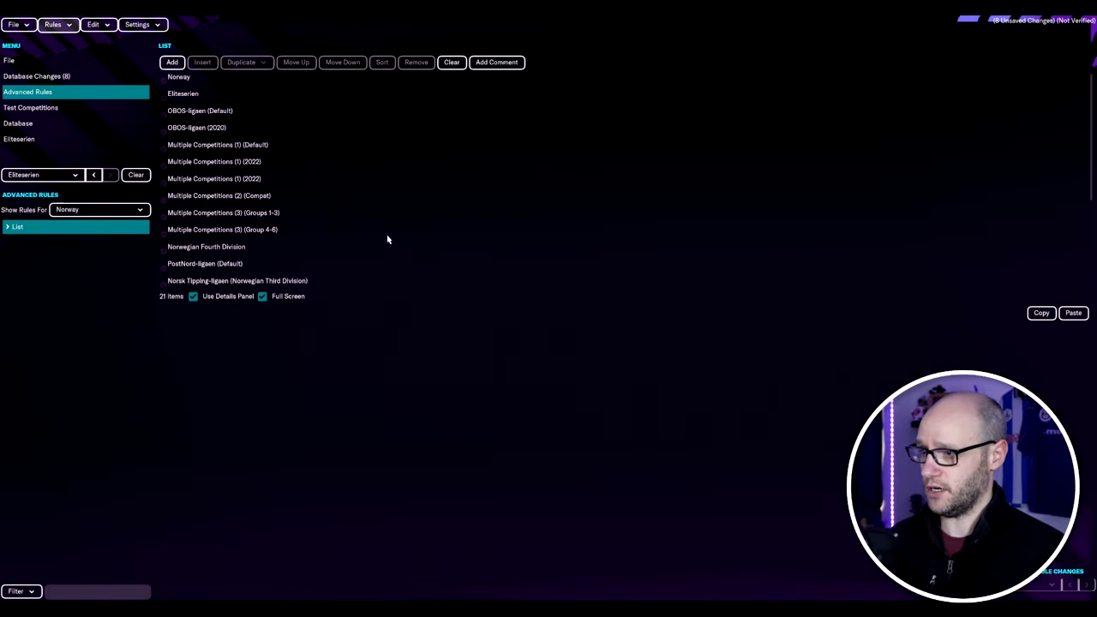
mouse_move(423, 461)
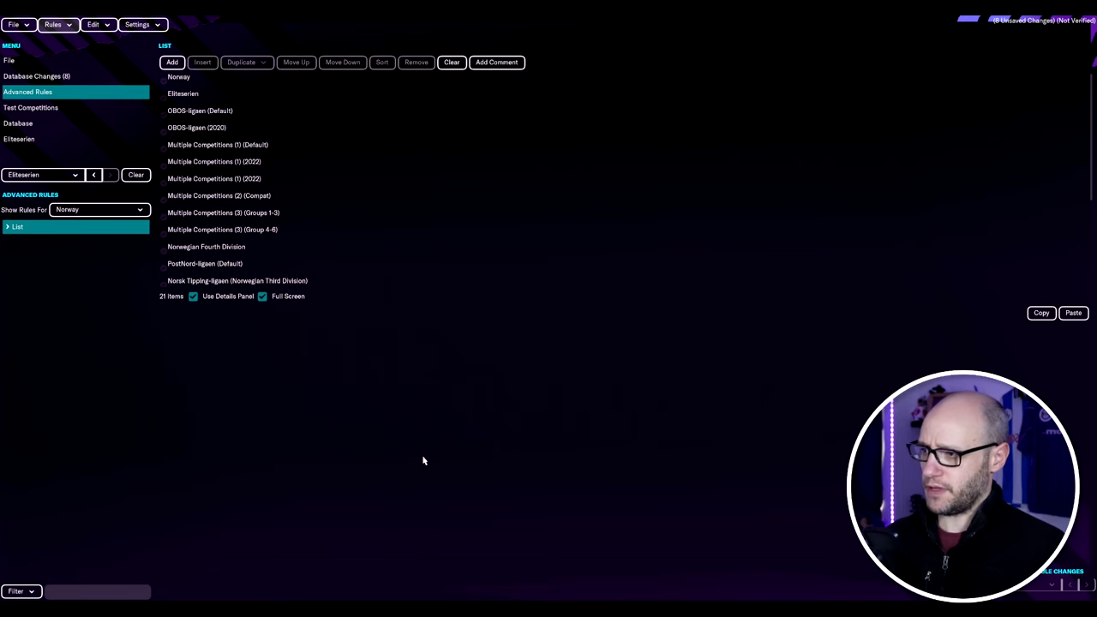
mouse_move(131, 408)
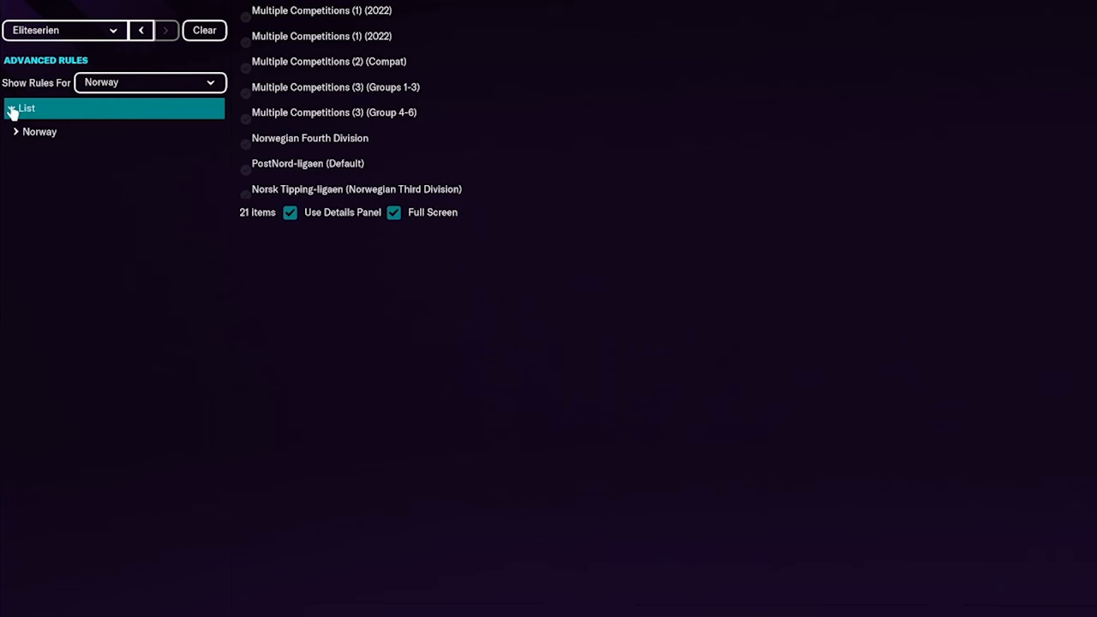
click(150, 83)
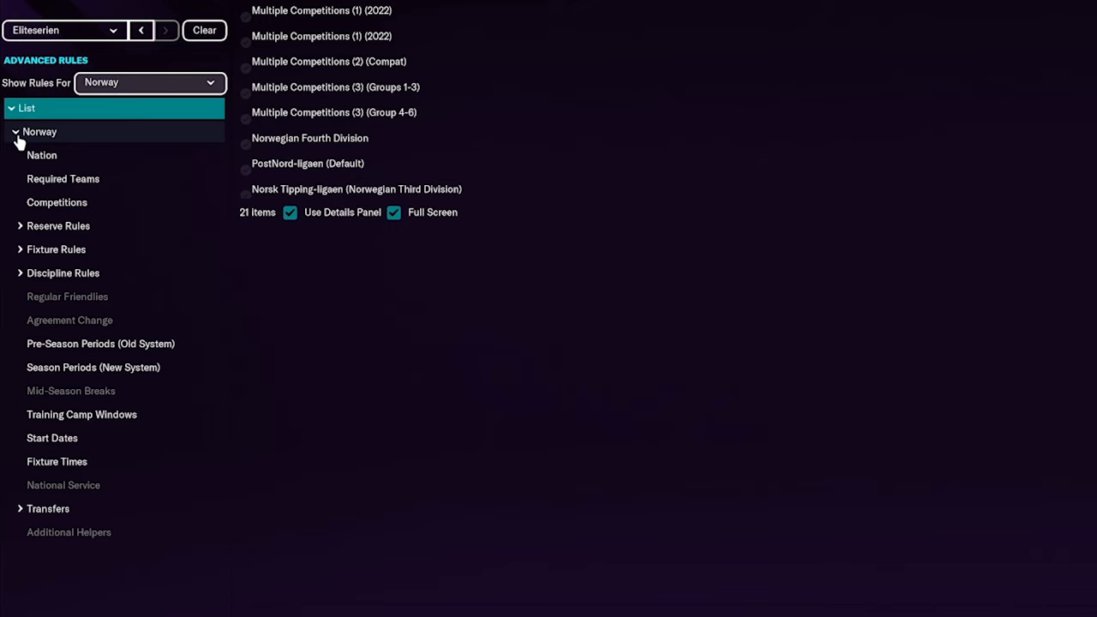
click(63, 178)
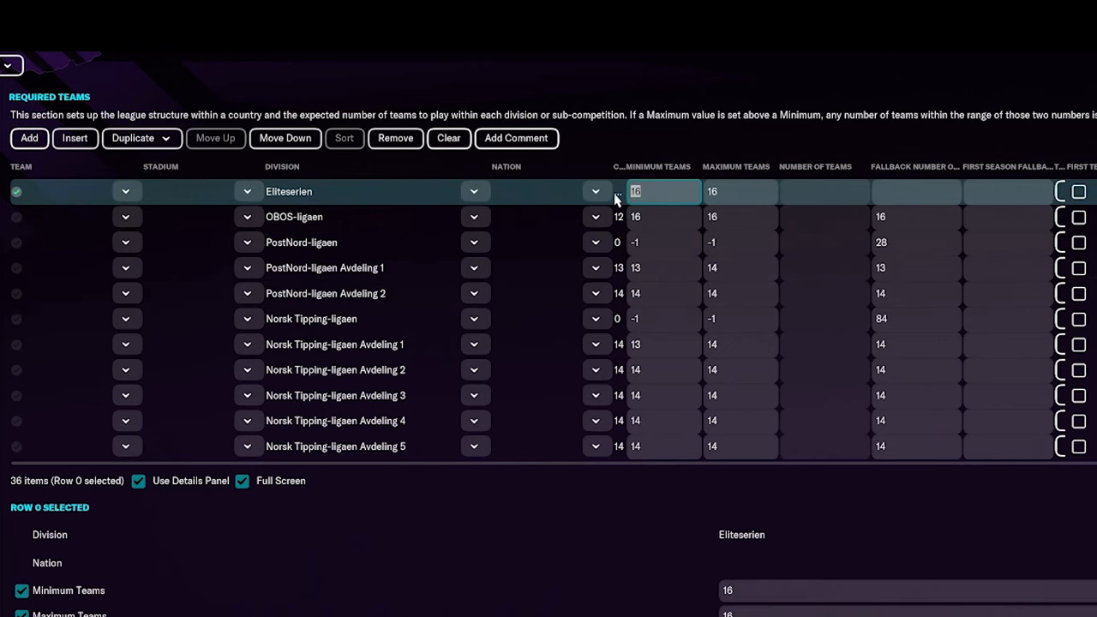
Enter 20 as Eliteserien's Minimum Teams in Required Teams.
text(20)
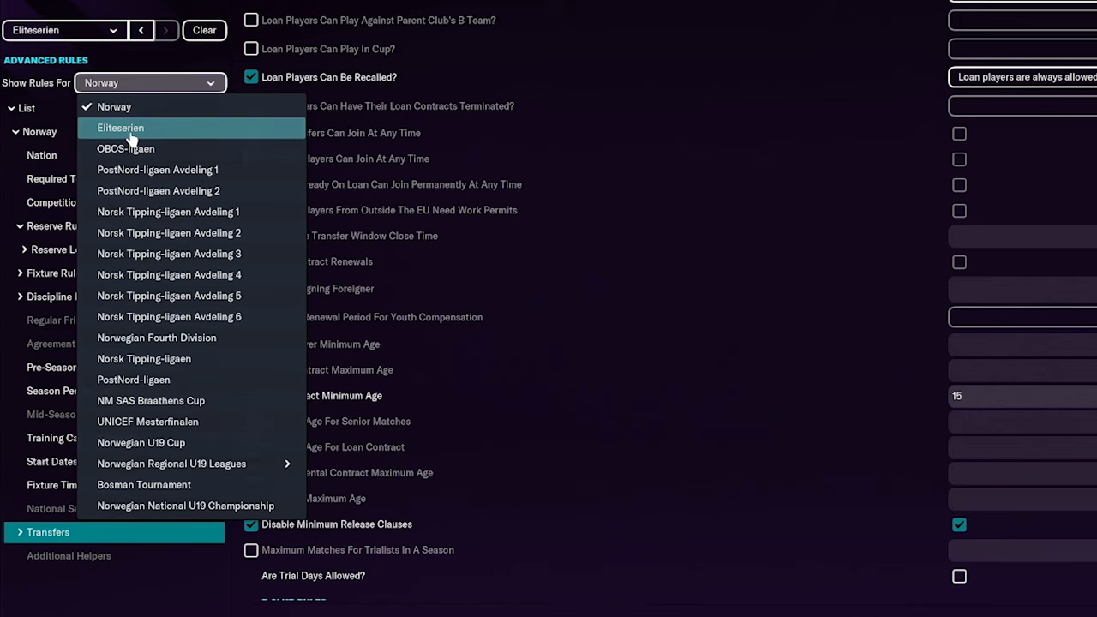
Extend Eliteserien's prize money to 20 positions and set positions 13–15 to 6,400,000 Kr.
click(120, 126)
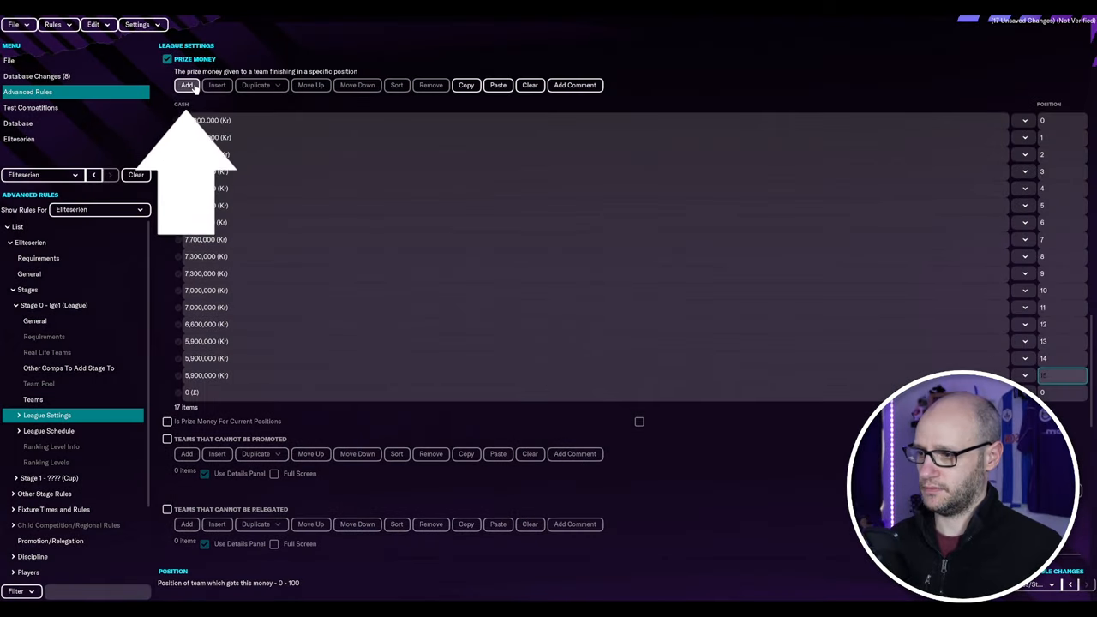
click(186, 85)
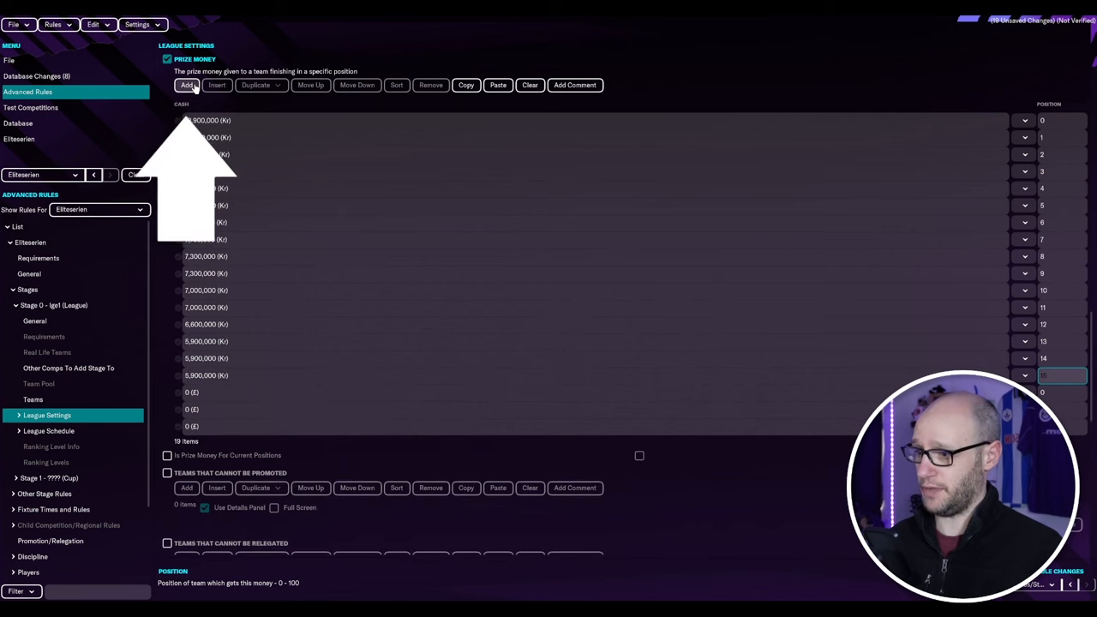
click(186, 85)
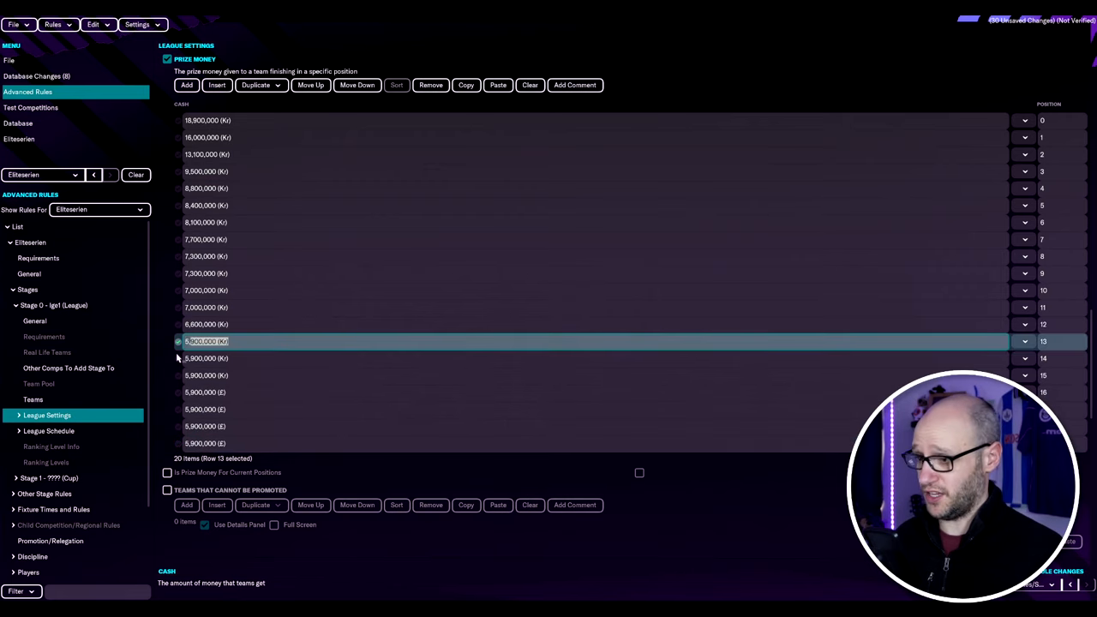
text(64)
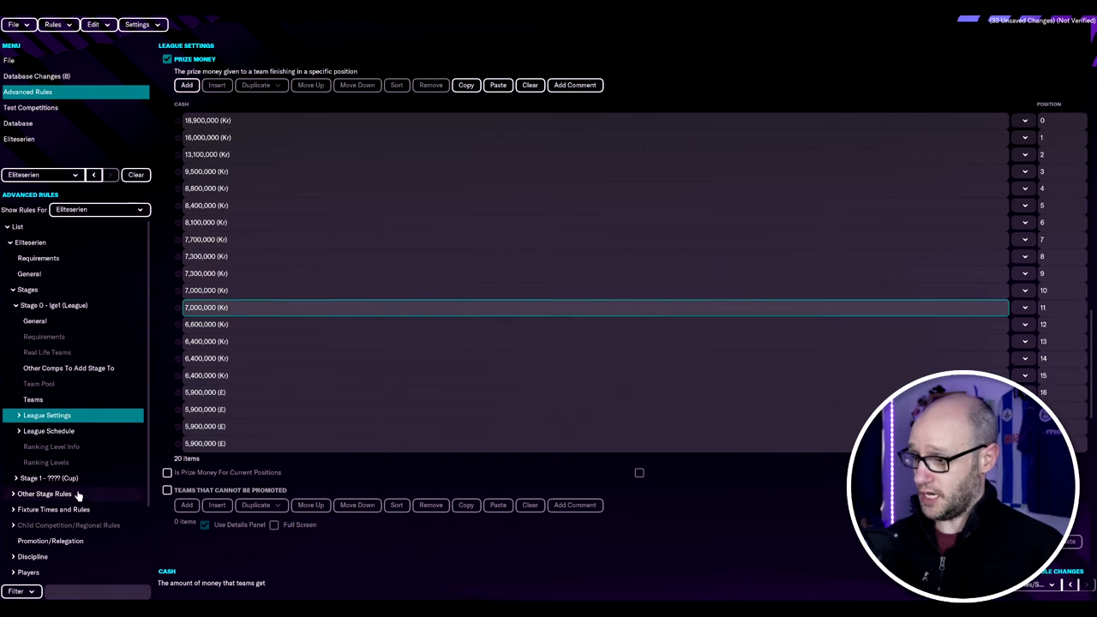
click(19, 415)
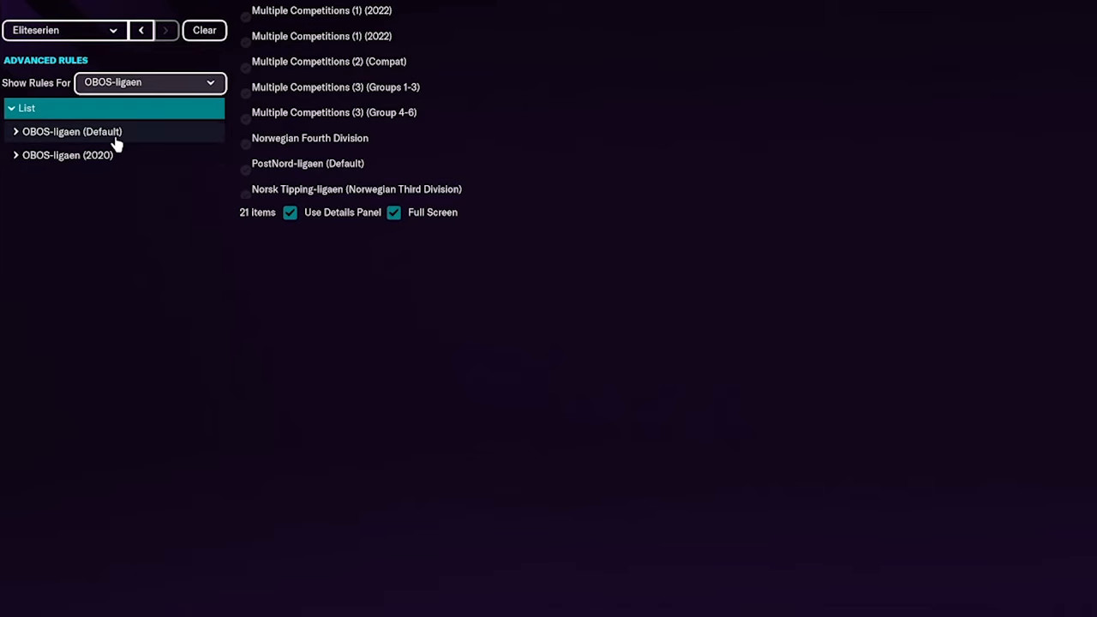
Browse the OBOS-ligaen (2020) rule set and its requirements.
click(67, 155)
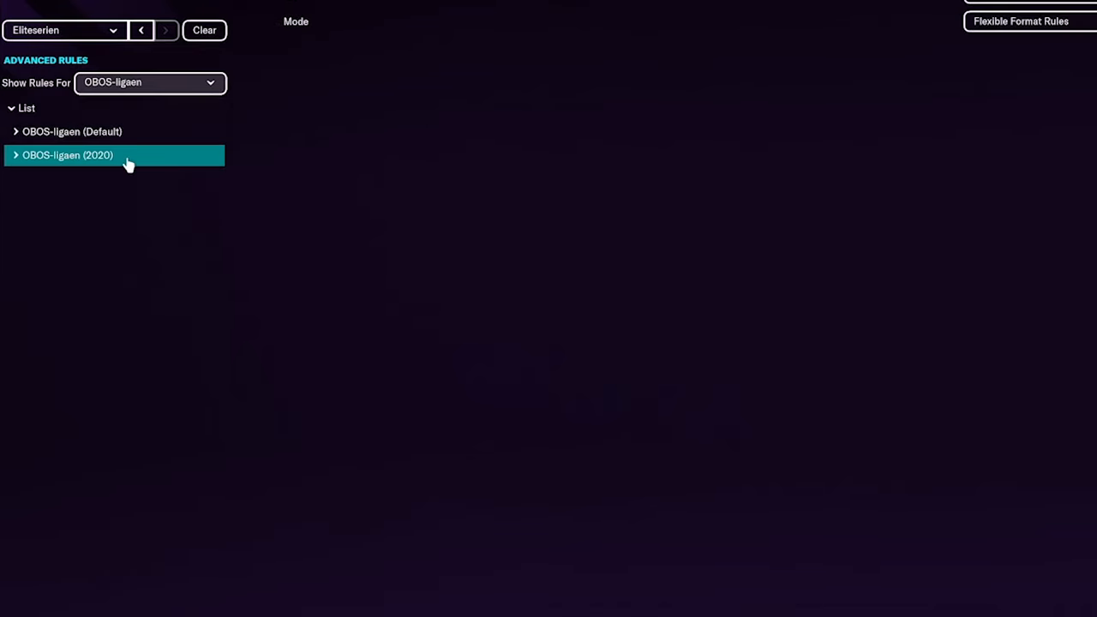
click(72, 132)
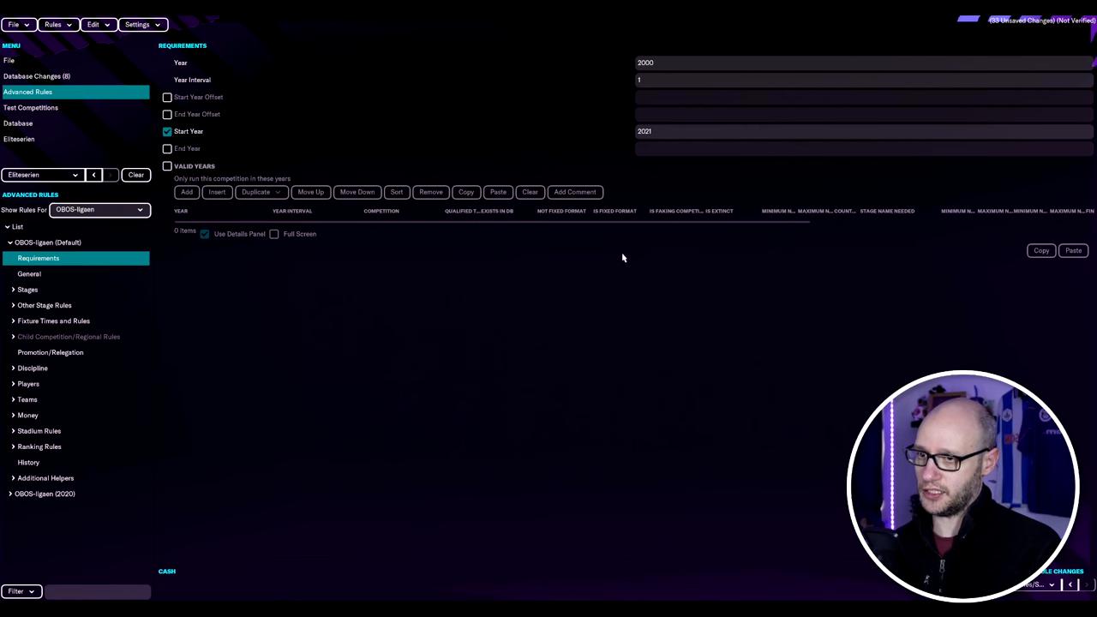
mouse_move(652, 158)
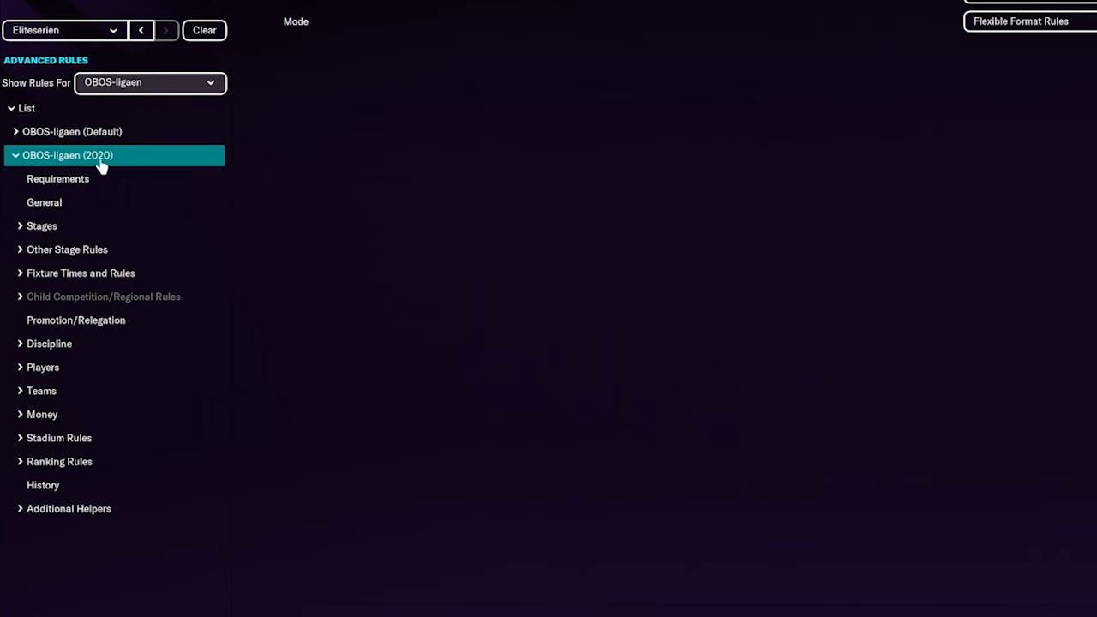
click(58, 179)
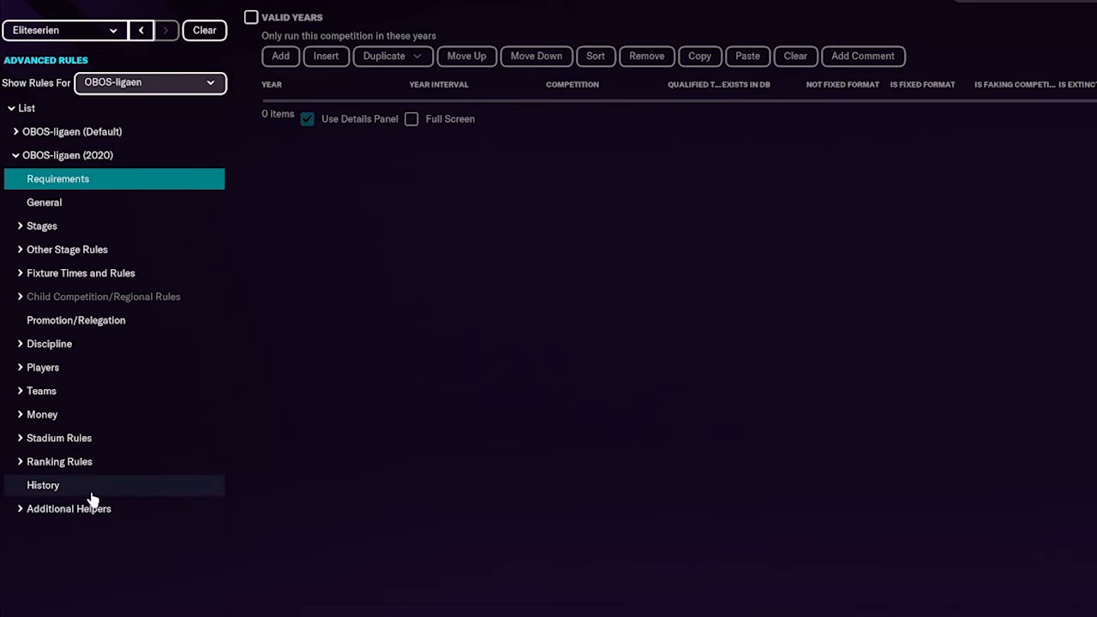
mouse_move(128, 425)
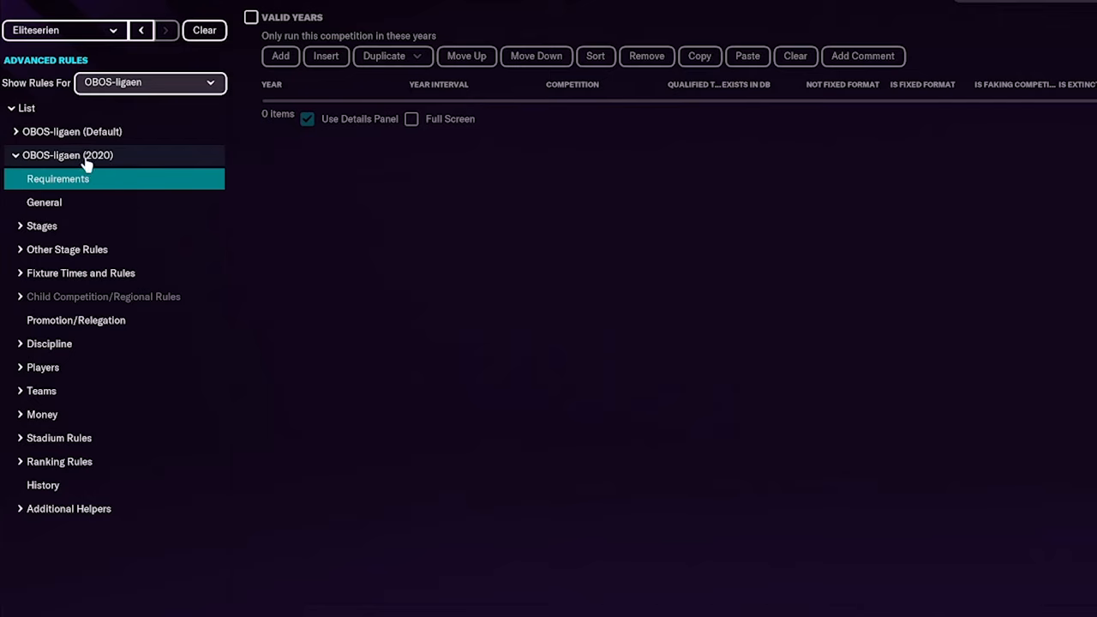
click(72, 131)
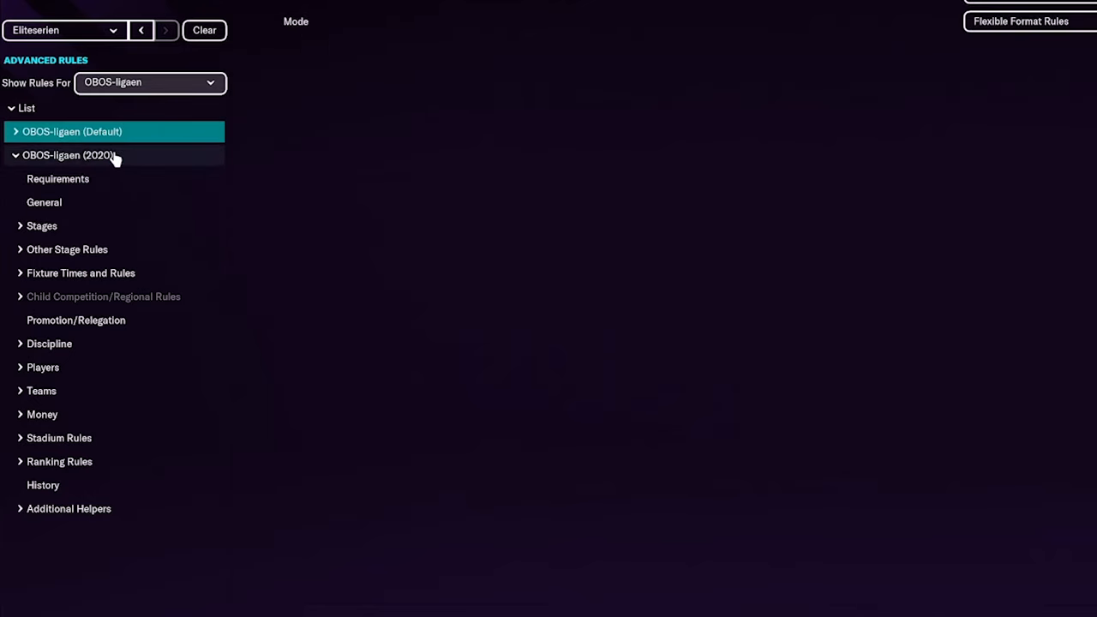
Open Stage 0 - lge1 league settings in OBOS-ligaen's default rules.
click(16, 156)
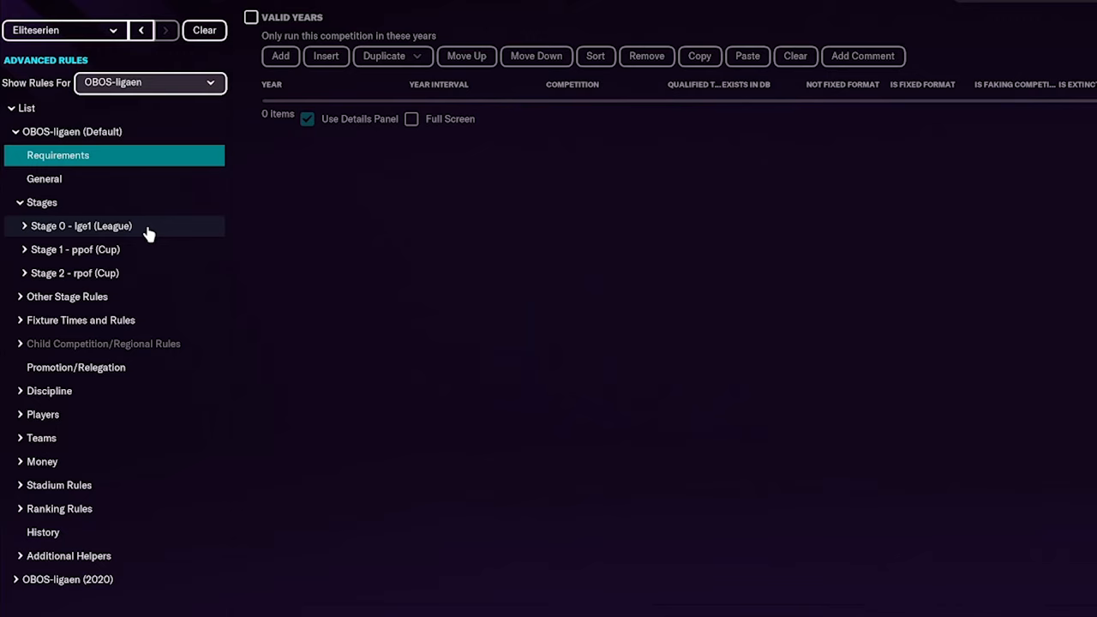
click(81, 225)
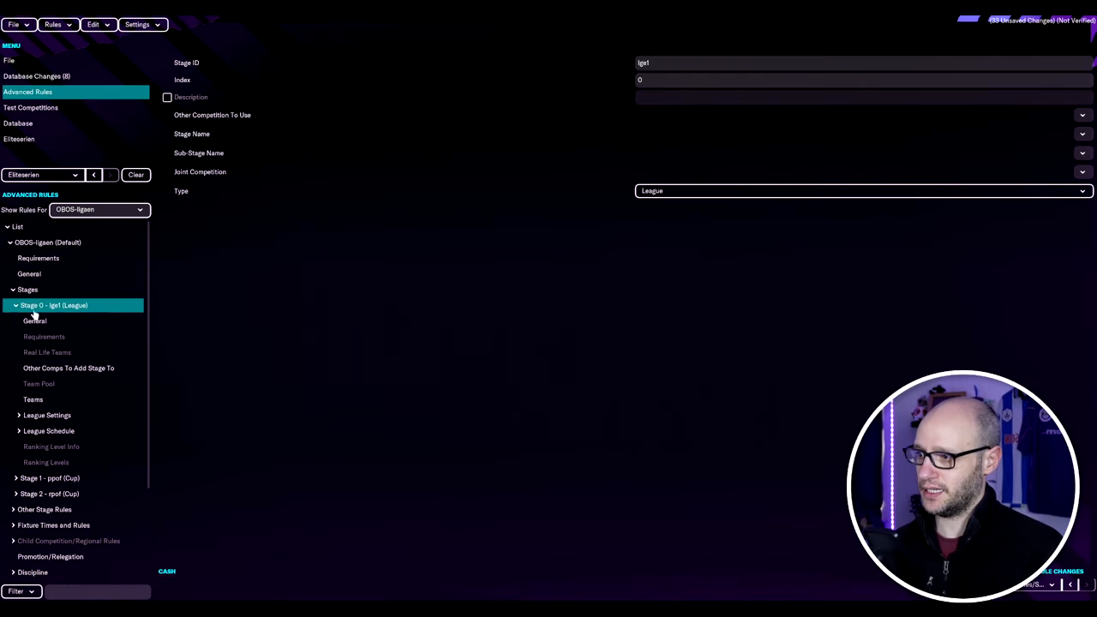
click(35, 321)
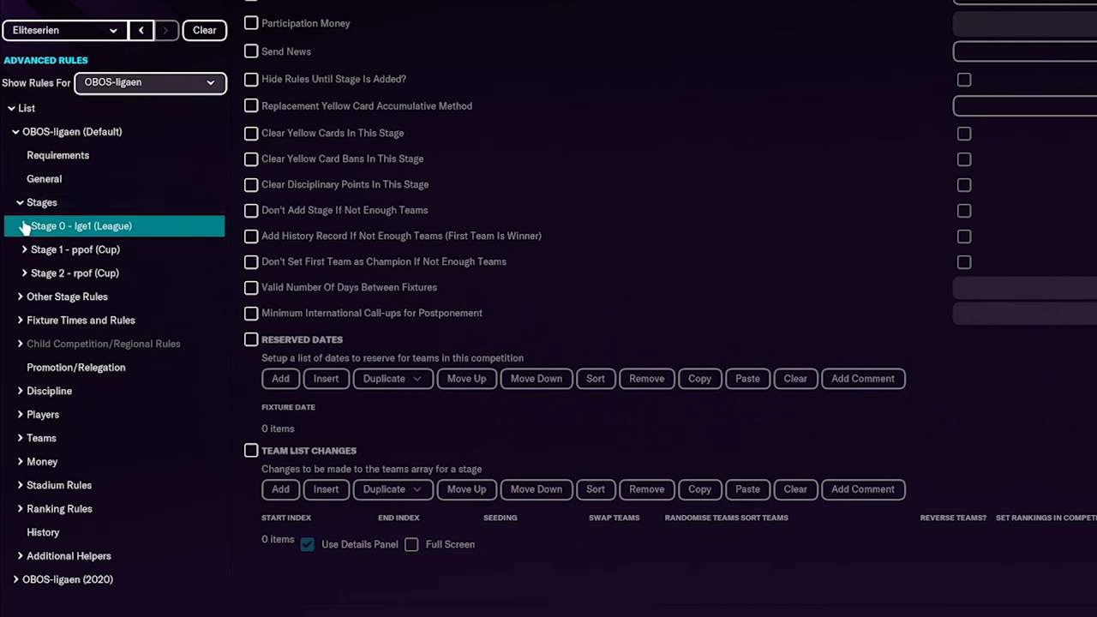
click(41, 202)
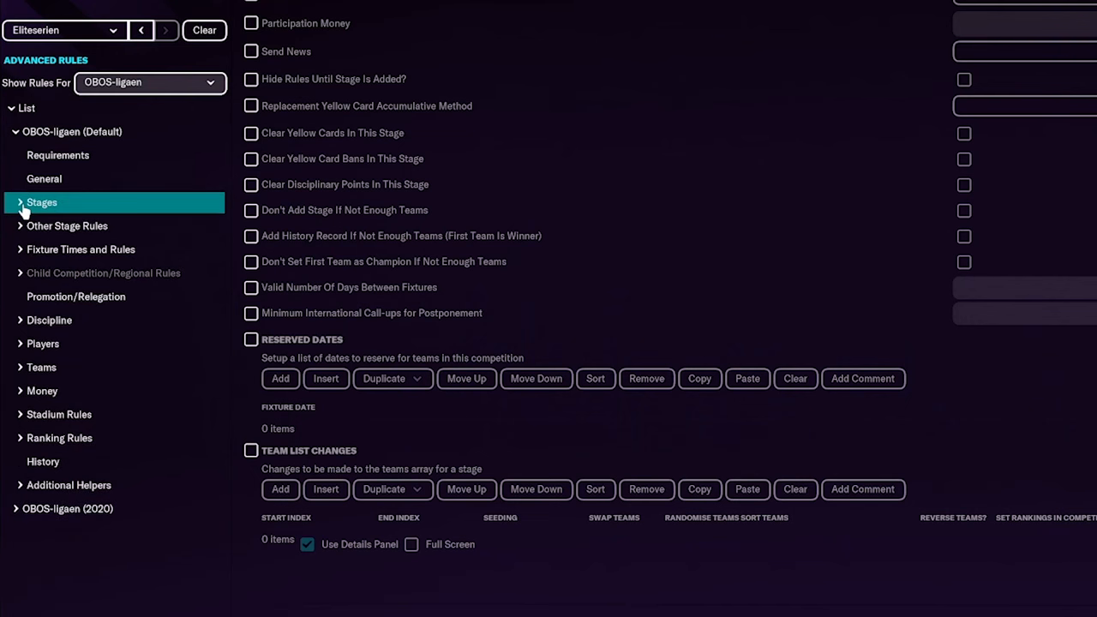
click(41, 202)
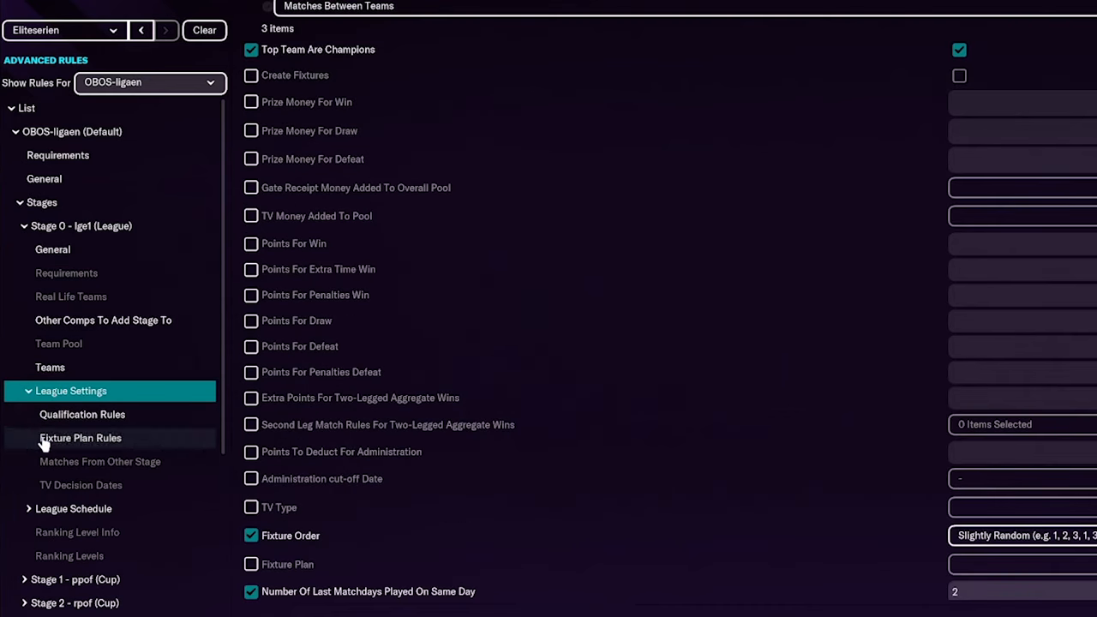
click(71, 391)
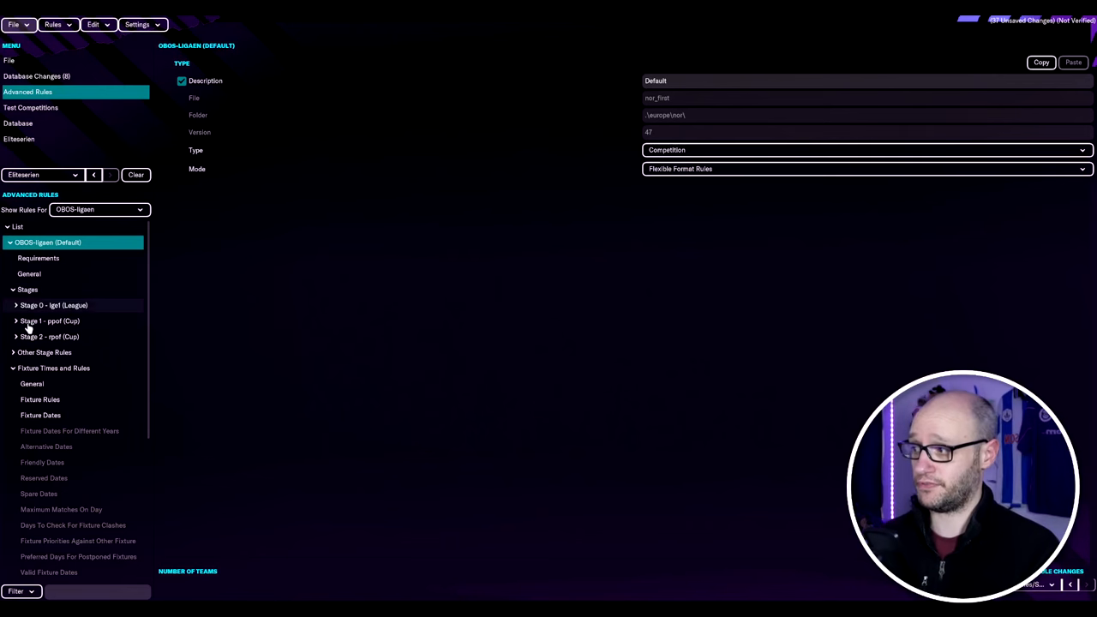
Scroll through OBOS-ligaen's Stage 0 league settings.
click(15, 305)
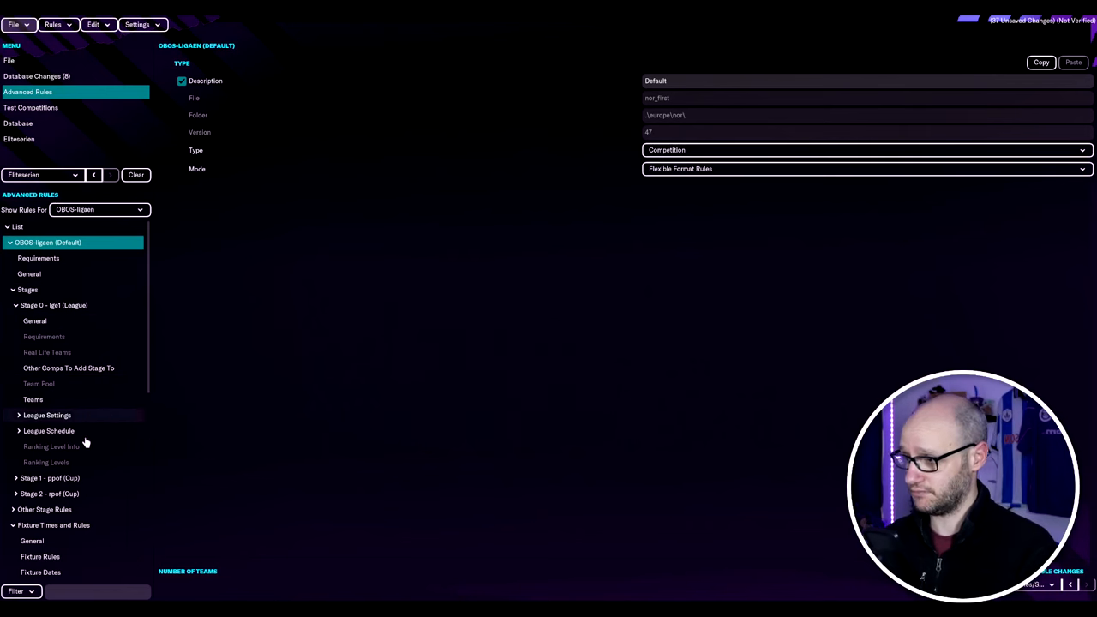
click(47, 415)
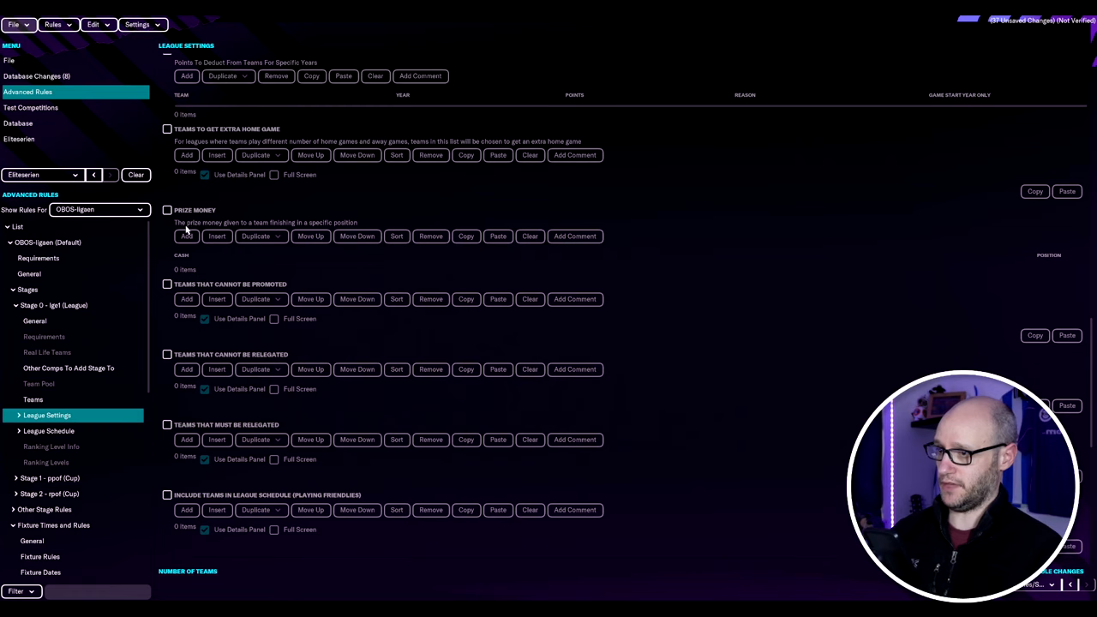
scroll(down, 3)
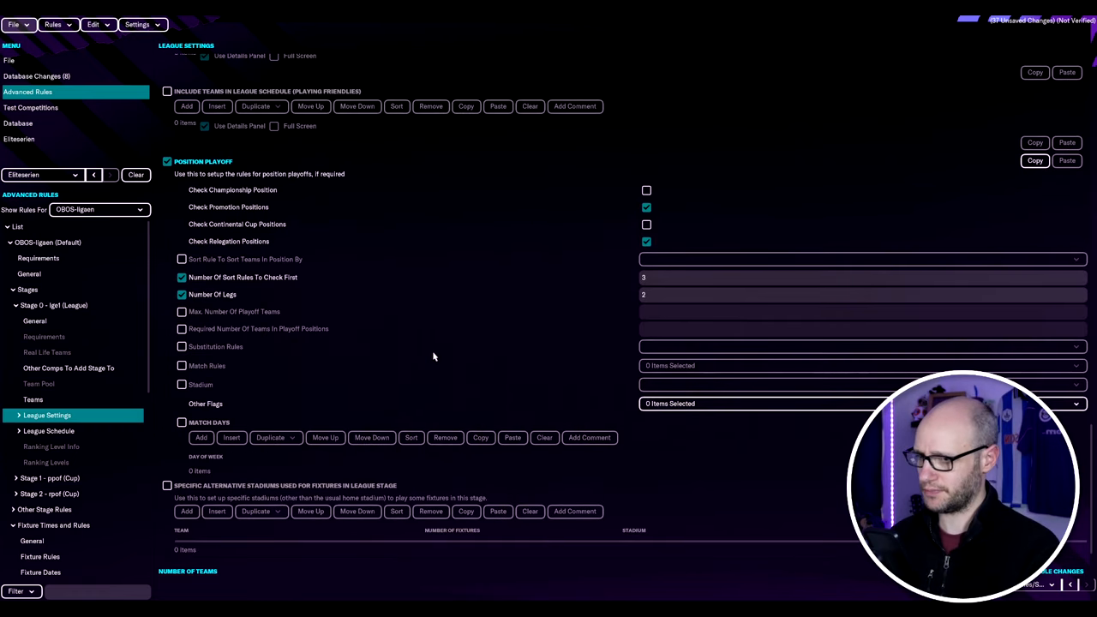
mouse_move(435, 354)
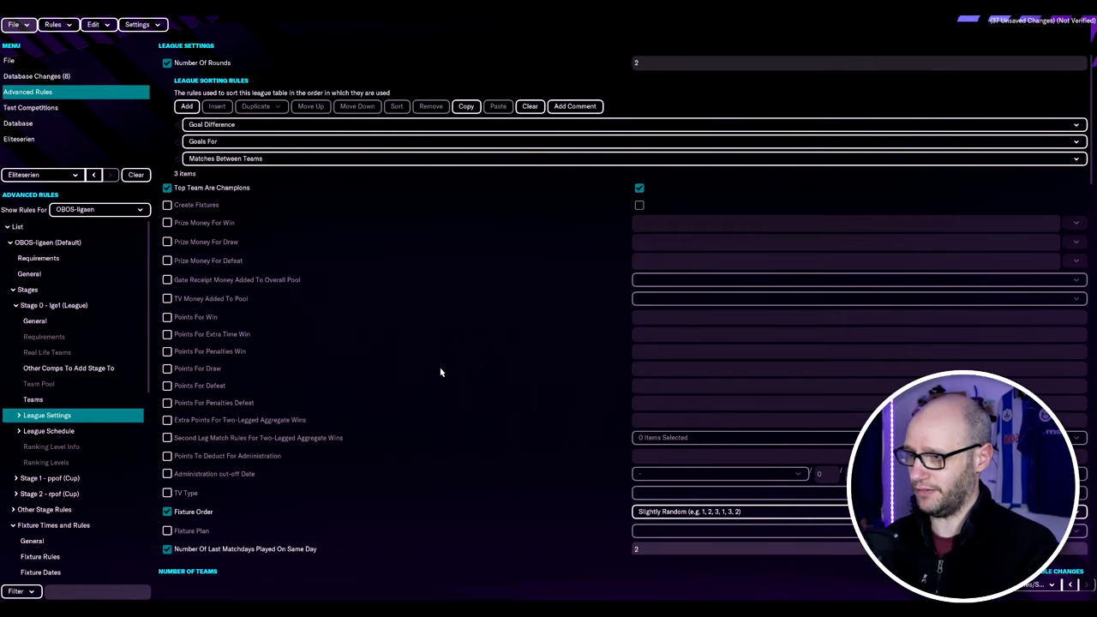
Review OBOS-ligaen's money rules: initial TV money 1,800,000 Kr and participation money.
click(54, 305)
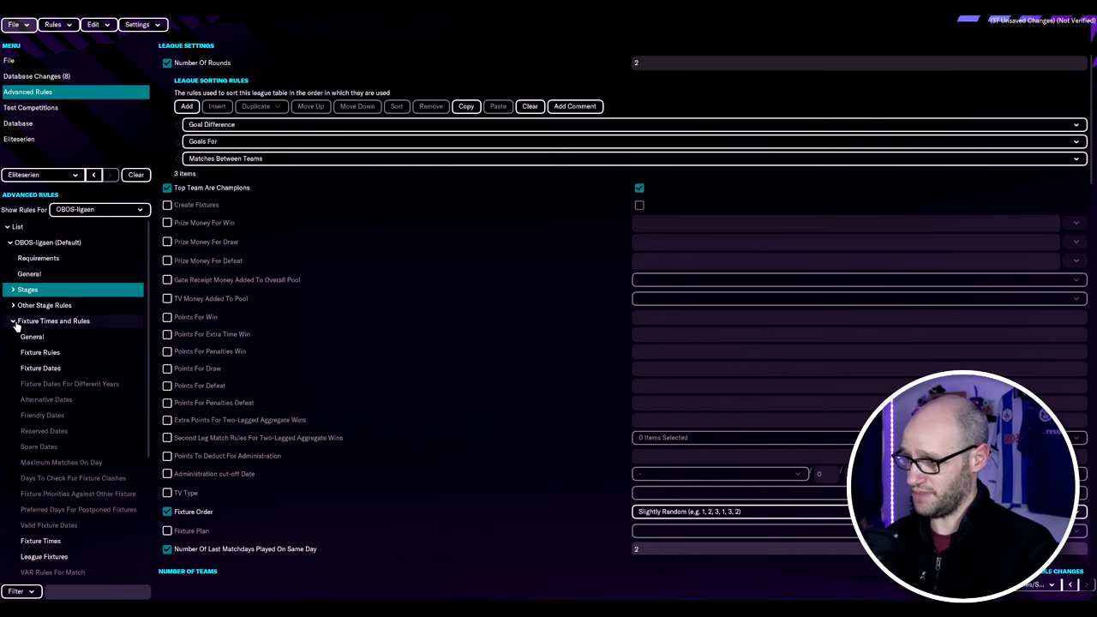
click(44, 431)
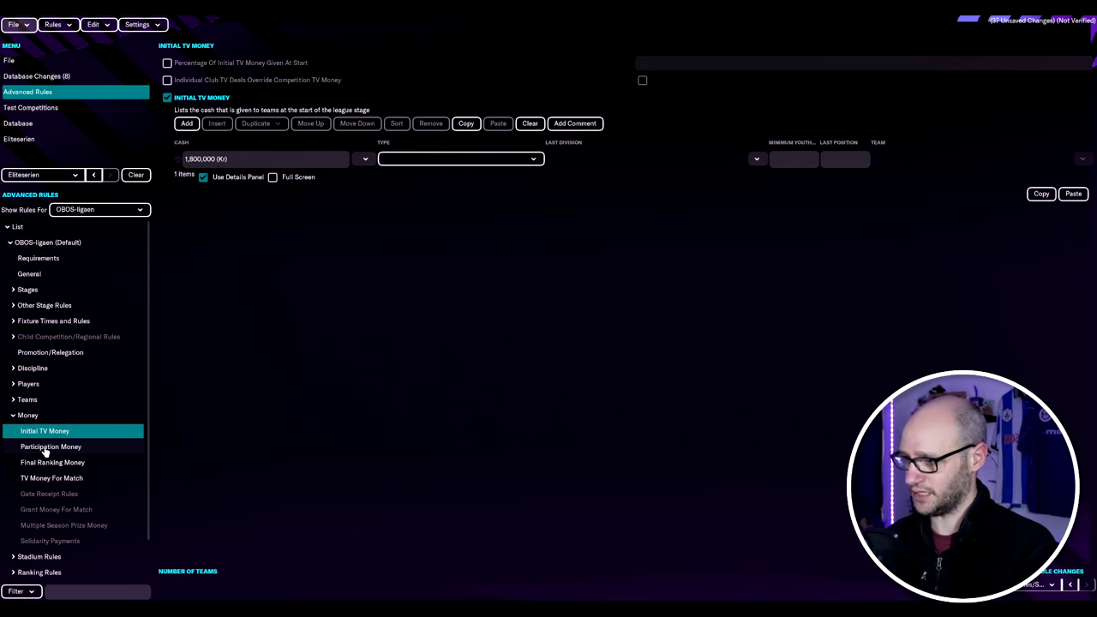
click(53, 463)
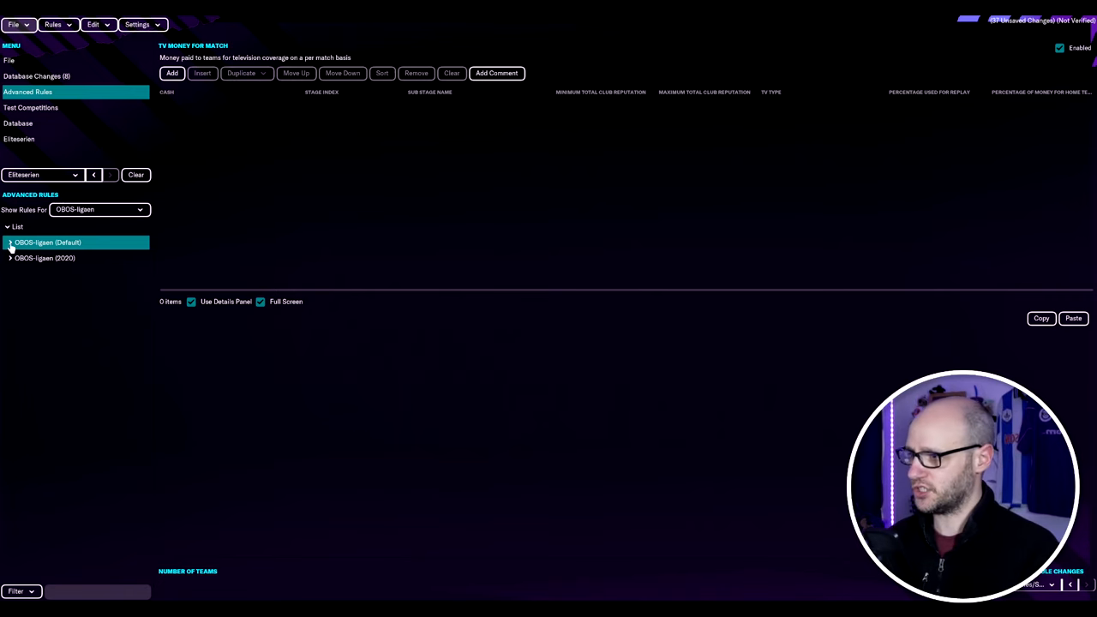
View Norway's start dates and its four season periods from March/April to December.
click(10, 243)
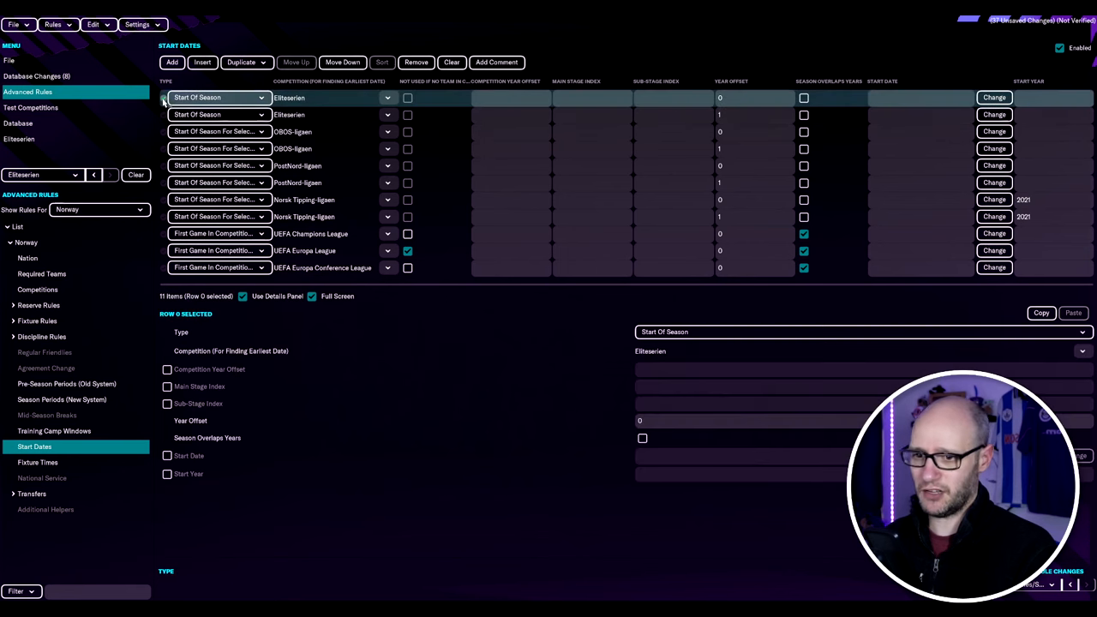
click(62, 399)
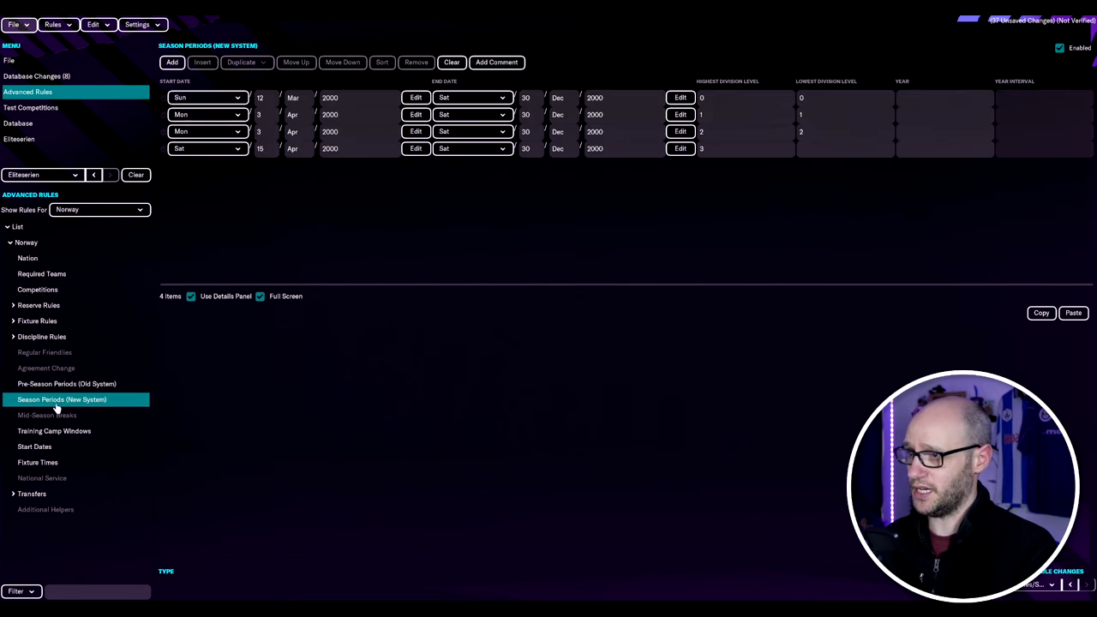
mouse_move(151, 393)
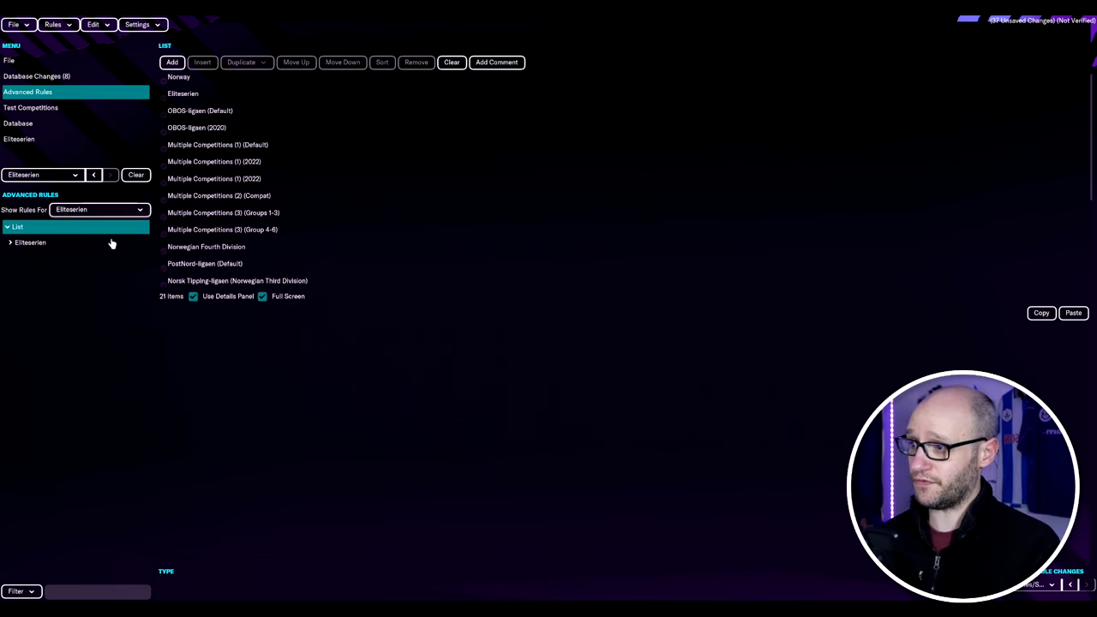
Review Eliteserien's general settings and Stage 0 league schedule and break periods.
click(30, 242)
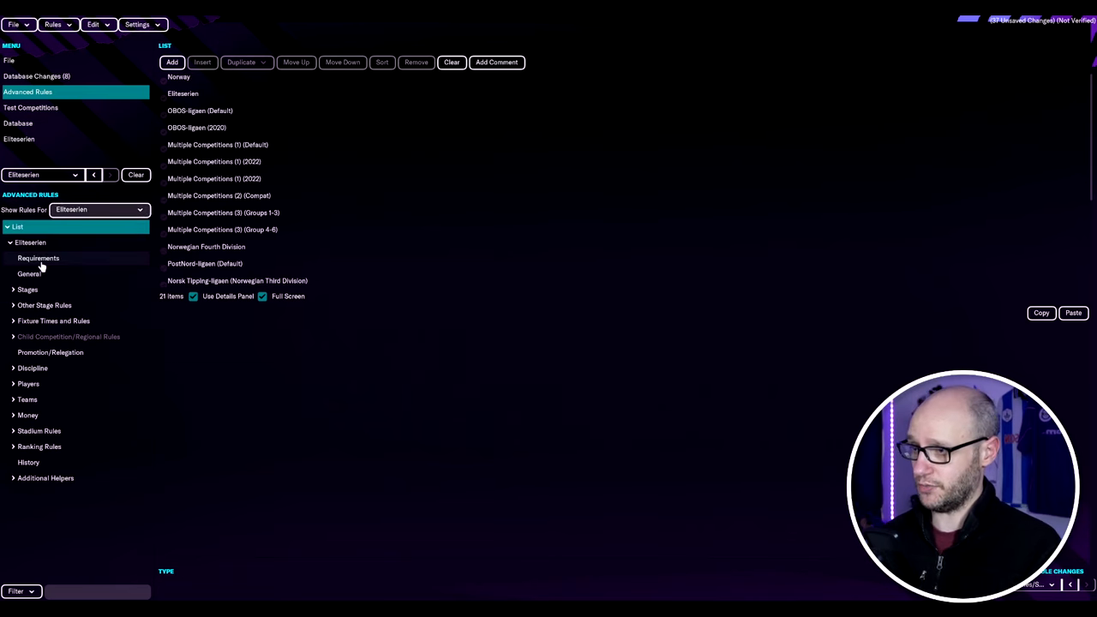
click(30, 274)
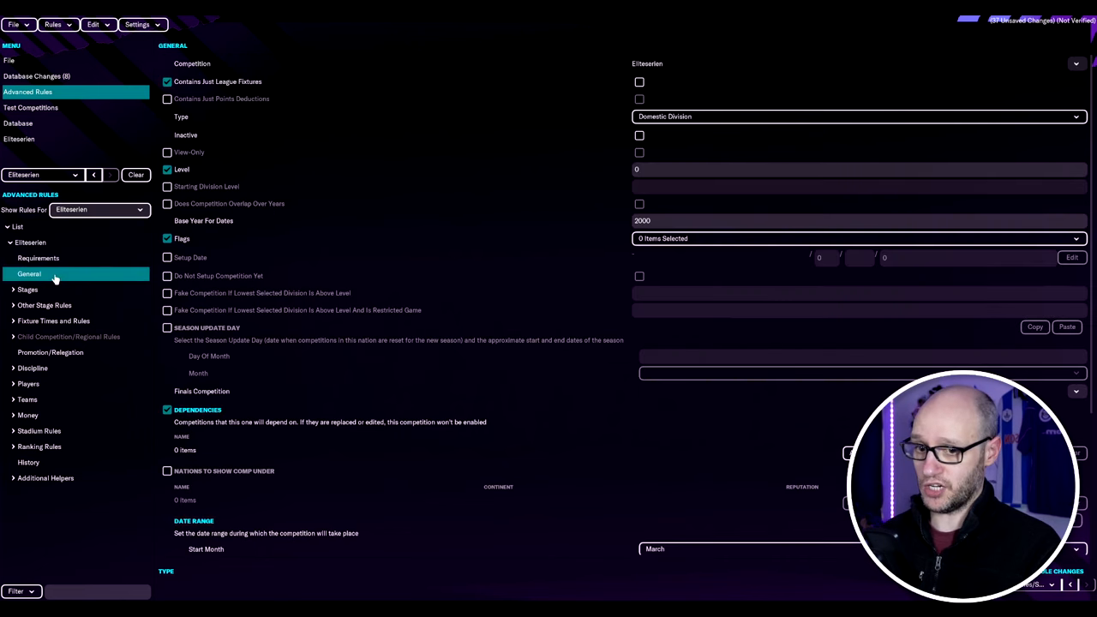
scroll(down, 3)
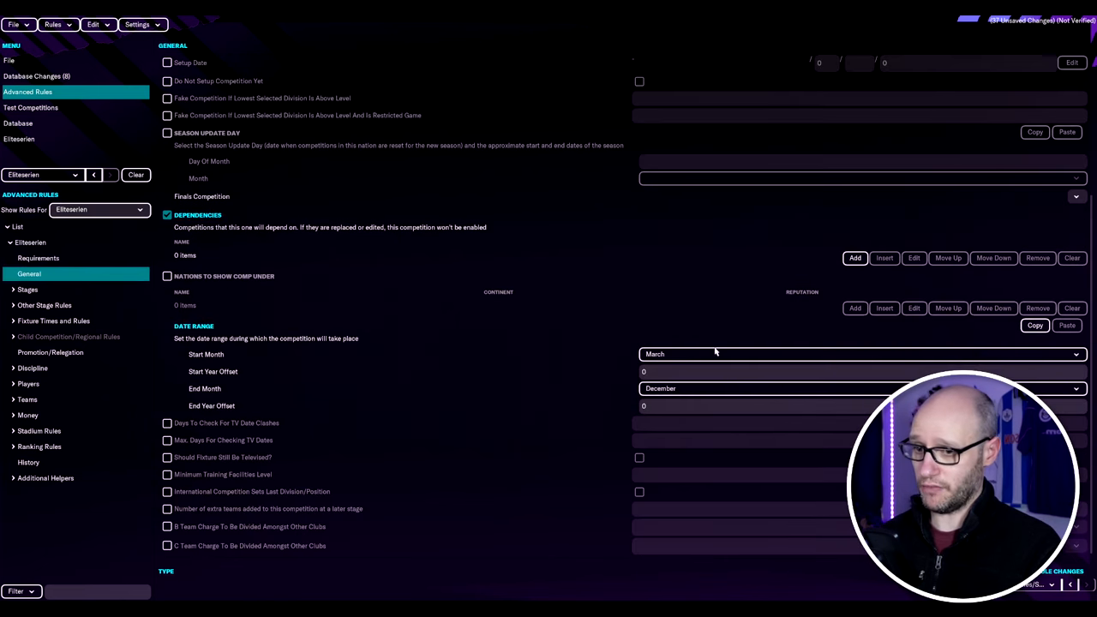
mouse_move(363, 437)
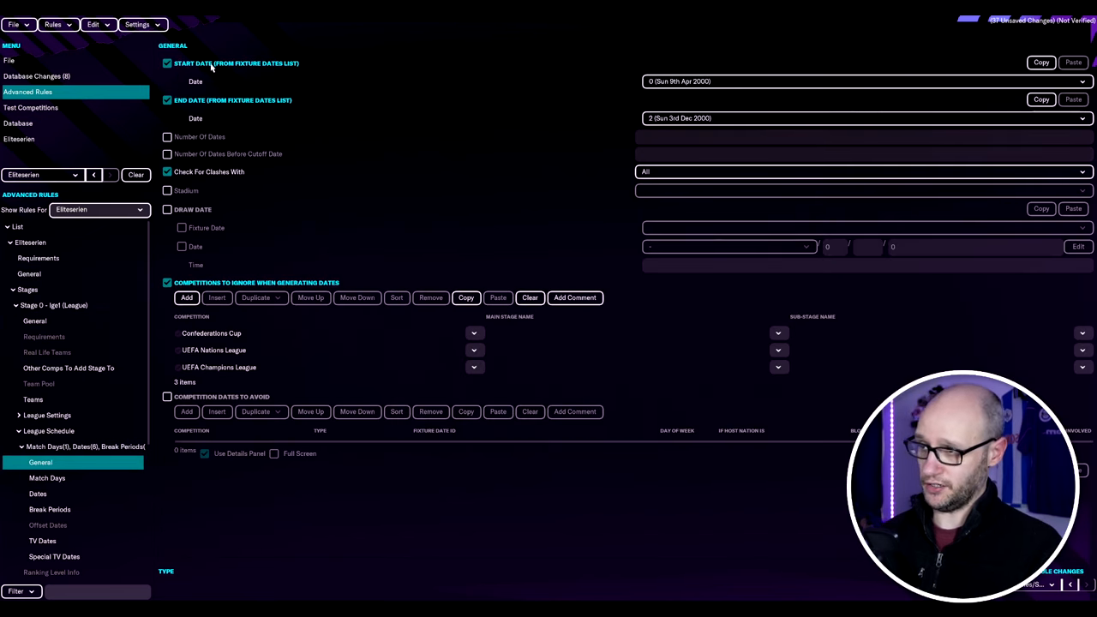
click(38, 494)
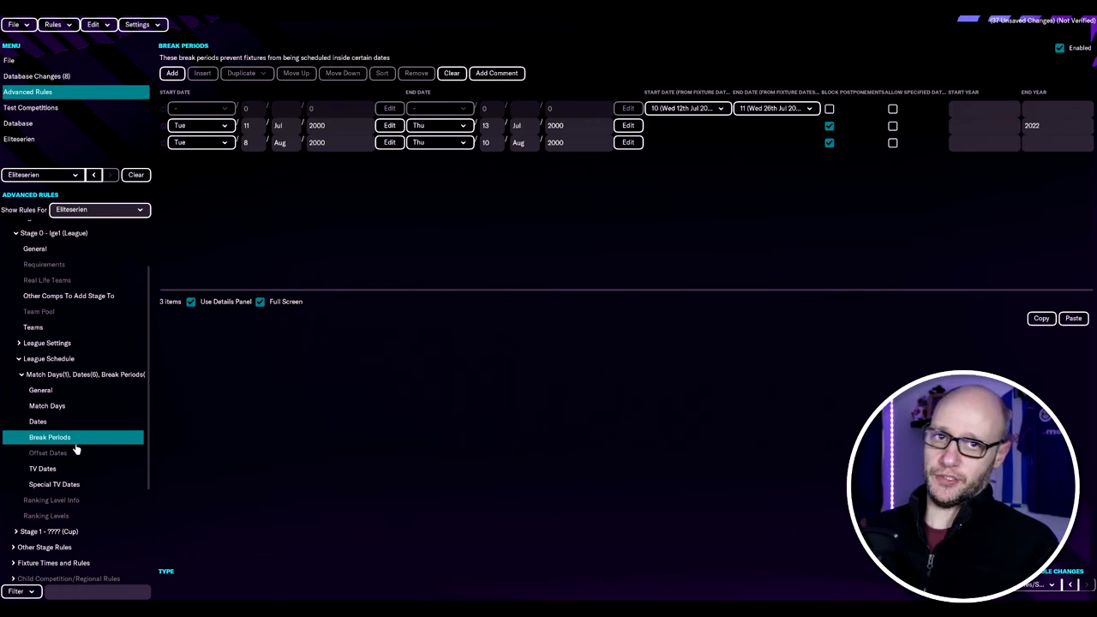
click(43, 468)
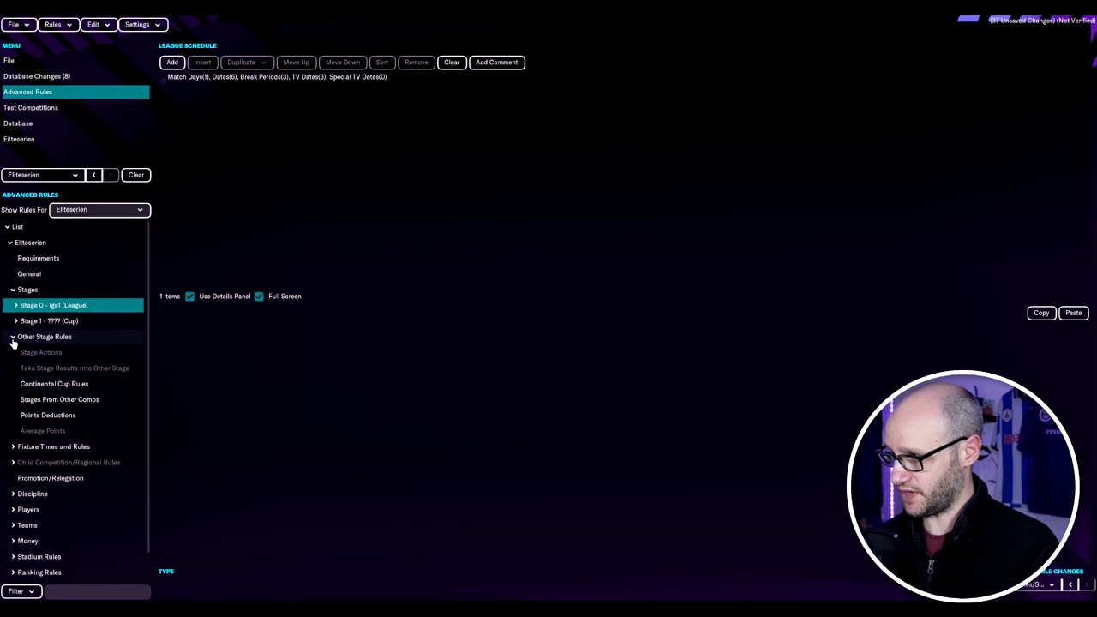
Review Eliteserien's fixture dates and VAR rules for matches.
click(45, 336)
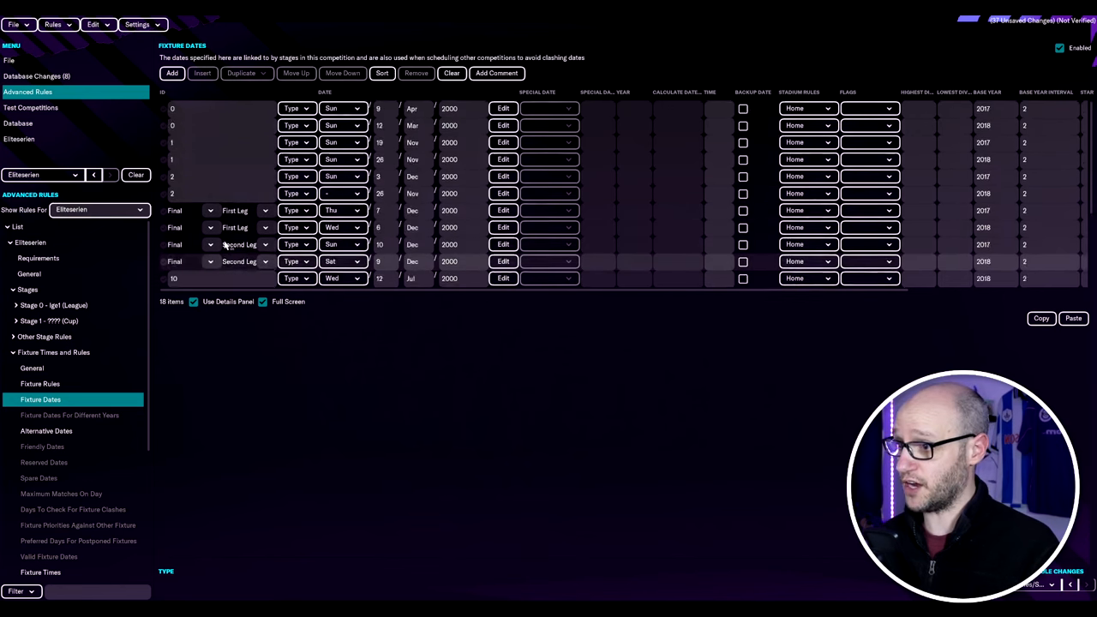
scroll(down, 3)
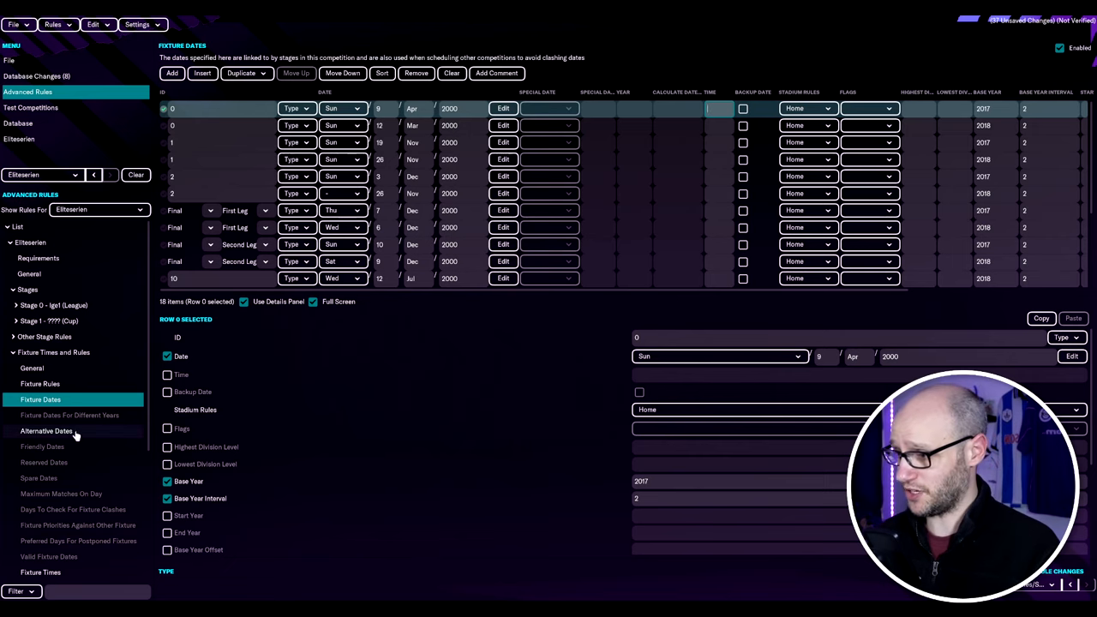
click(52, 401)
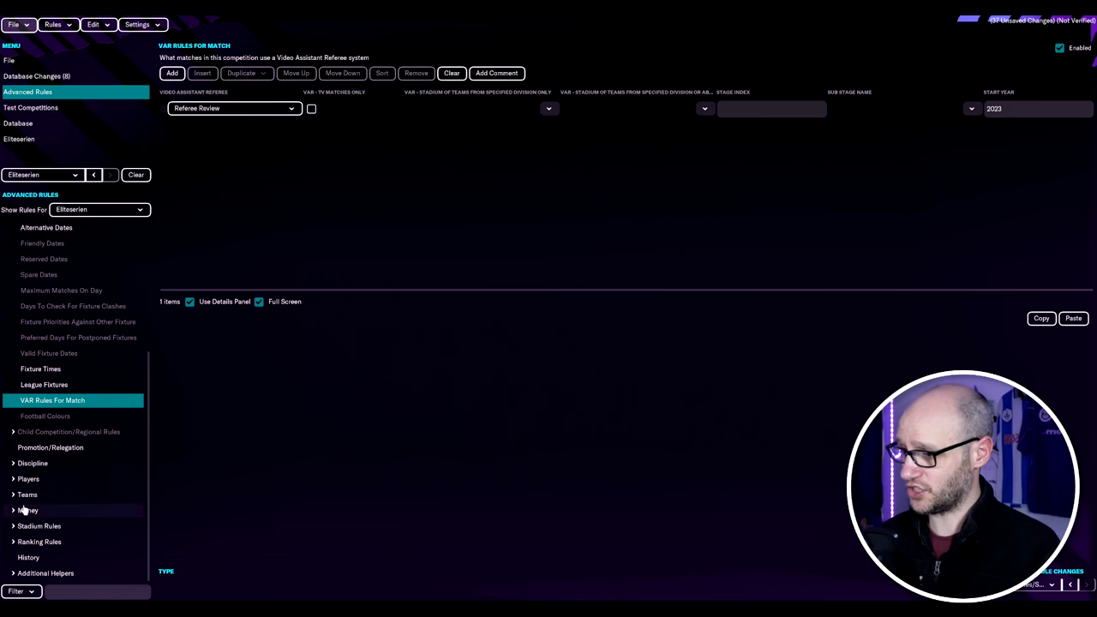
click(98, 210)
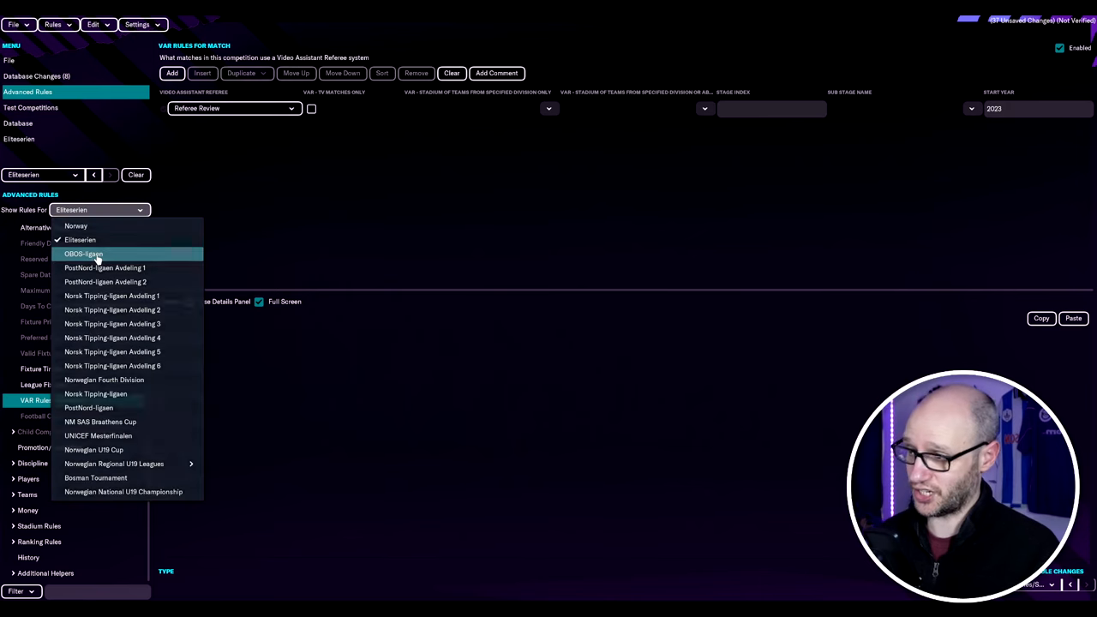
Show OBOS-ligaen's rules and scroll through its 16 default fixture date entries.
click(84, 254)
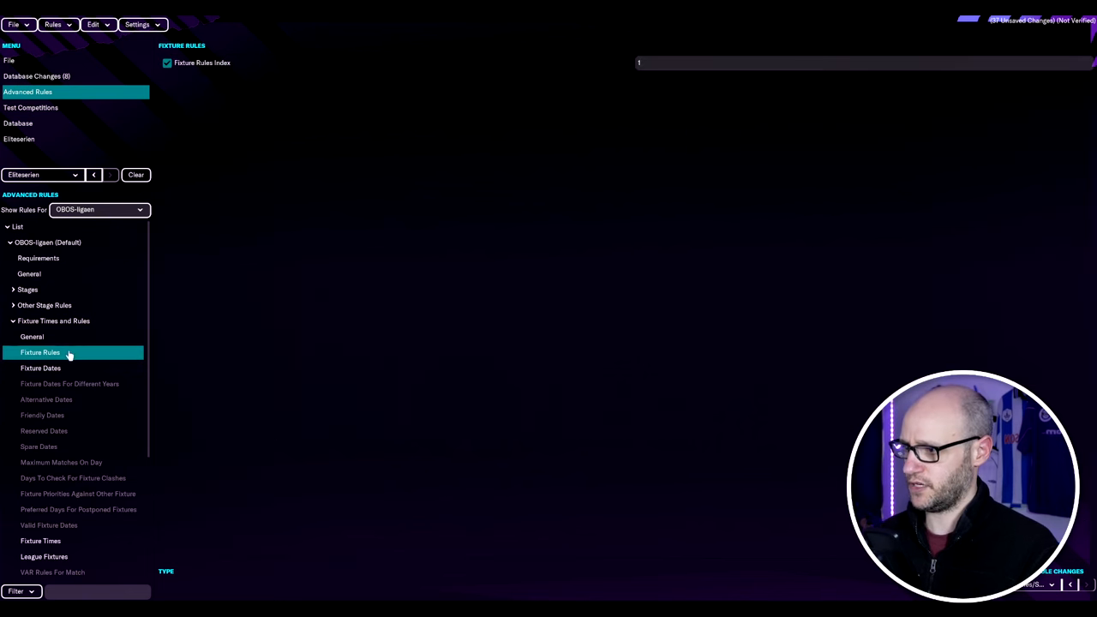
click(40, 368)
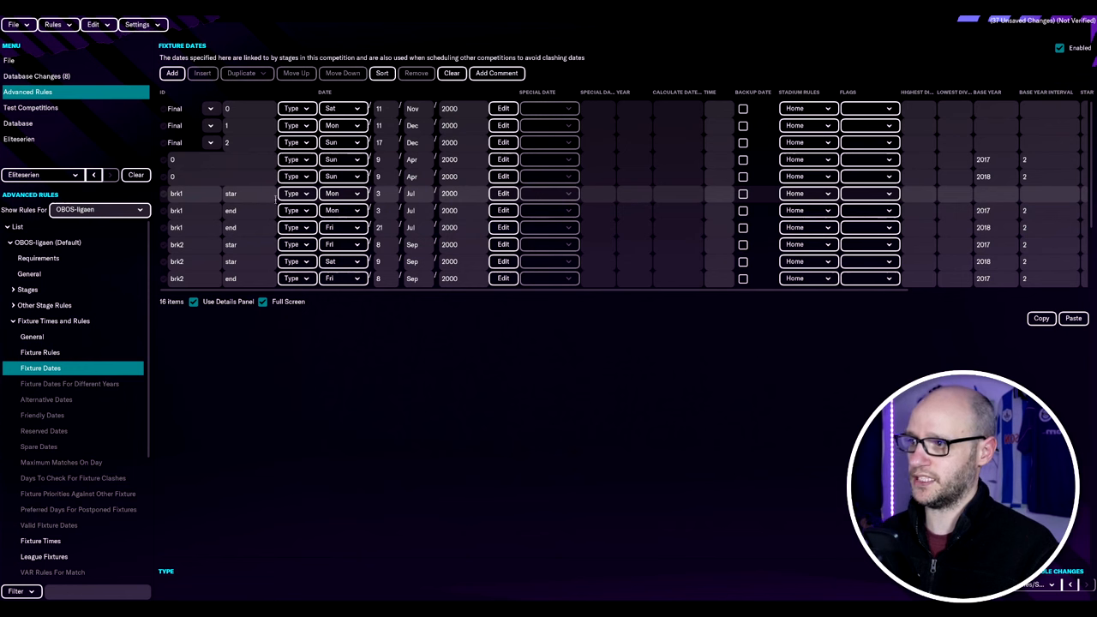
scroll(down, 3)
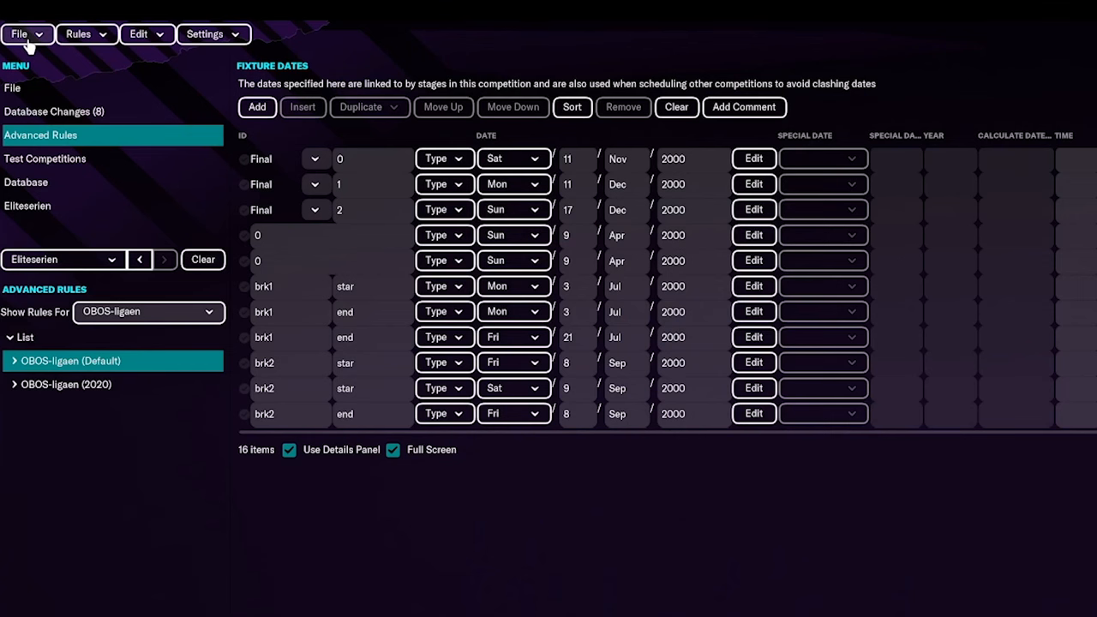
Open the Rules menu listing convert, revert, test and remove rule actions.
click(79, 34)
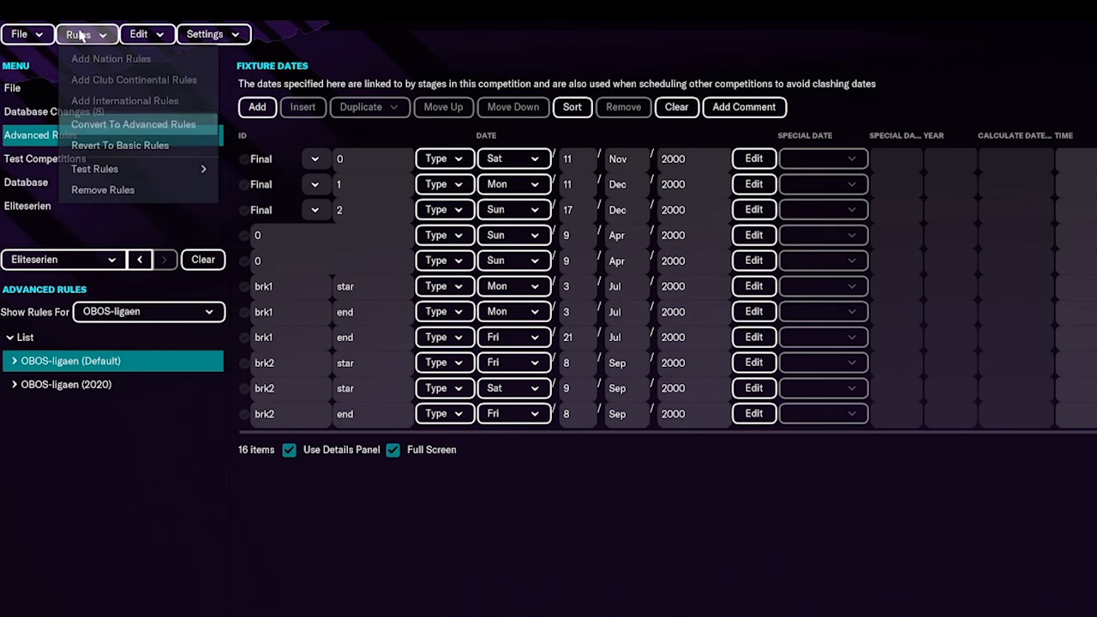
mouse_move(94, 169)
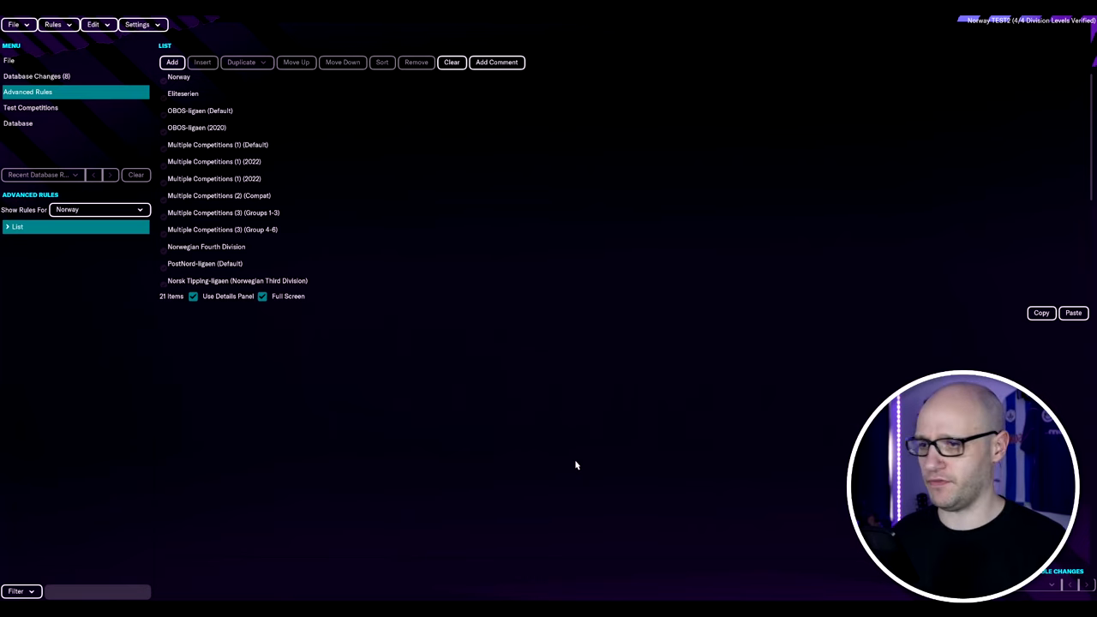
mouse_move(778, 358)
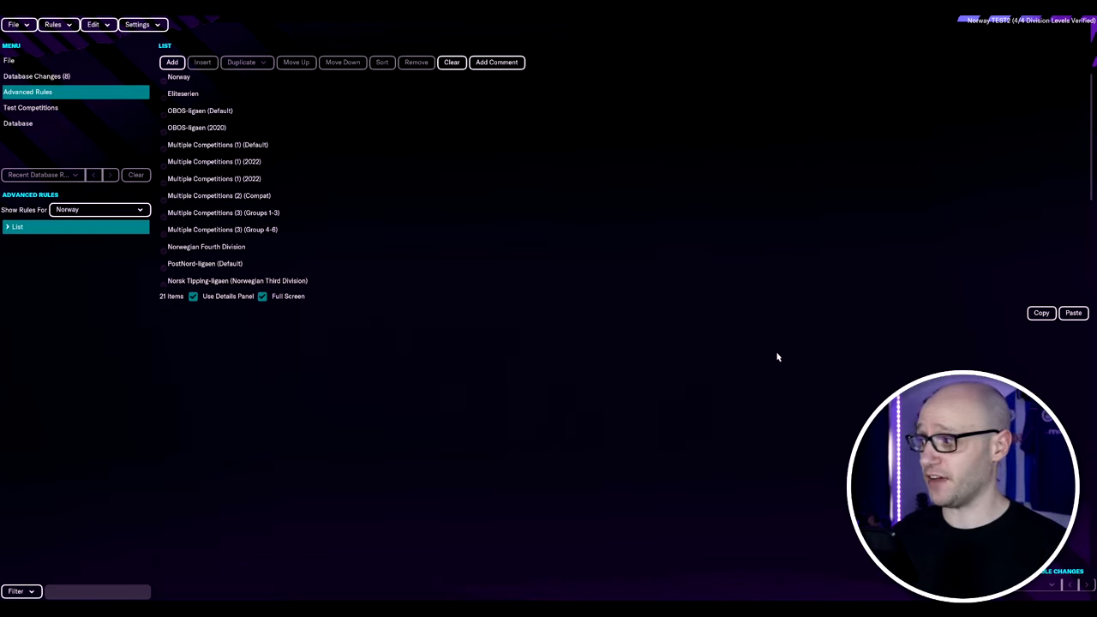
mouse_move(780, 337)
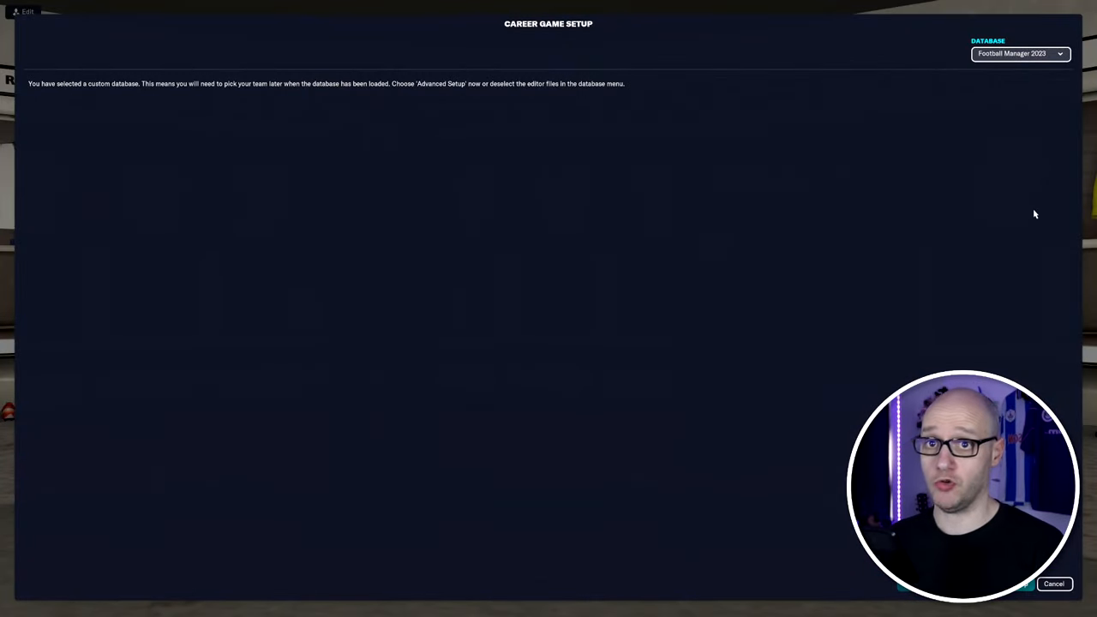
Confirm the standard database with the Norway TEST2 editor file enabled.
click(1020, 53)
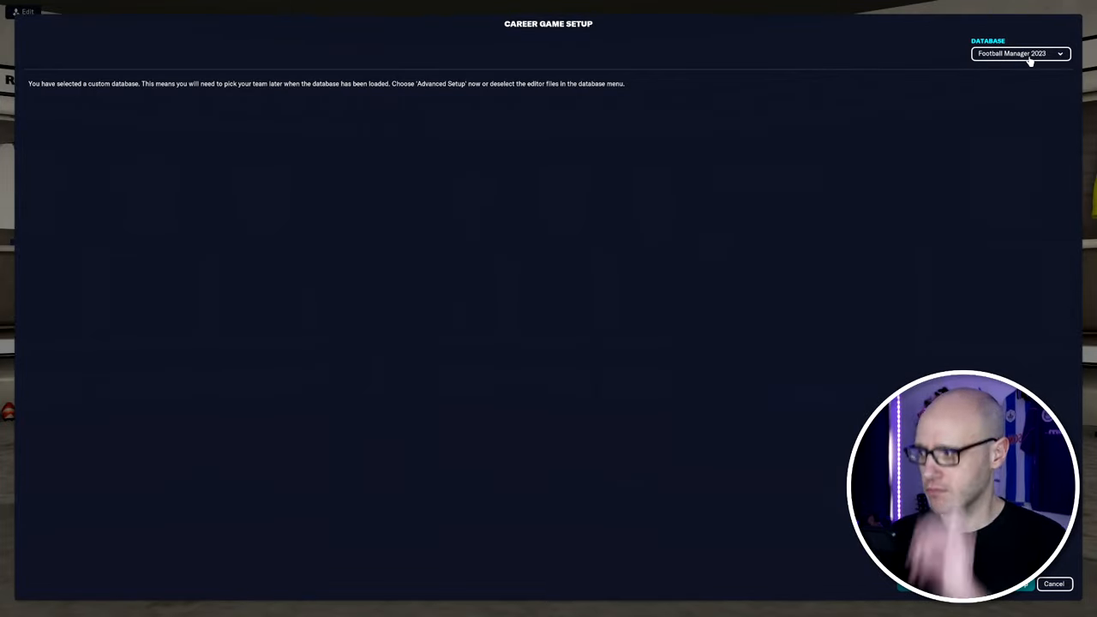
click(1020, 54)
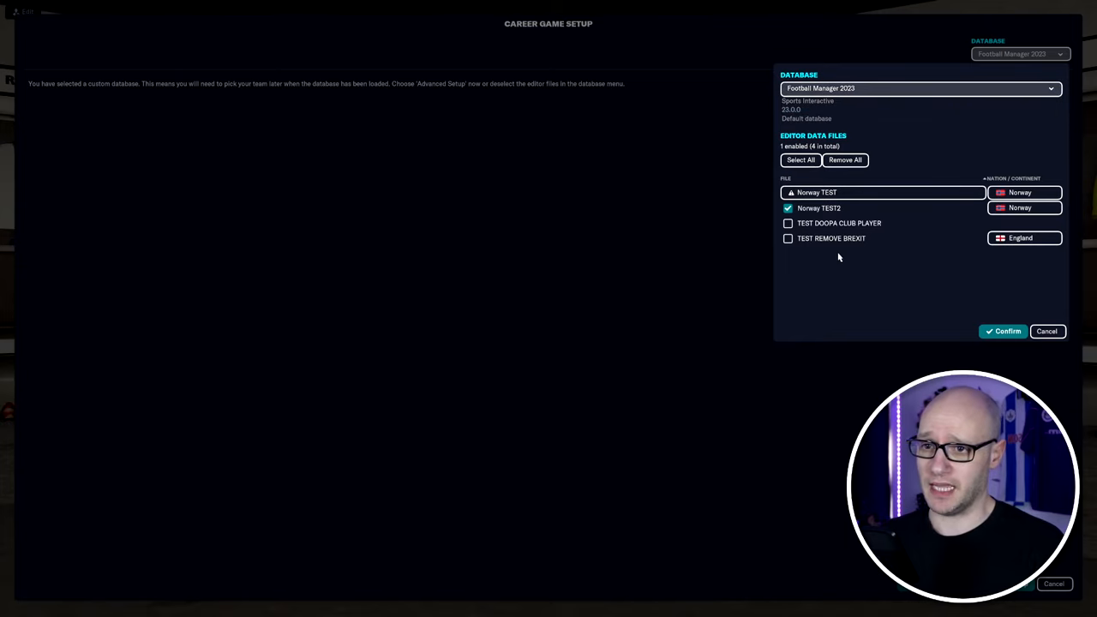
mouse_move(876, 332)
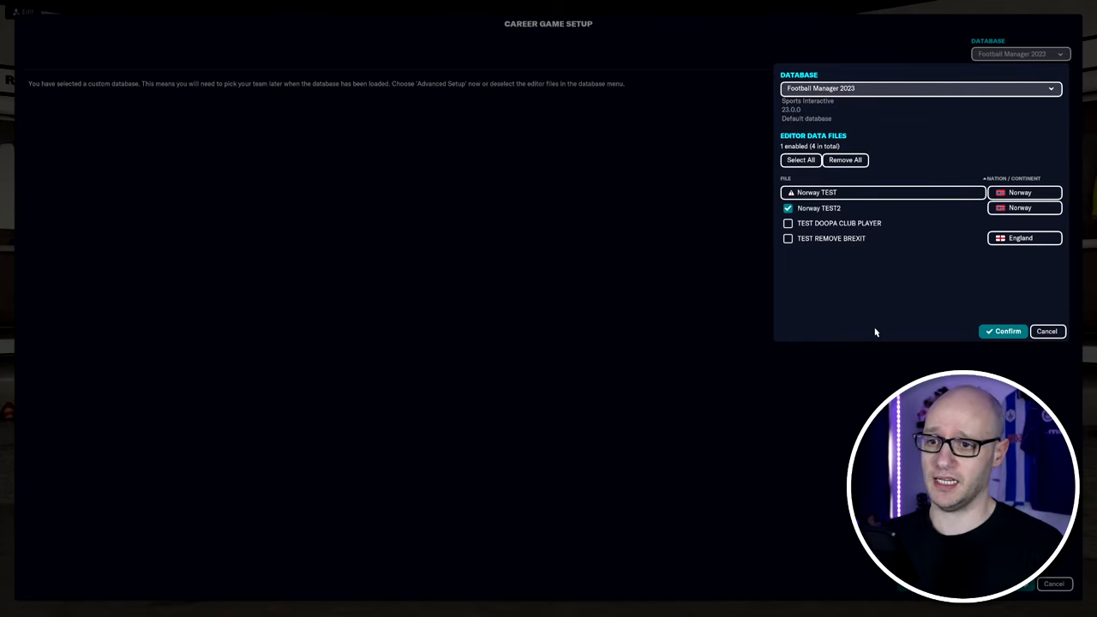
mouse_move(810, 192)
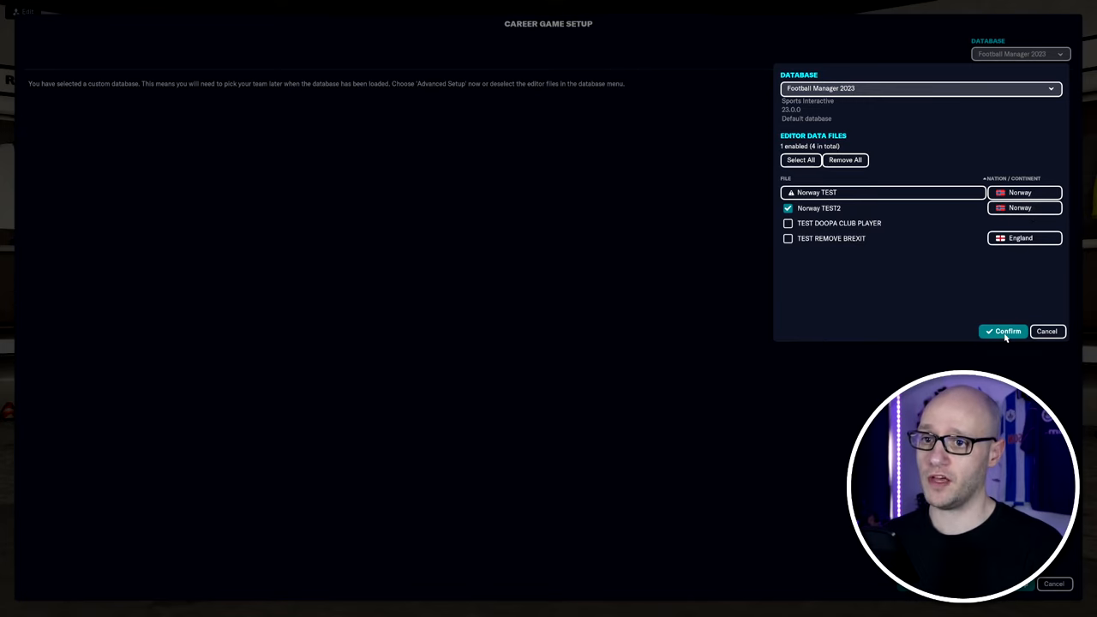
click(1003, 332)
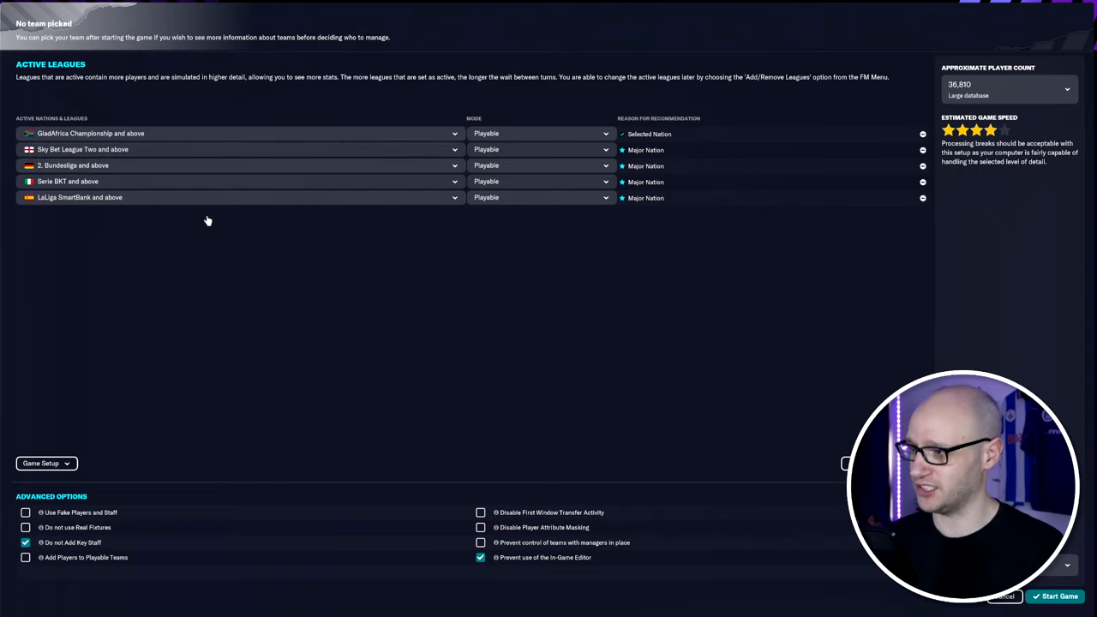
mouse_move(924, 136)
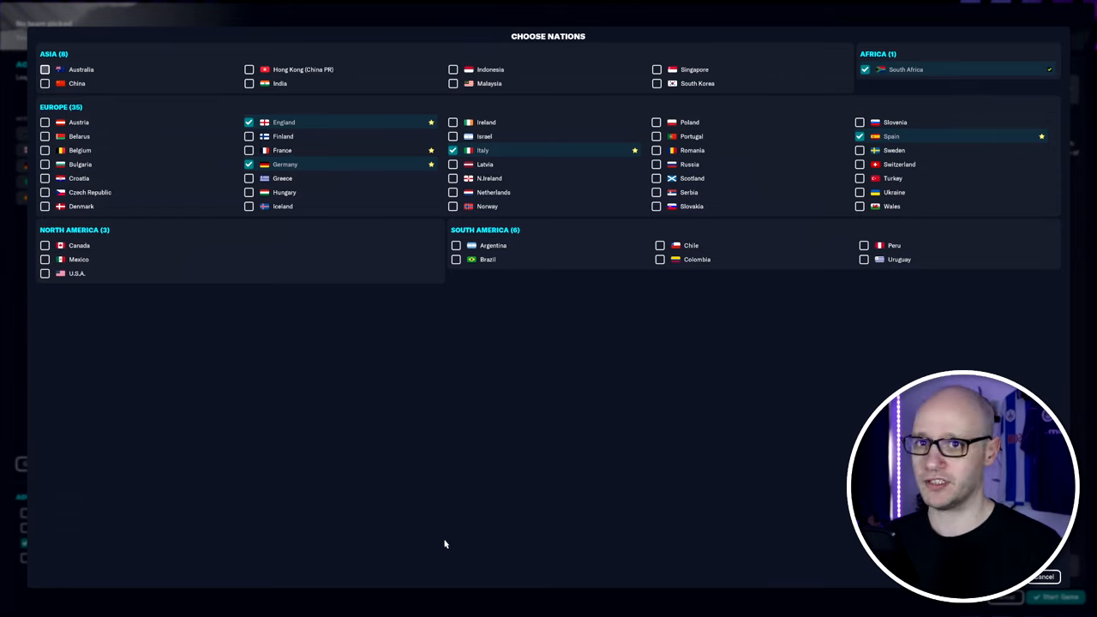
Deactivate South Africa and Spain, then start the career with Norway's leagues.
click(865, 69)
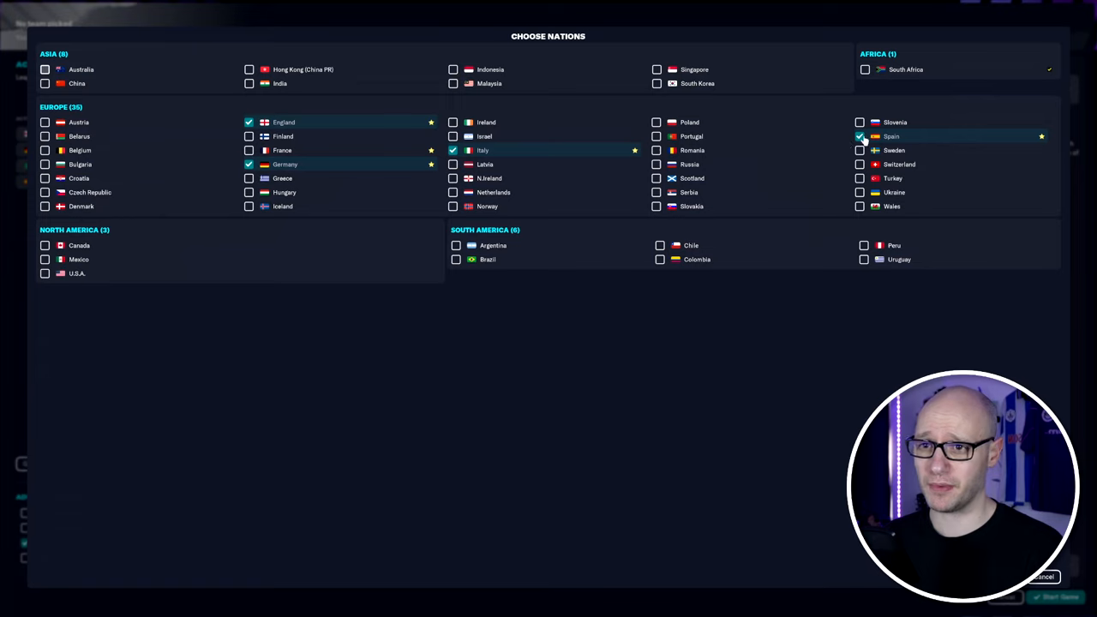
click(860, 135)
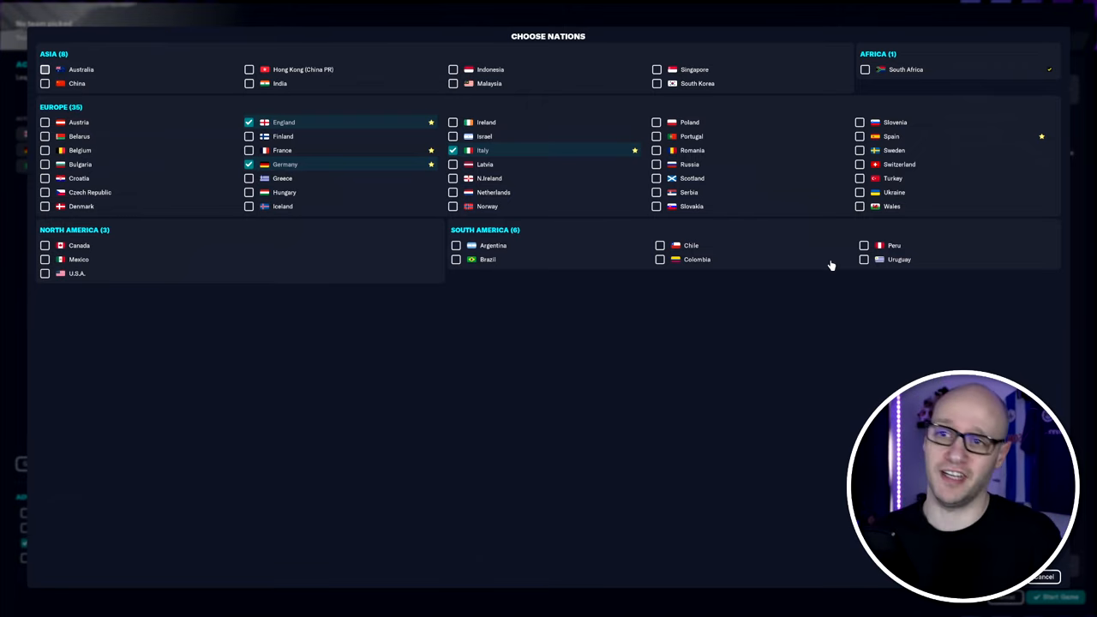
mouse_move(877, 71)
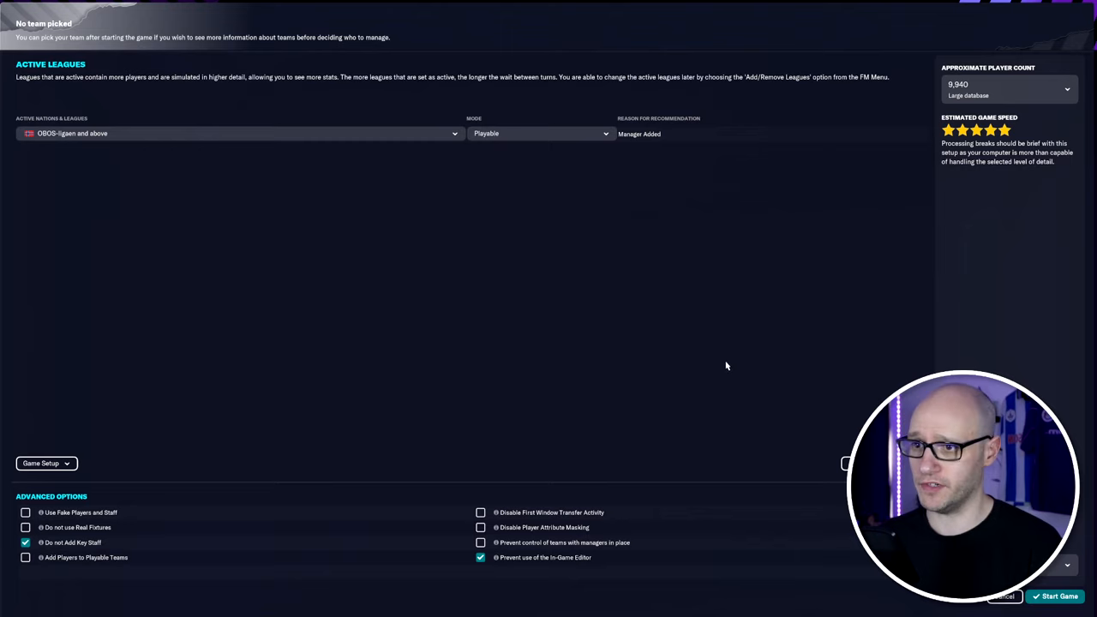
mouse_move(619, 583)
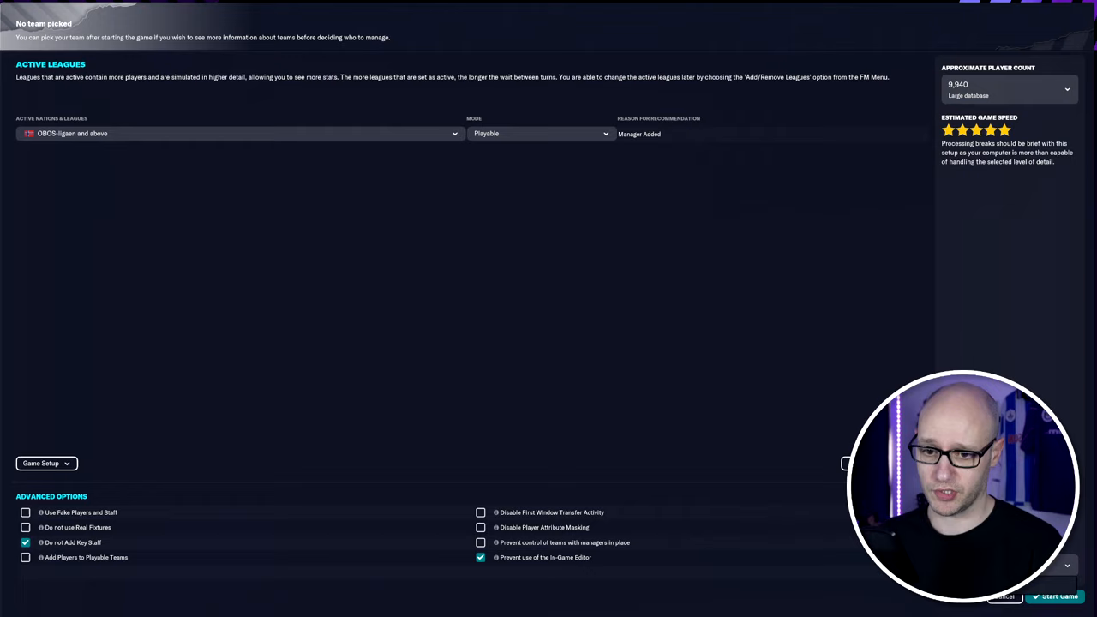
click(1057, 596)
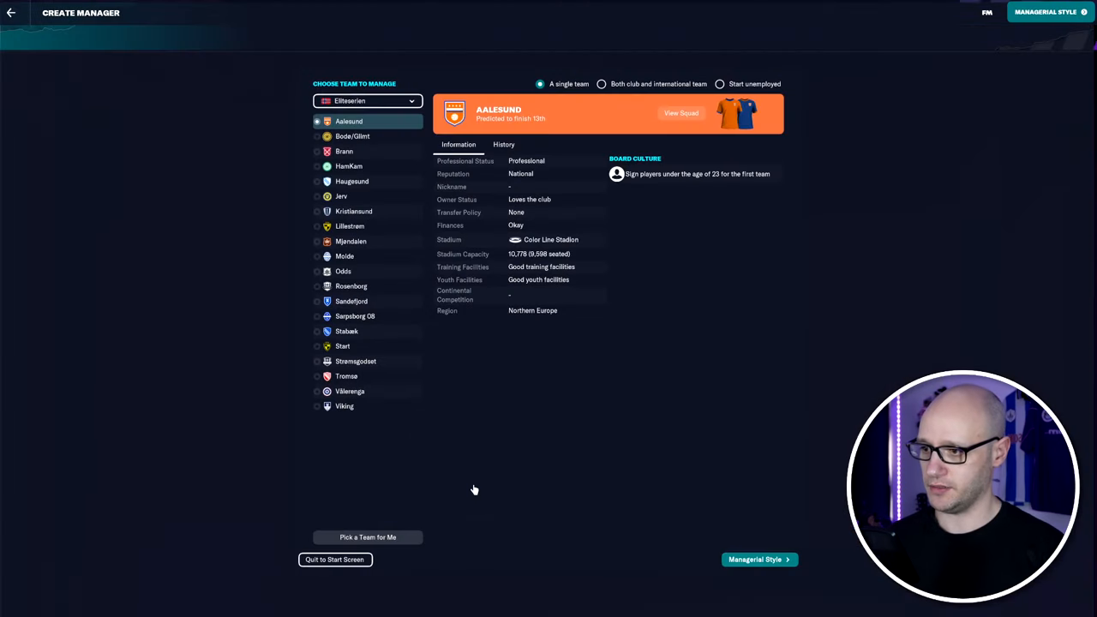
mouse_move(435, 348)
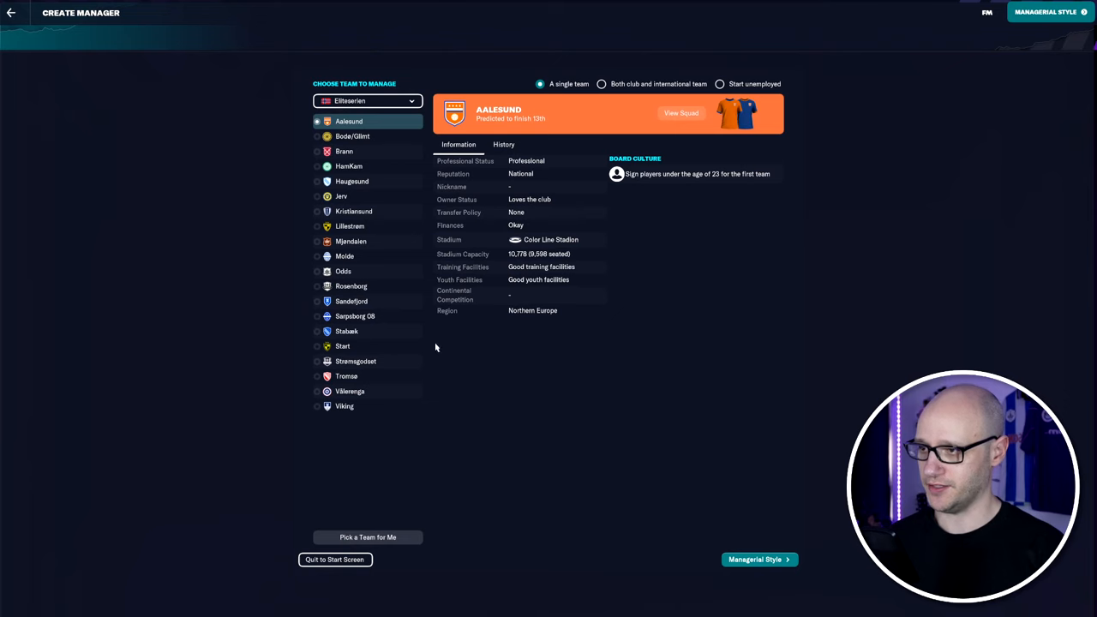
Move from Create Manager on to the Managerial Style settings with Brann.
click(758, 559)
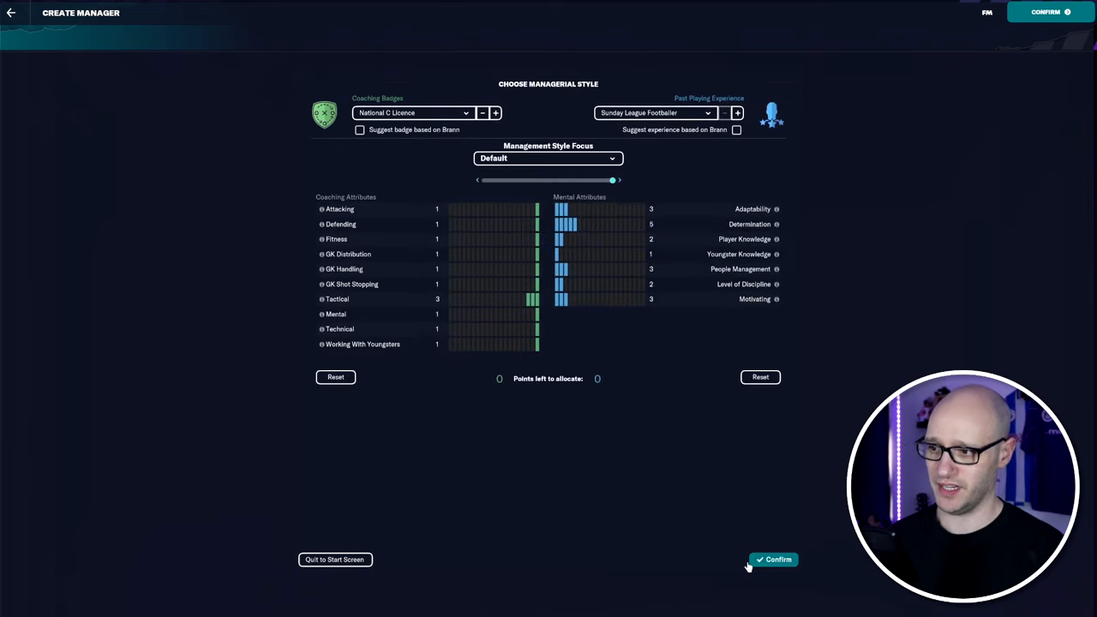
mouse_move(760, 547)
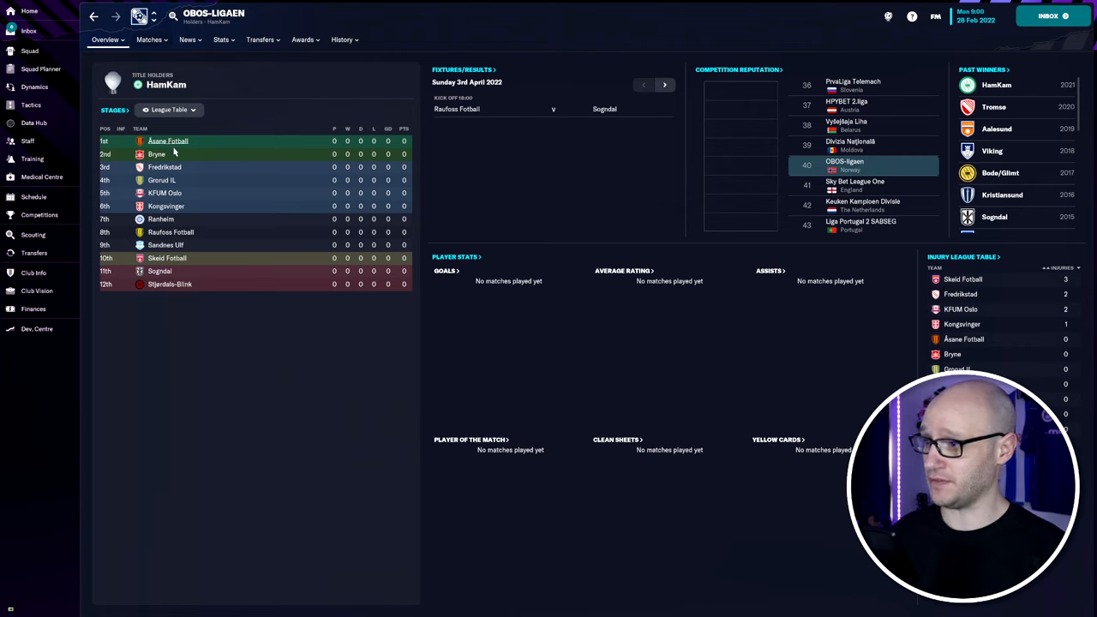
mouse_move(186, 169)
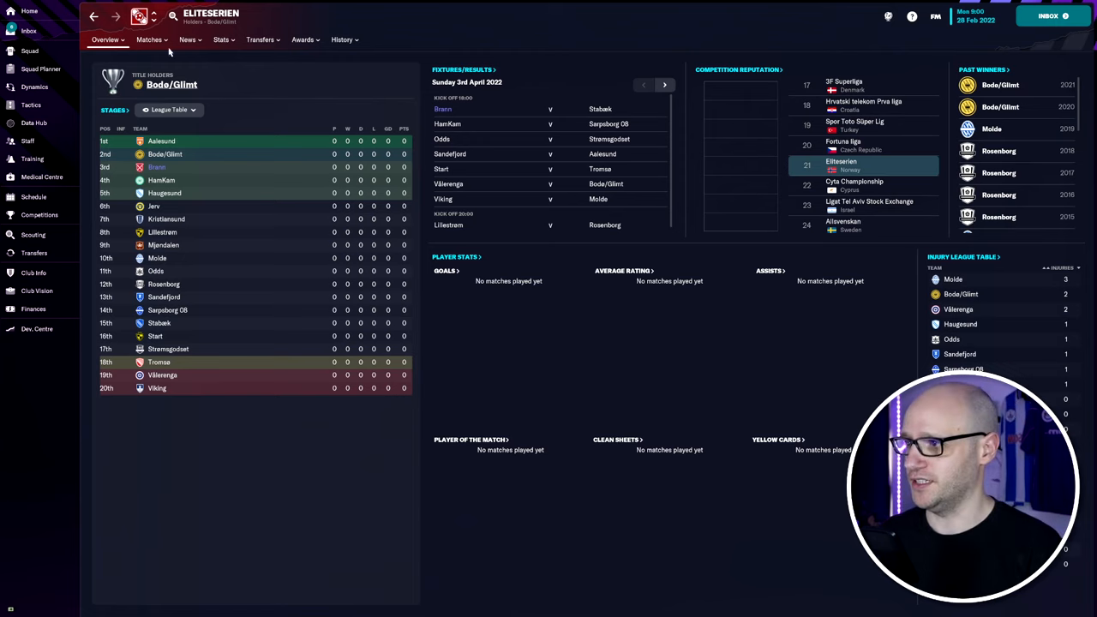
Open the competition's Overview stages and rules page.
click(104, 40)
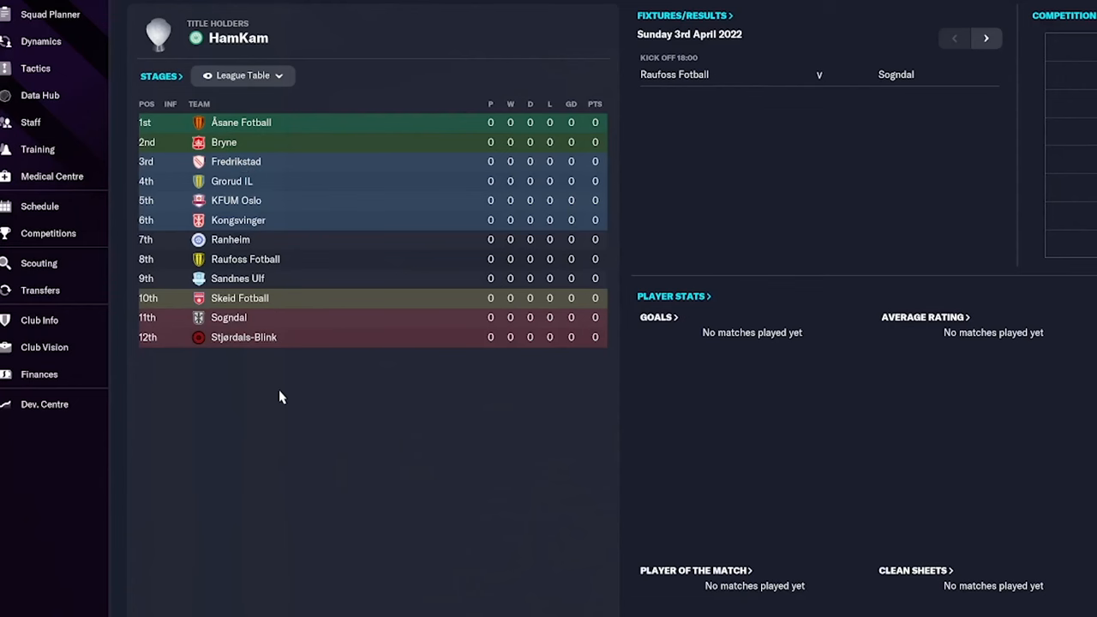
mouse_move(315, 433)
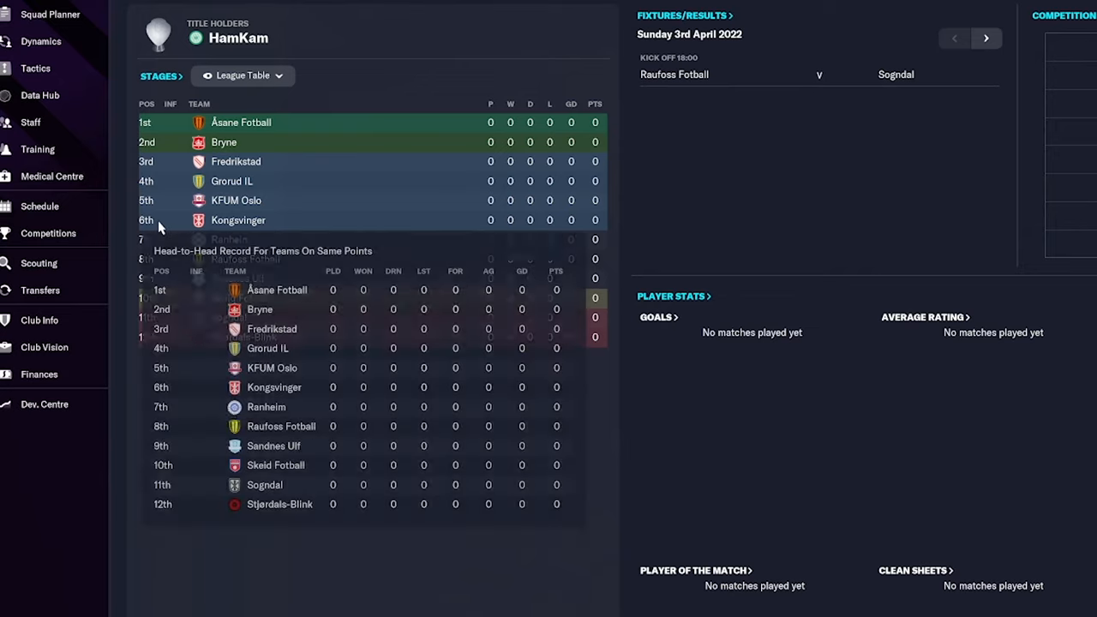
mouse_move(257, 531)
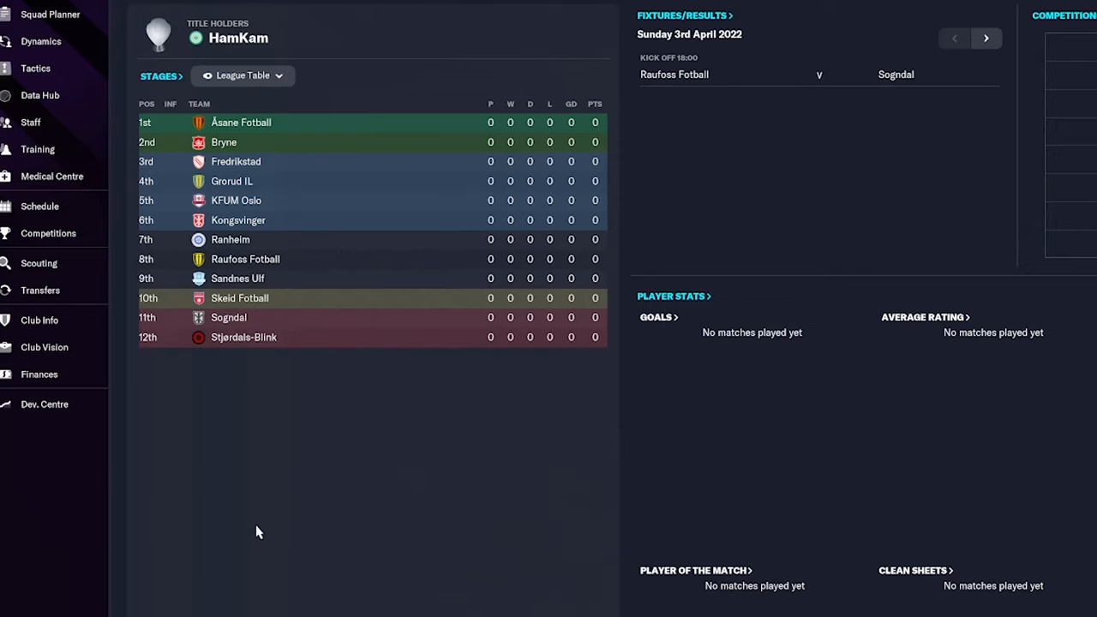
mouse_move(324, 492)
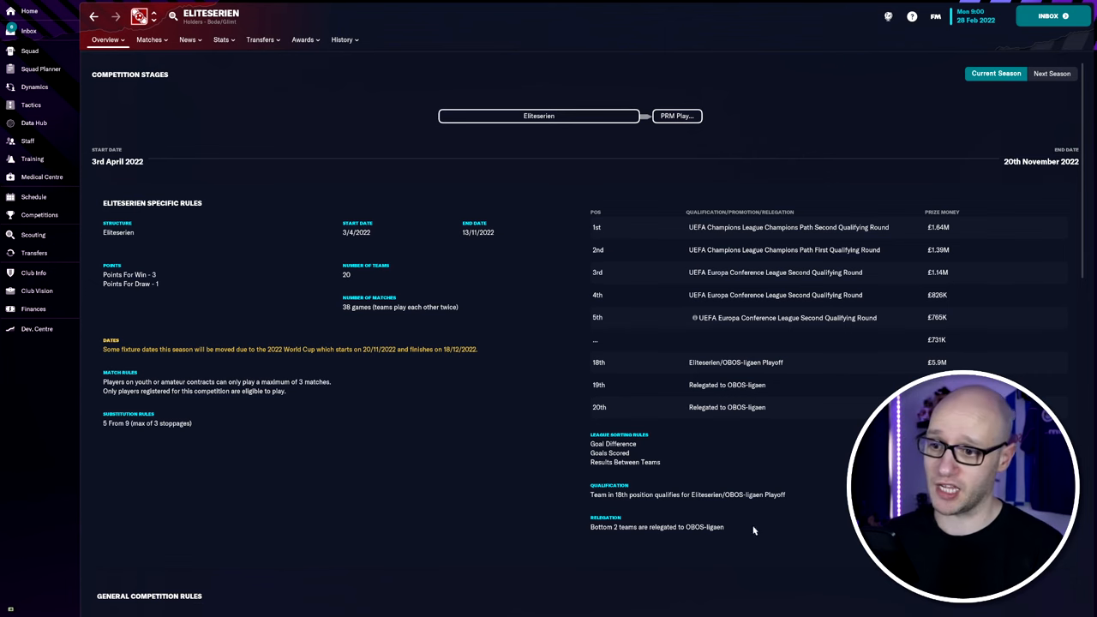
mouse_move(647, 400)
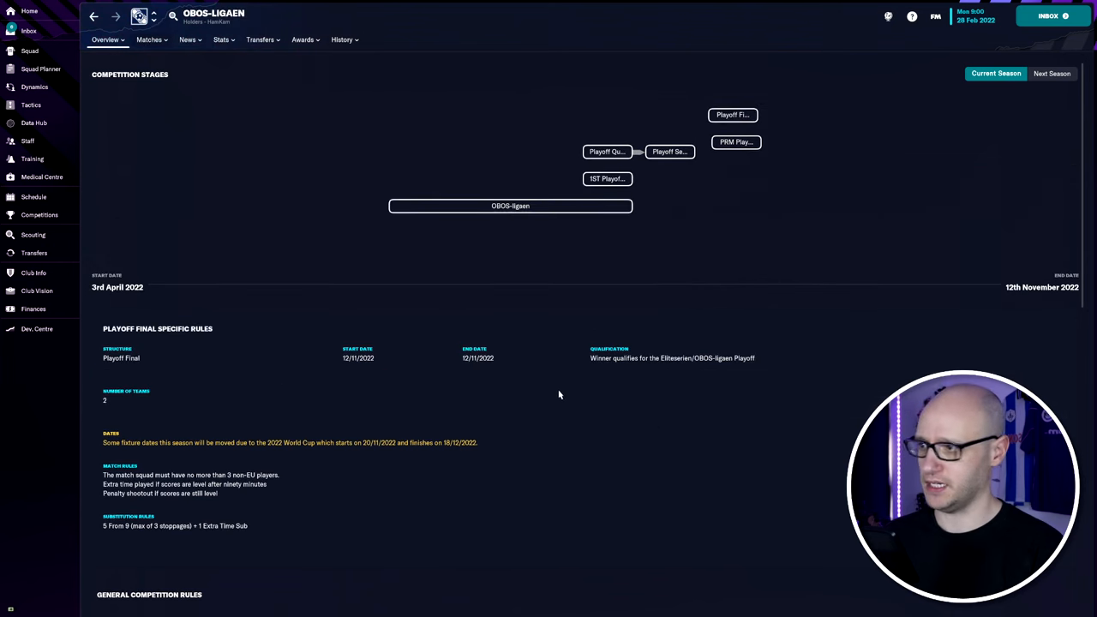
Scroll through OBOS-ligaen's league and playoff stages running 3 April–12 November 2022.
scroll(down, 3)
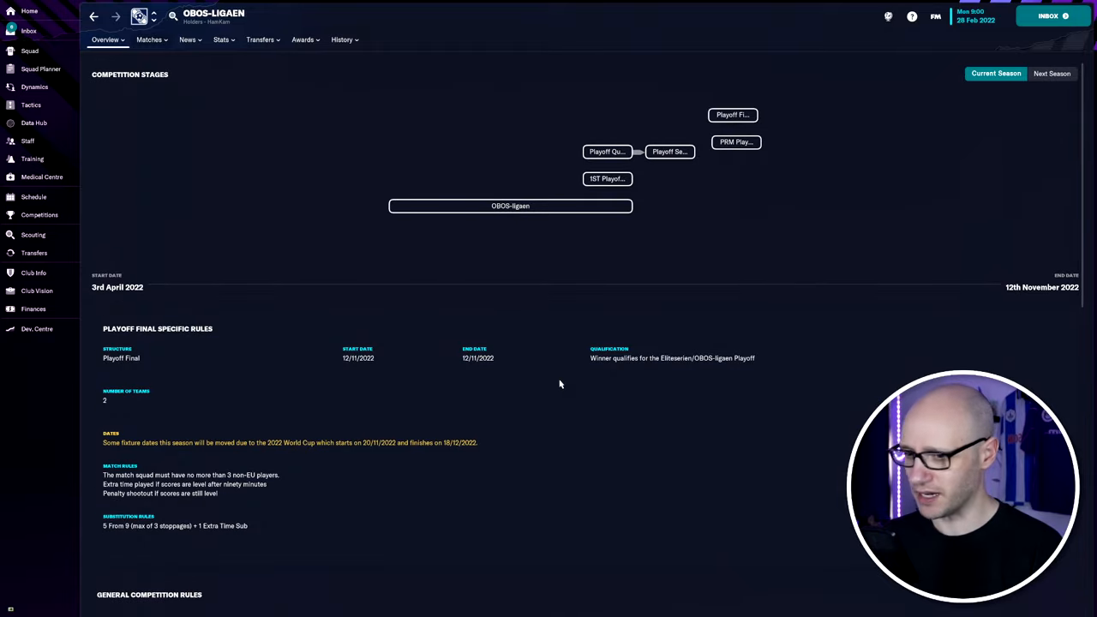
scroll(down, 3)
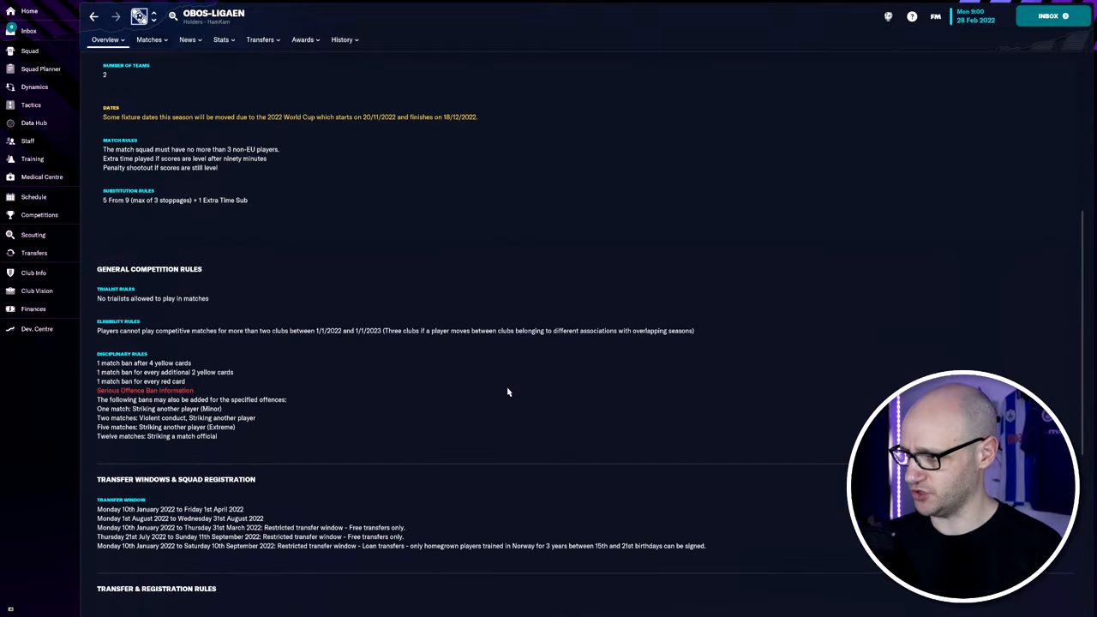
scroll(down, 3)
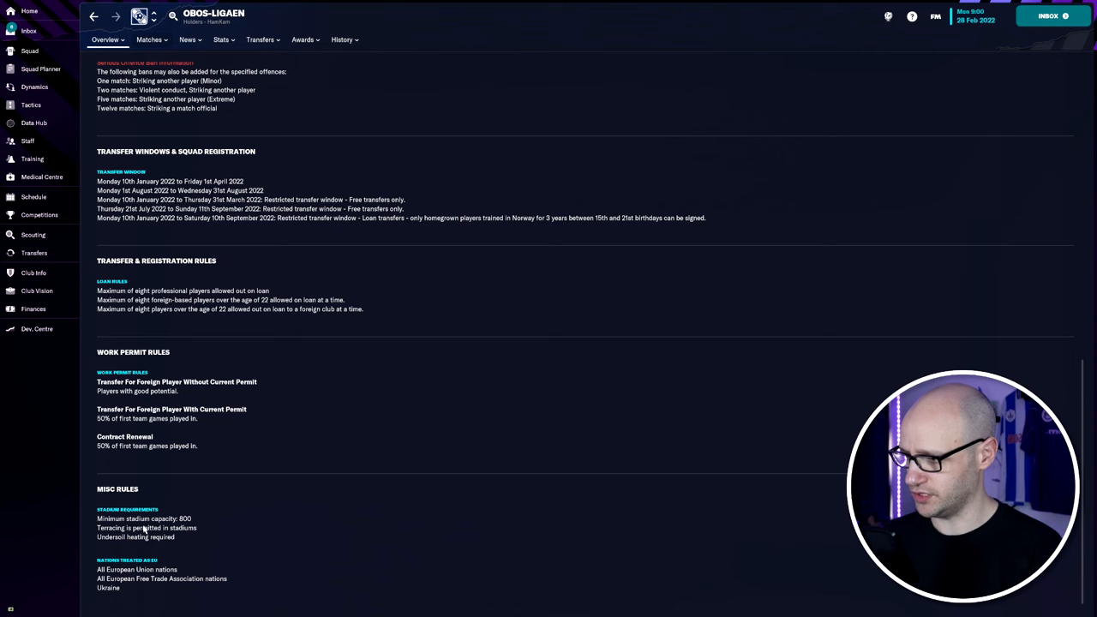
scroll(up, 3)
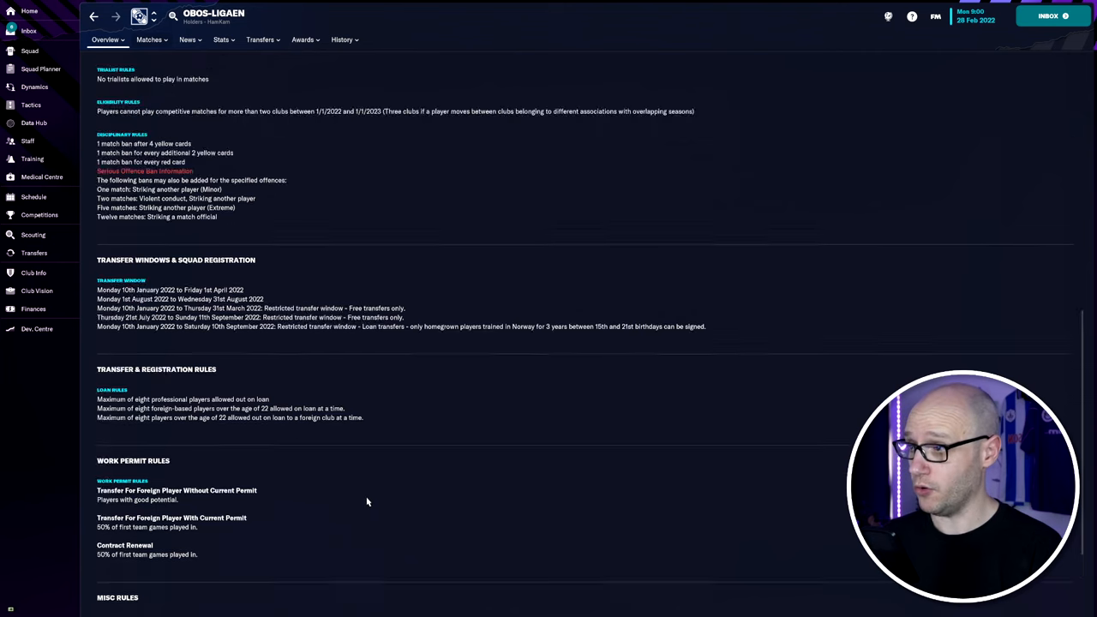
scroll(down, 3)
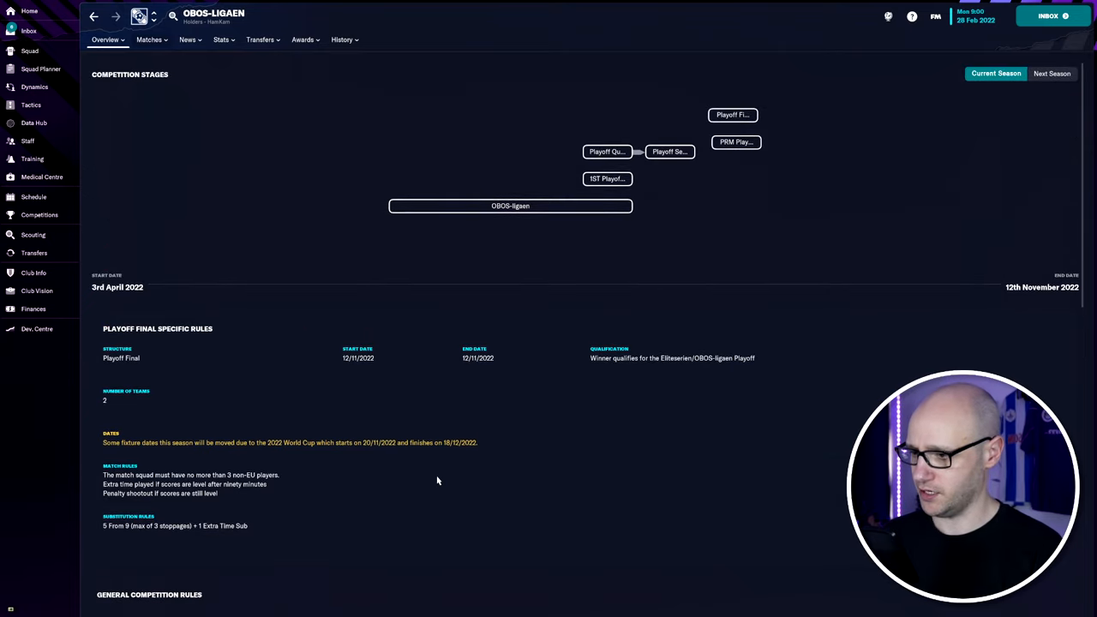
Switch back to Eliteserien and review its 20-team, 38-game rules page.
click(105, 40)
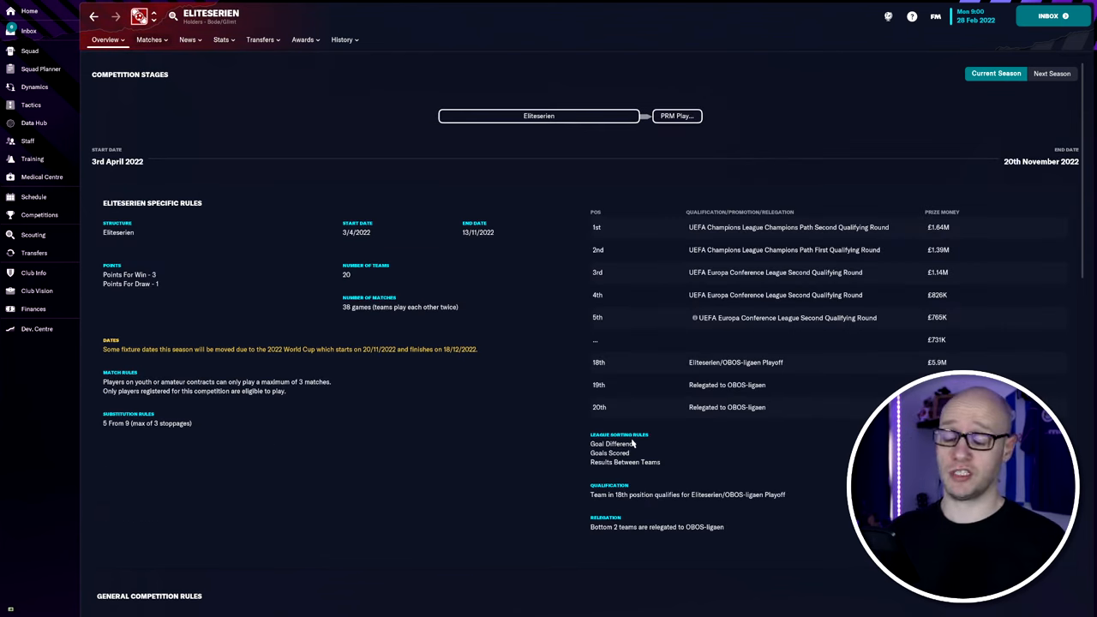
mouse_move(804, 500)
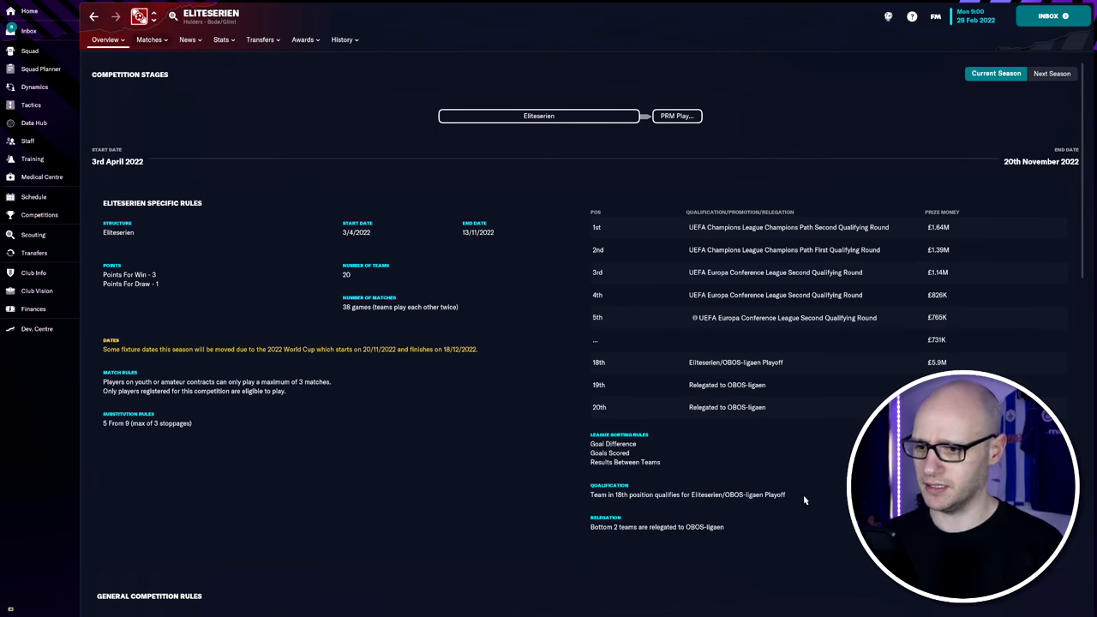
scroll(down, 3)
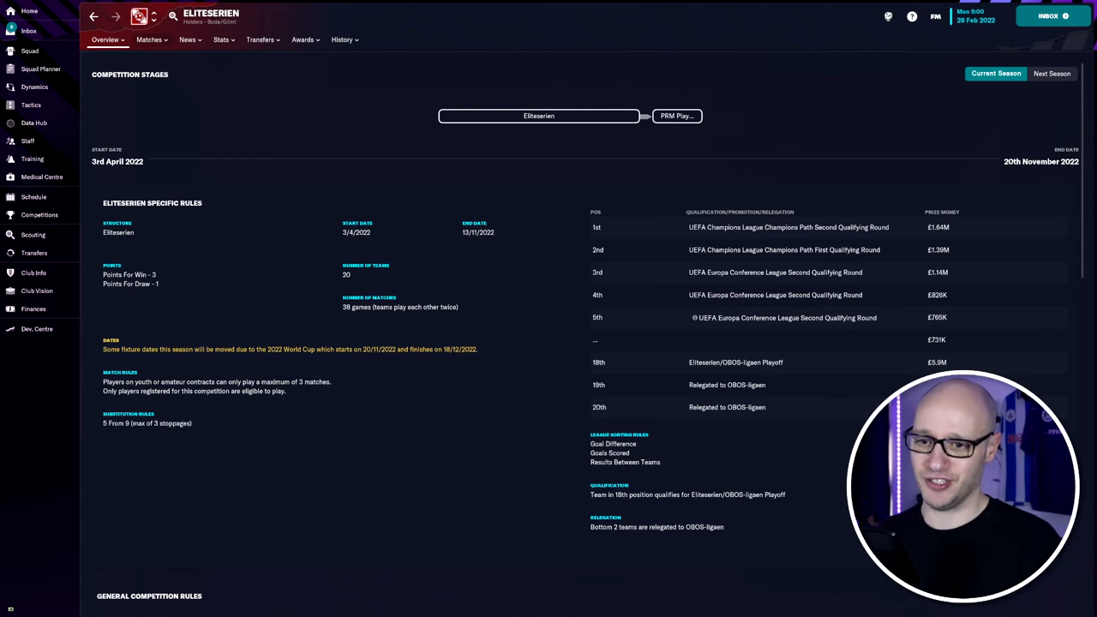
mouse_move(793, 403)
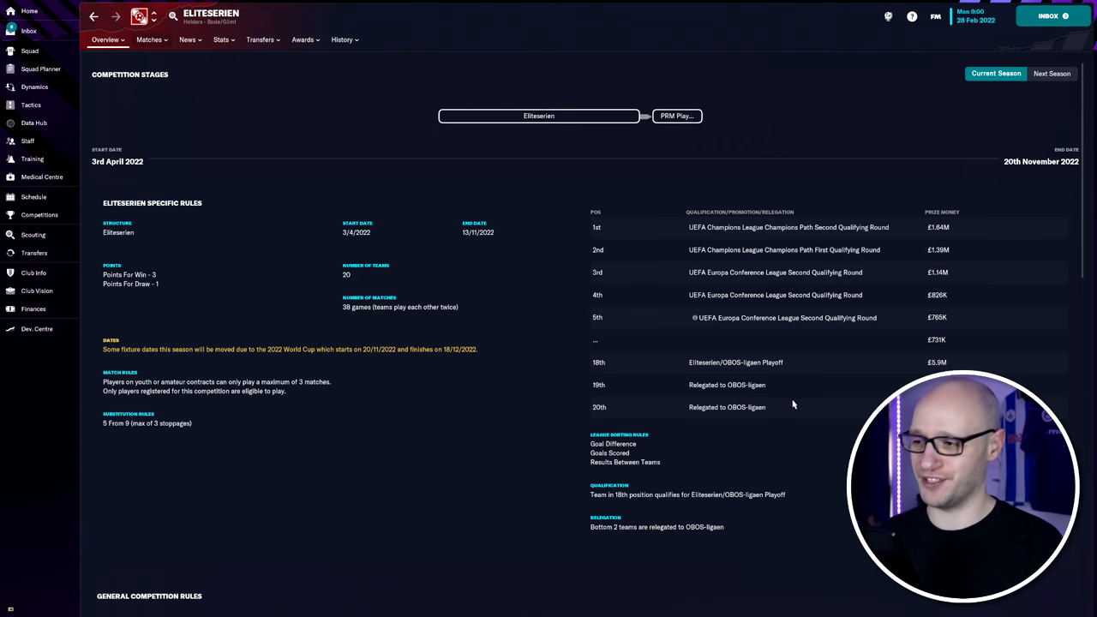